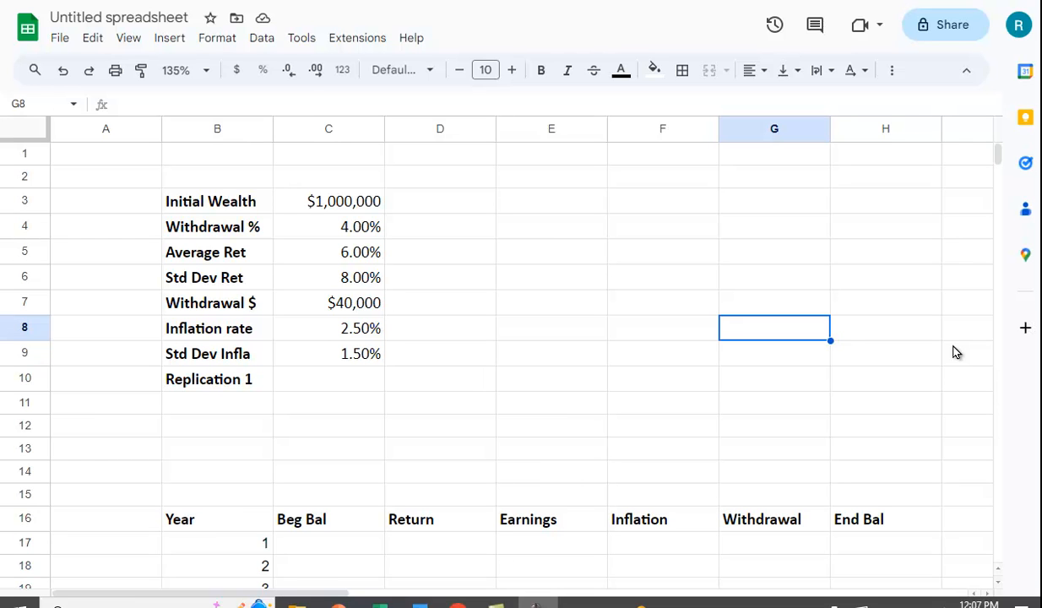
mouse_move(390, 215)
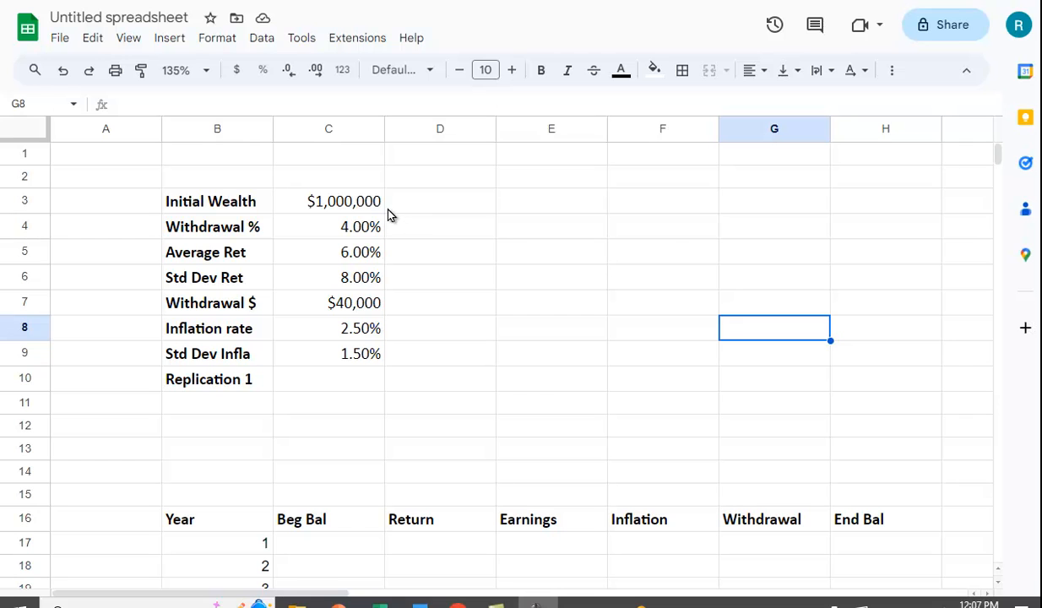
mouse_move(667, 223)
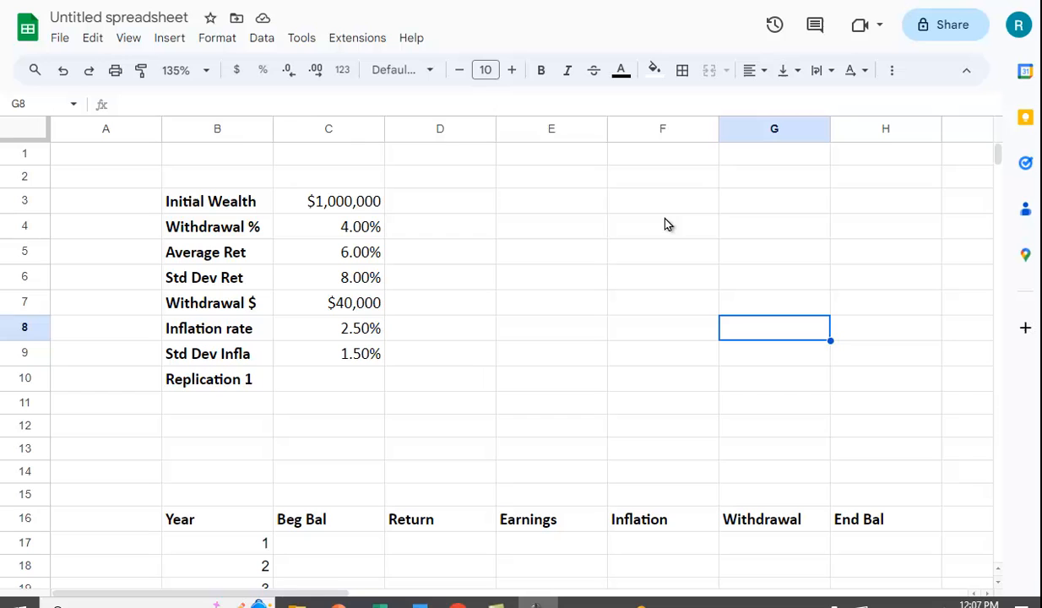
mouse_move(622, 255)
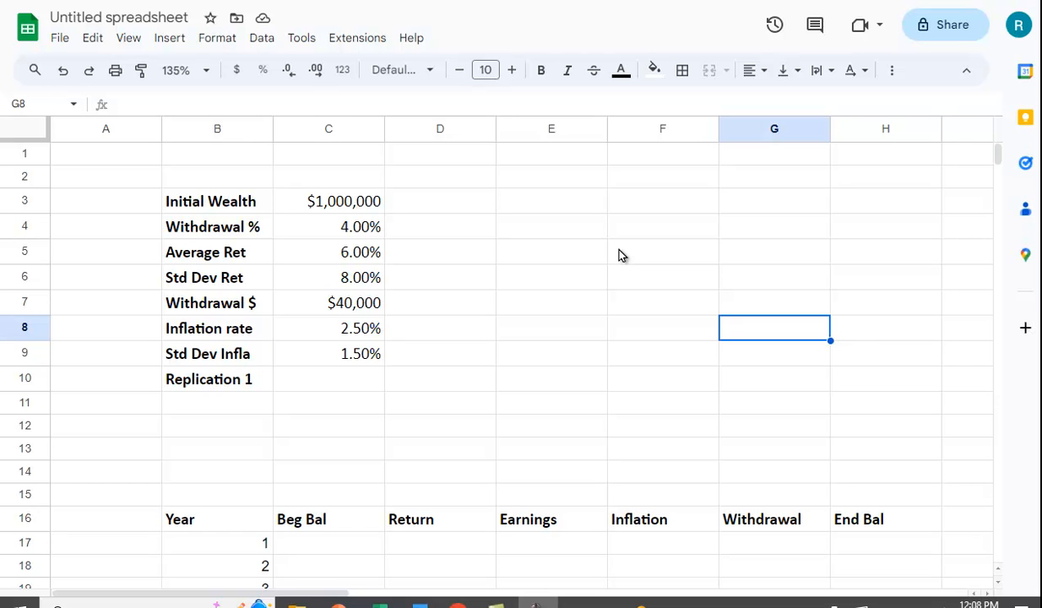
mouse_move(405, 296)
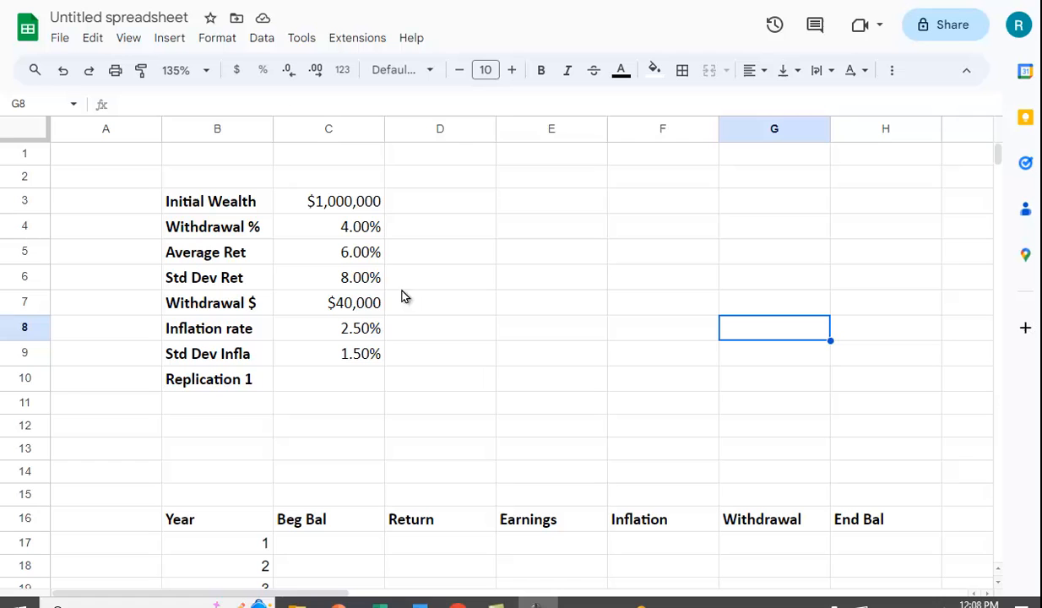
mouse_move(372, 259)
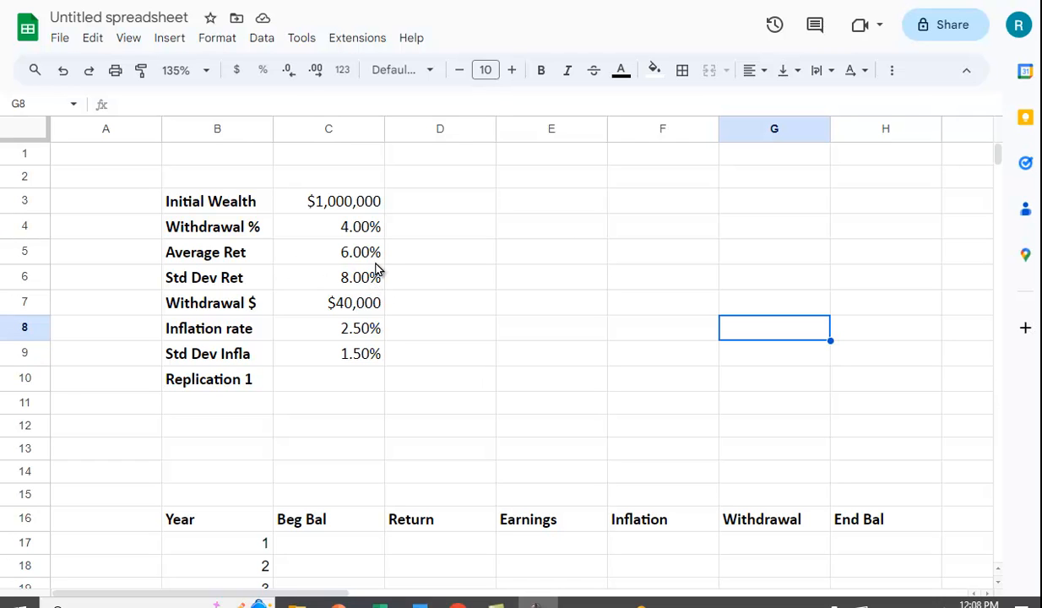
mouse_move(368, 270)
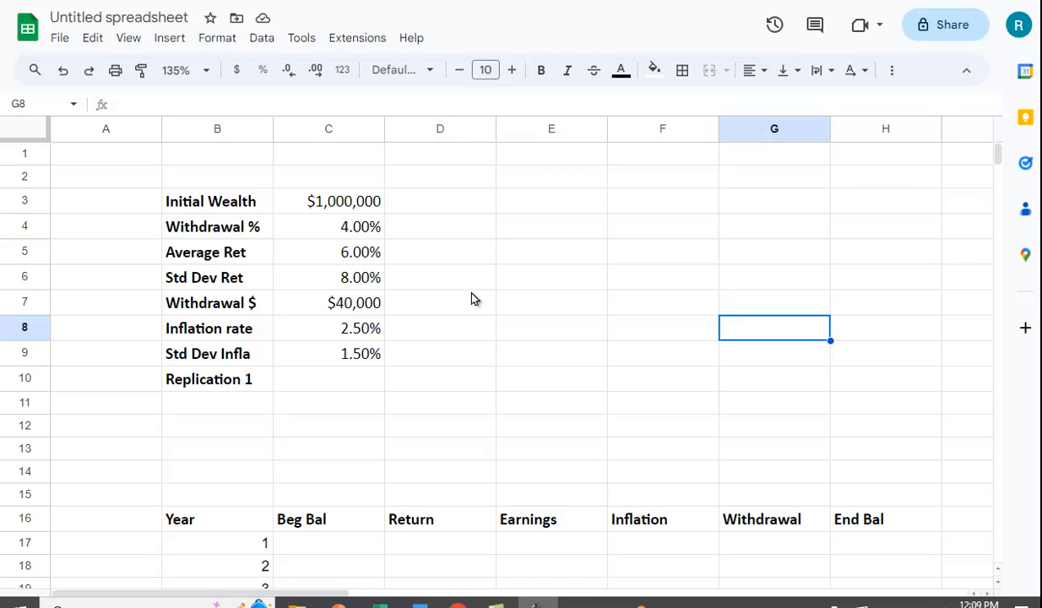
mouse_move(549, 304)
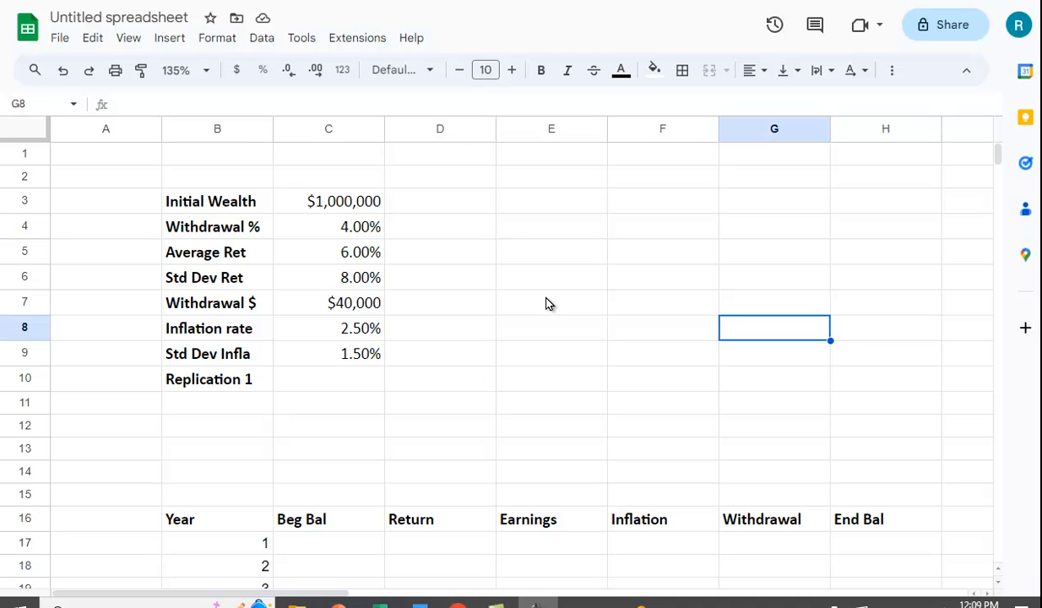
mouse_move(394, 283)
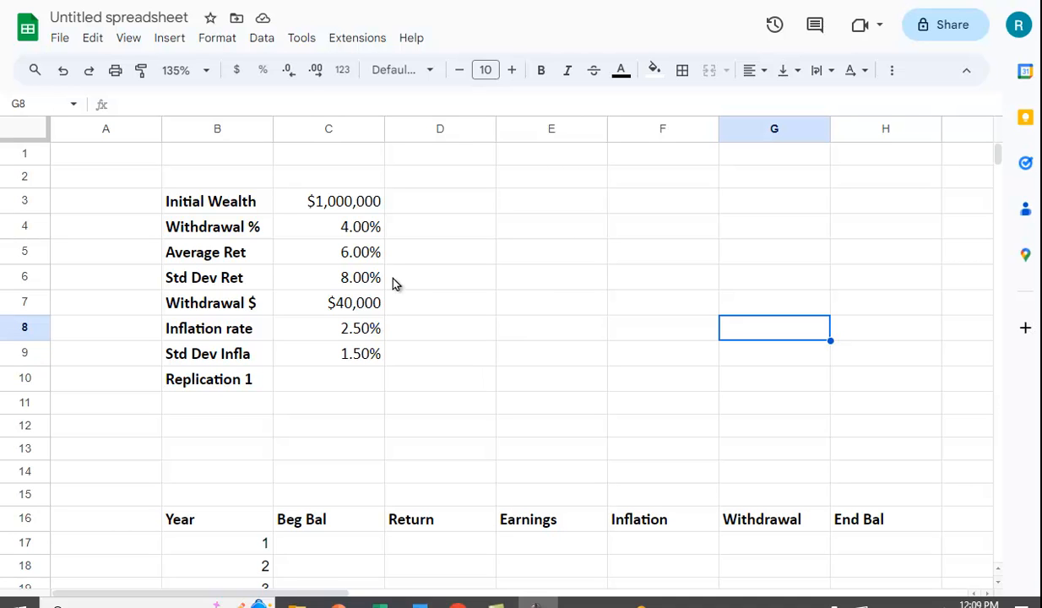
mouse_move(359, 257)
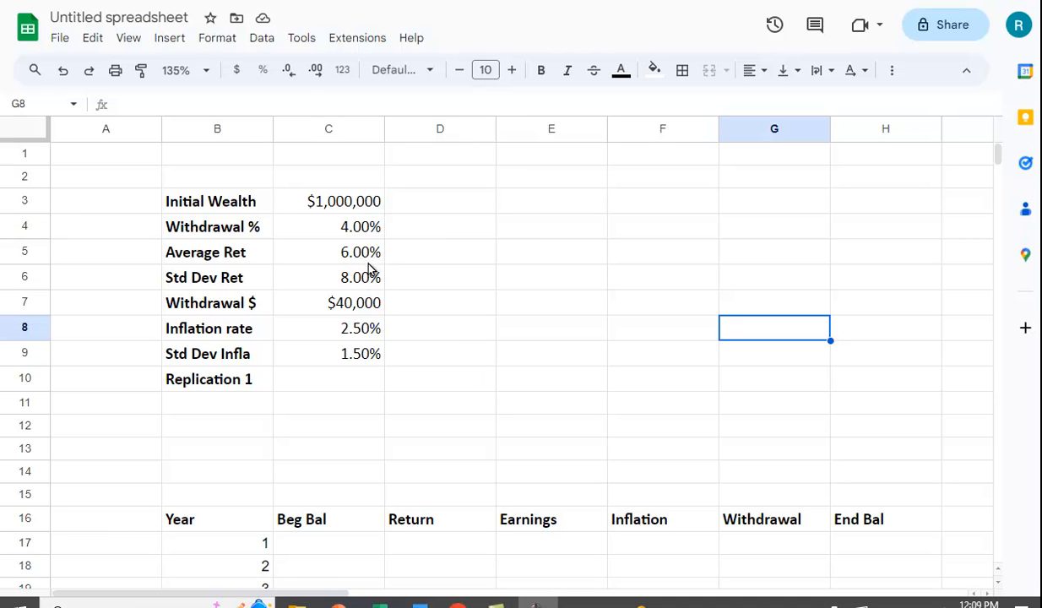
mouse_move(389, 277)
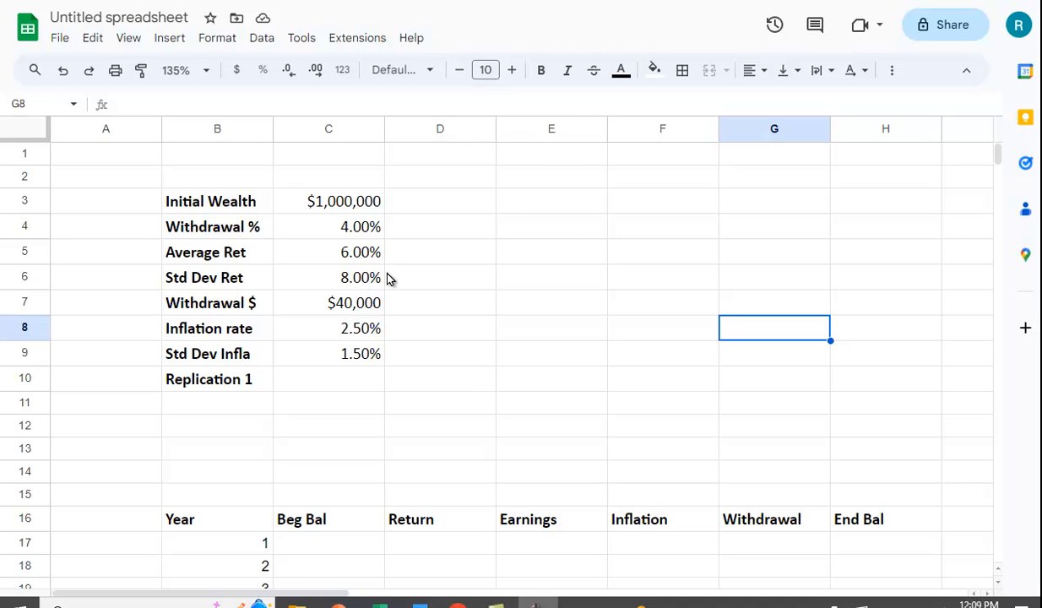
mouse_move(495, 315)
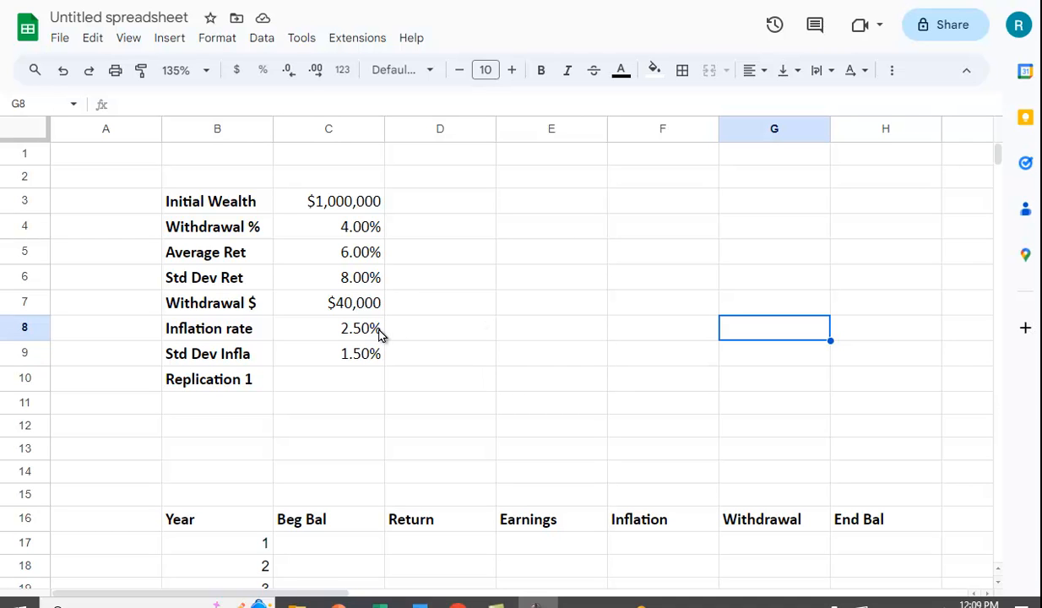
mouse_move(541, 342)
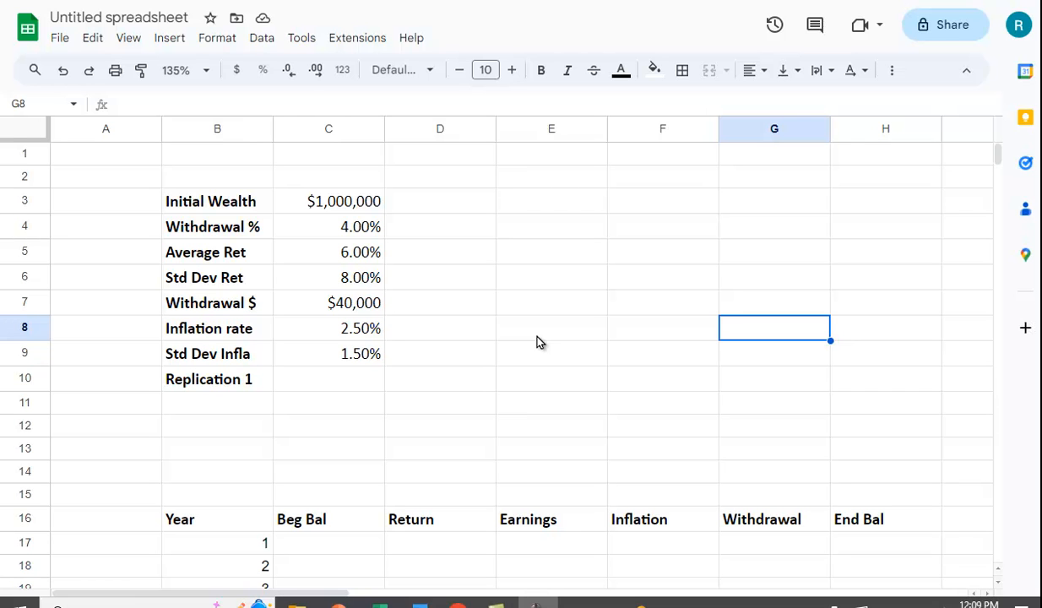
Step: Start typing =norminv(rand() into the Year 1 Return cell D17
scroll(down, 3)
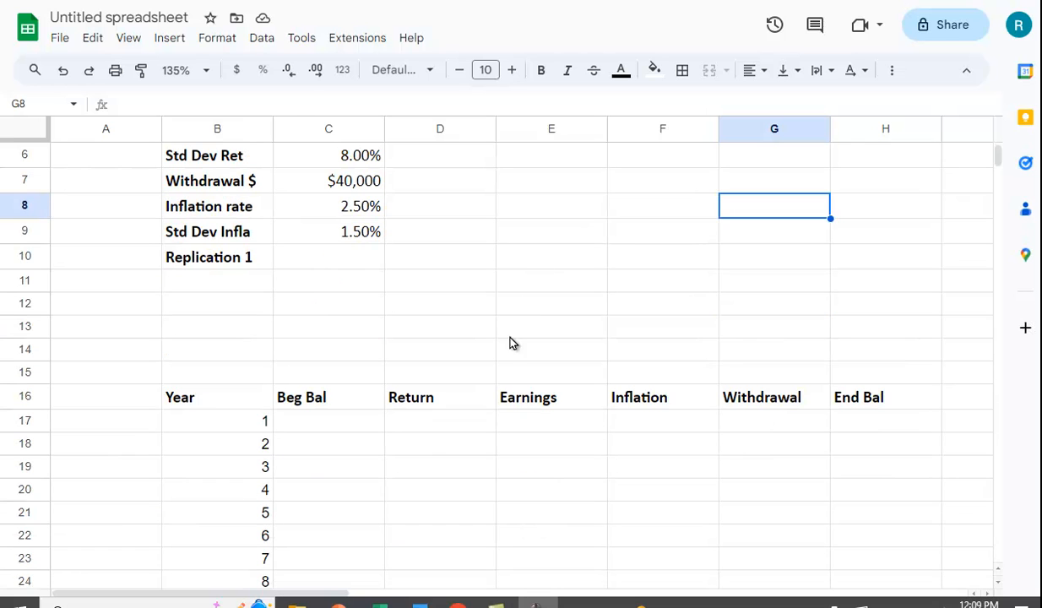
click(440, 421)
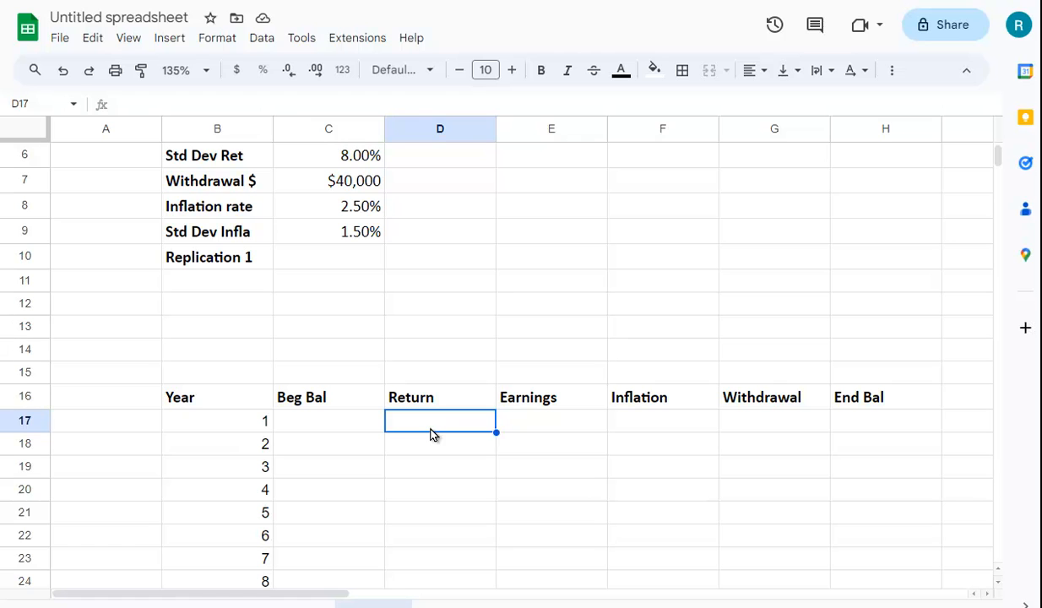
text(=norminv()
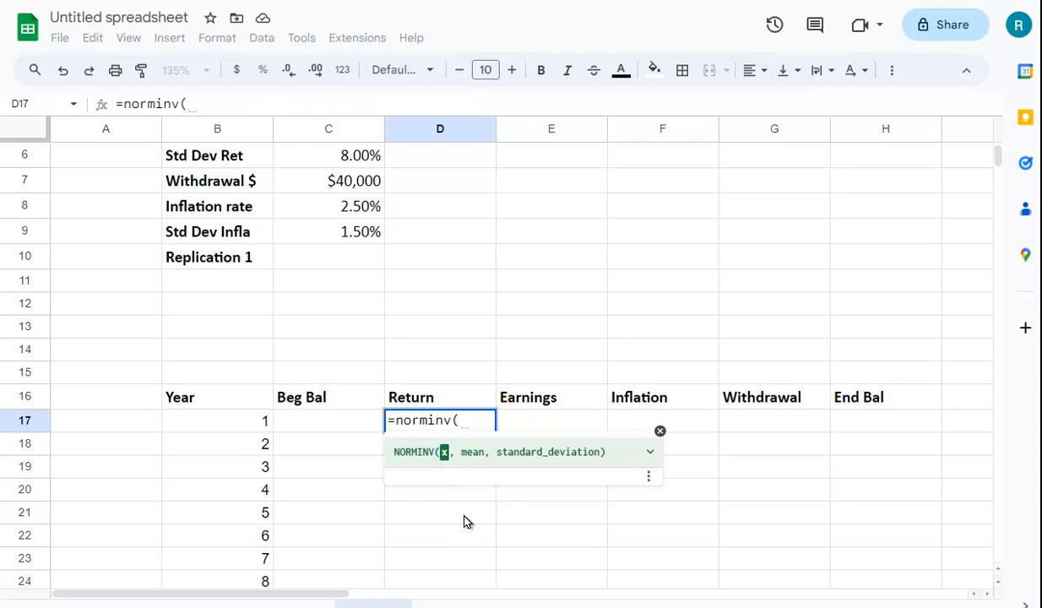
mouse_move(473, 467)
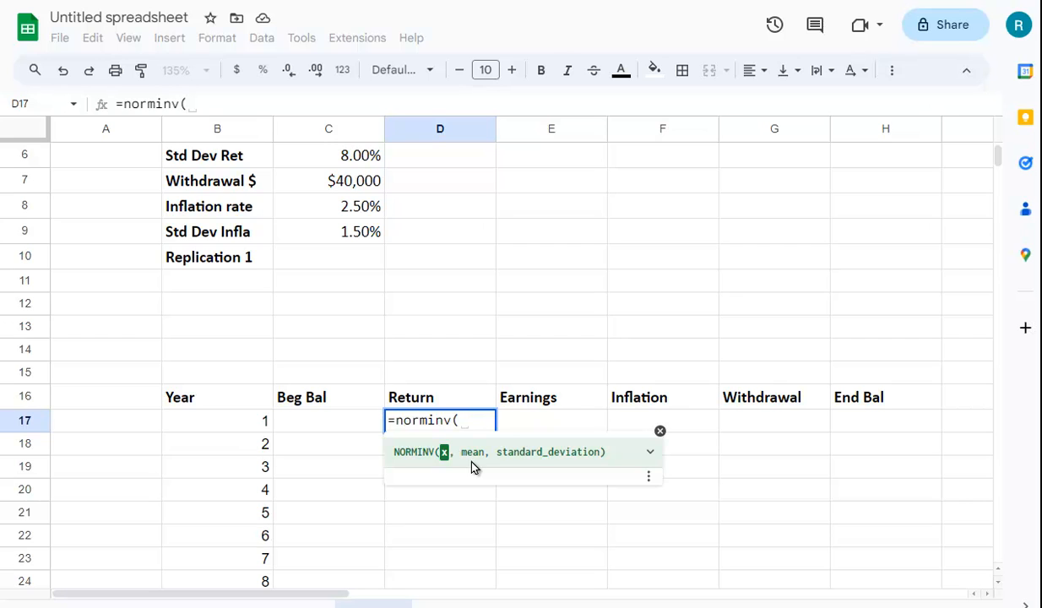
mouse_move(515, 473)
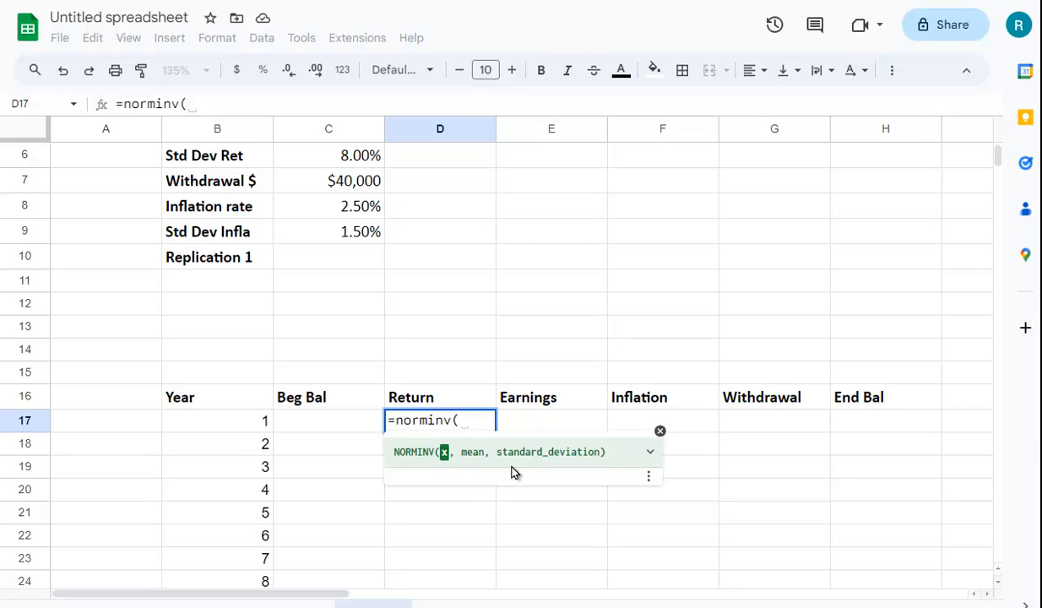
mouse_move(447, 469)
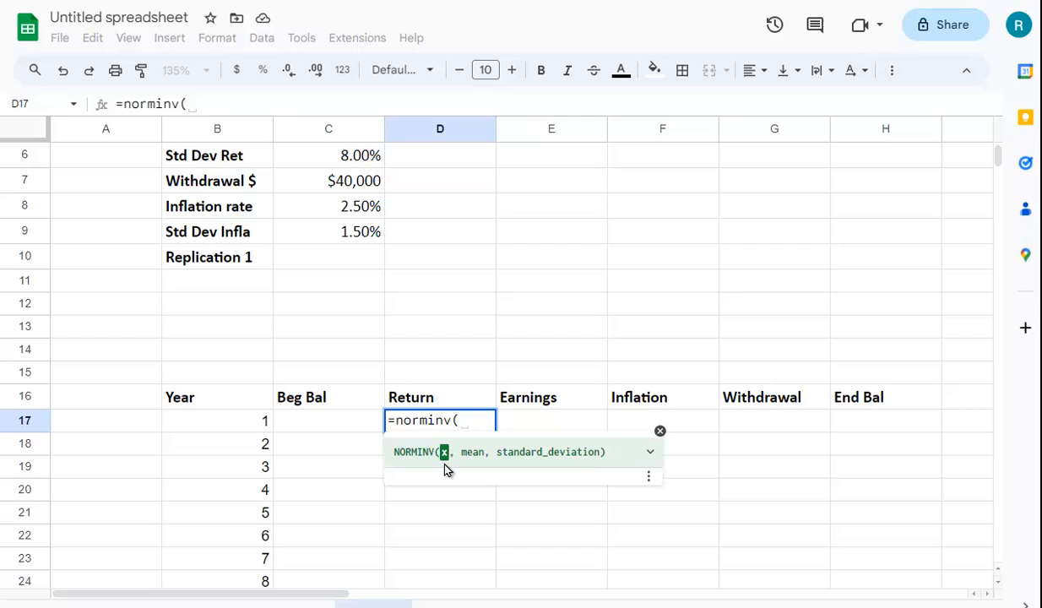
mouse_move(438, 484)
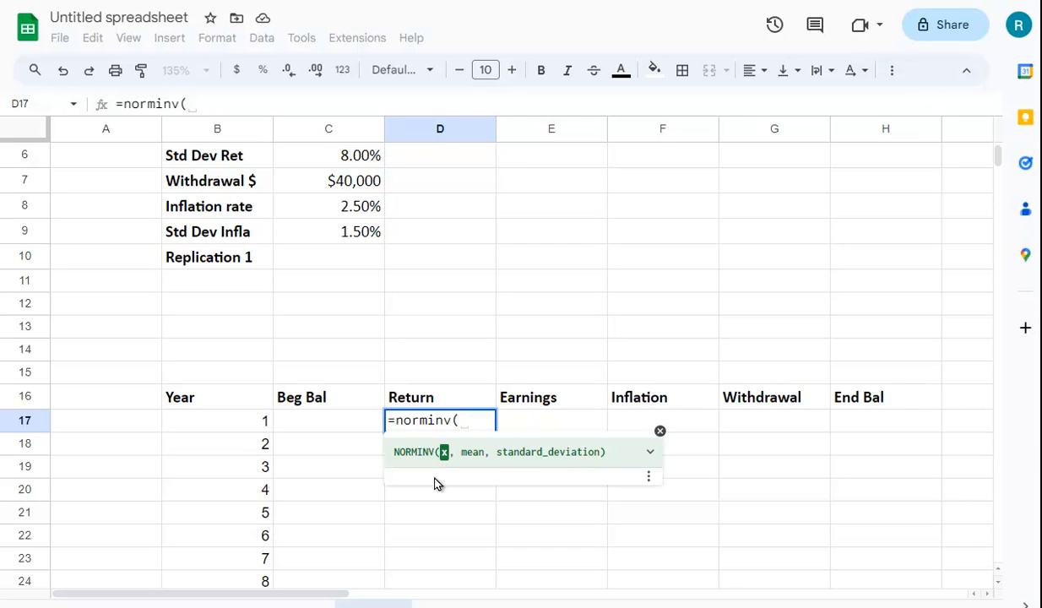
mouse_move(378, 581)
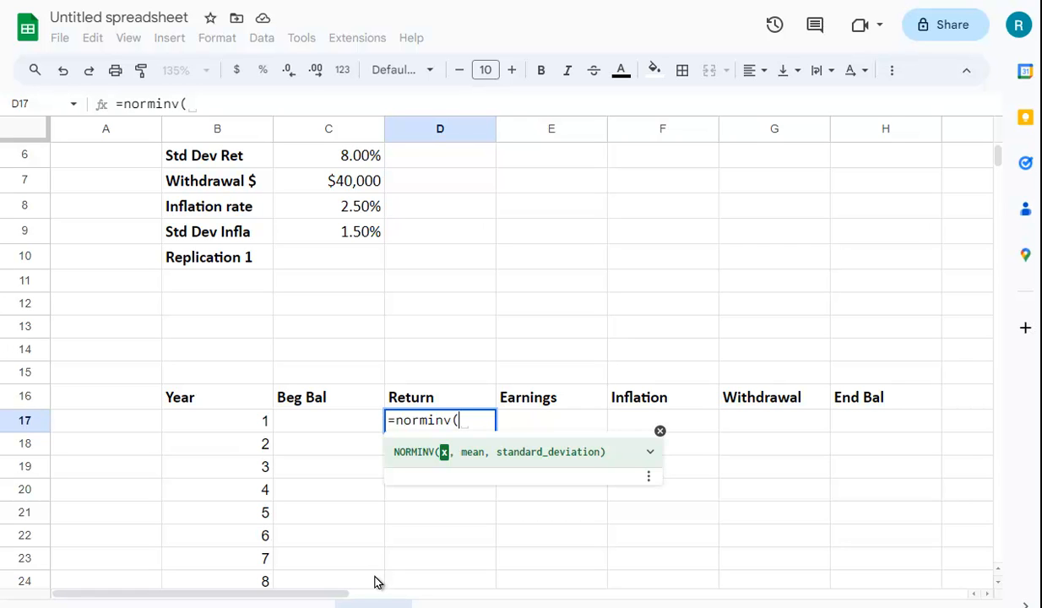
text(r)
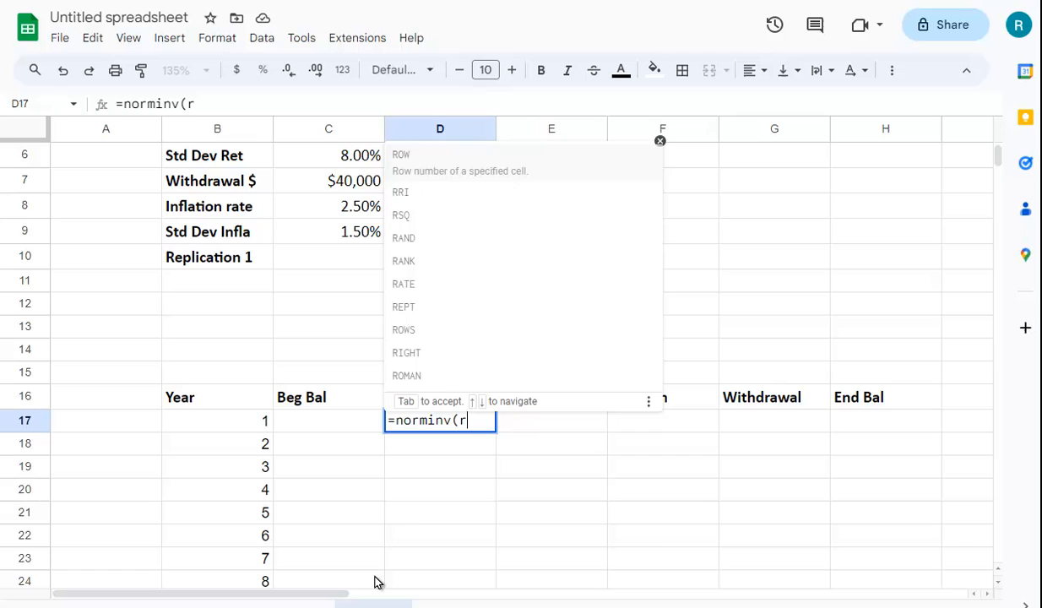
text(and)
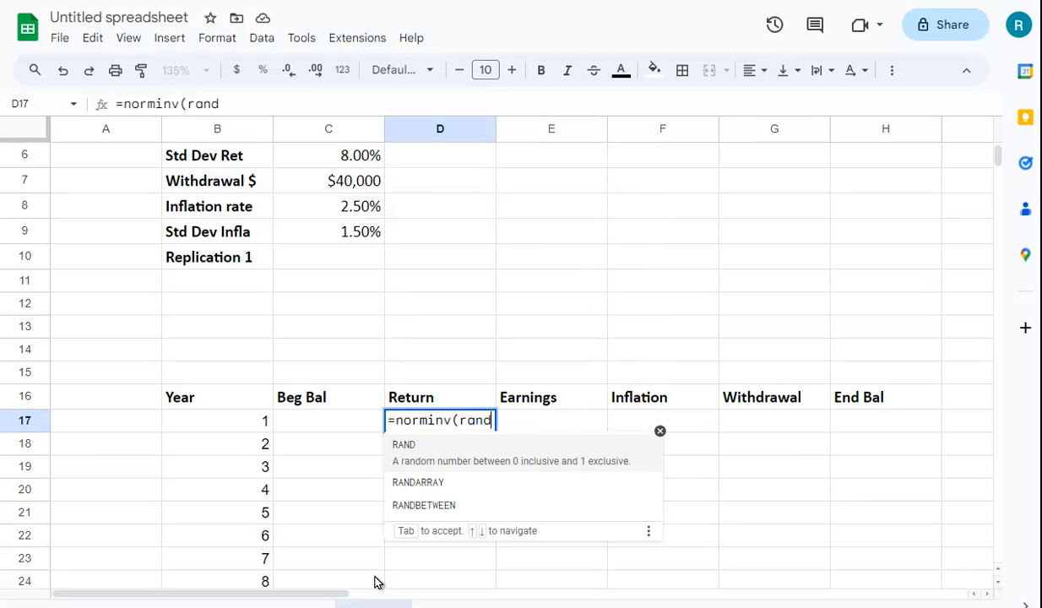
text(()
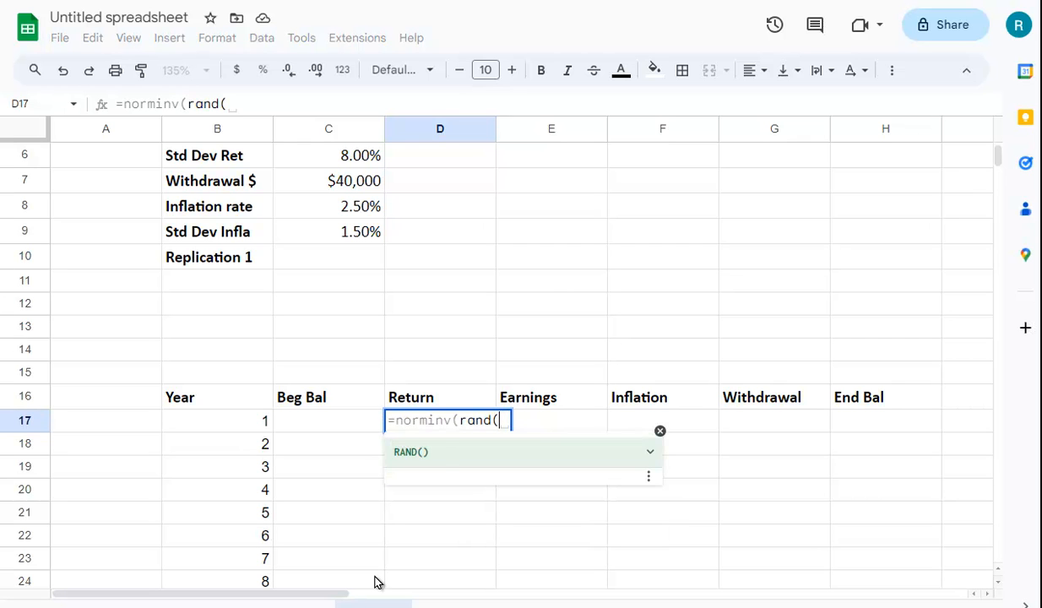
text())
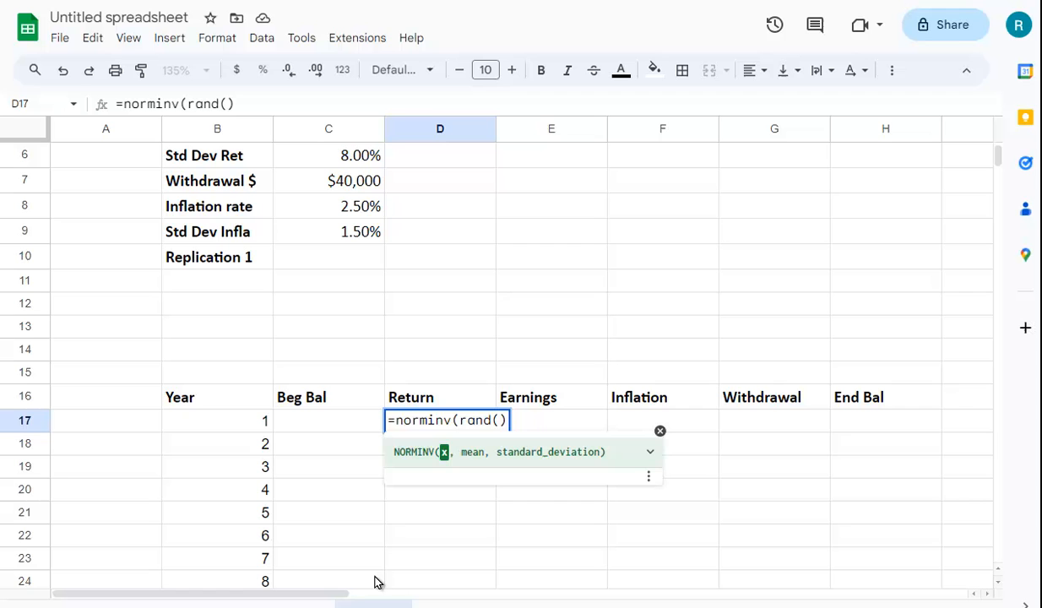
Step: Finish D17 as NORMINV(RAND(), C$5, C$6) for a Year 1 return of 9.37%
text(,)
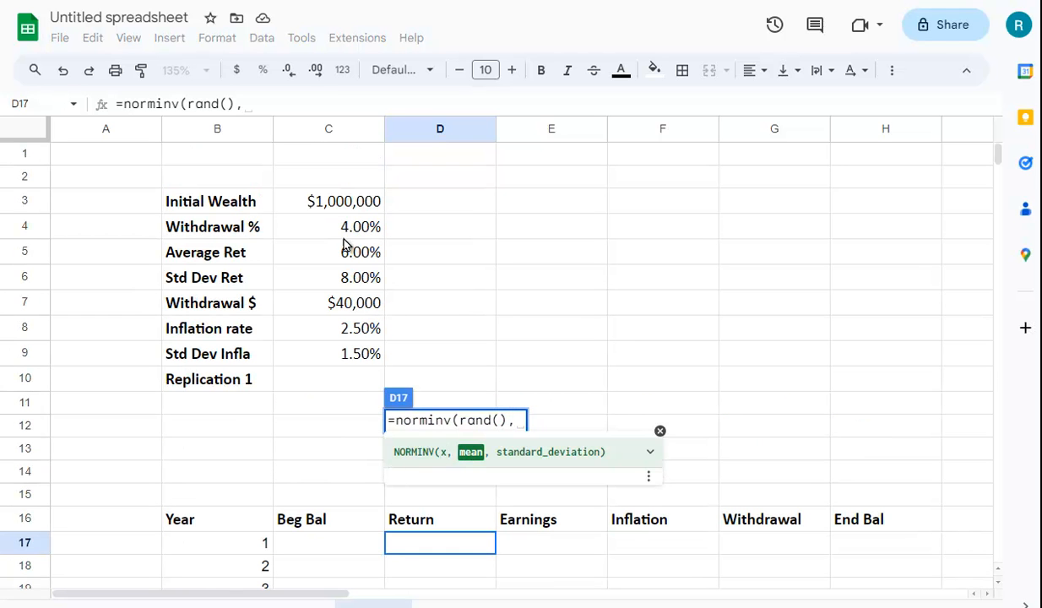
click(329, 252)
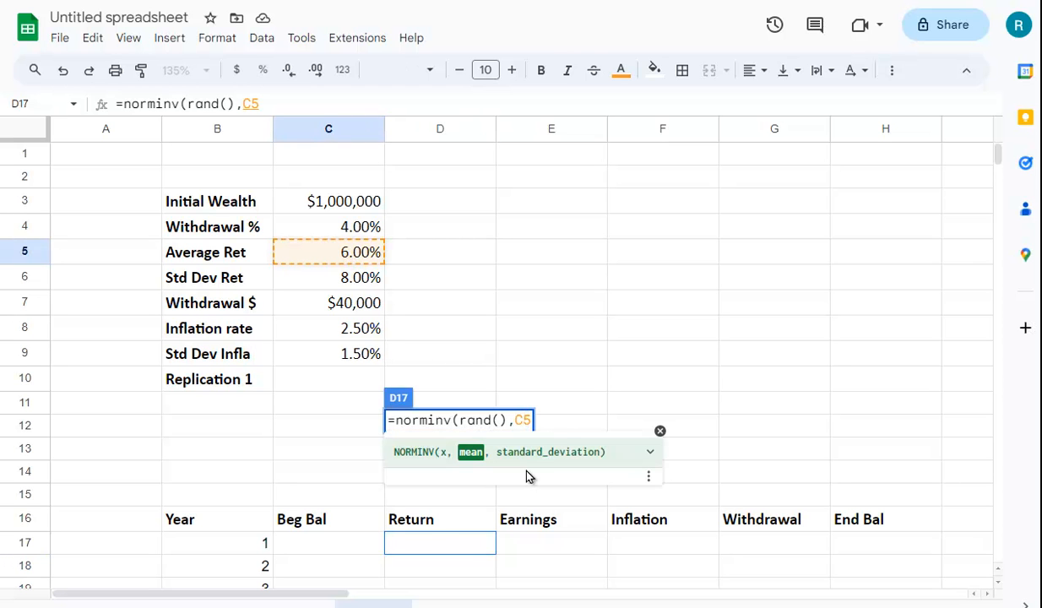
key(F4)
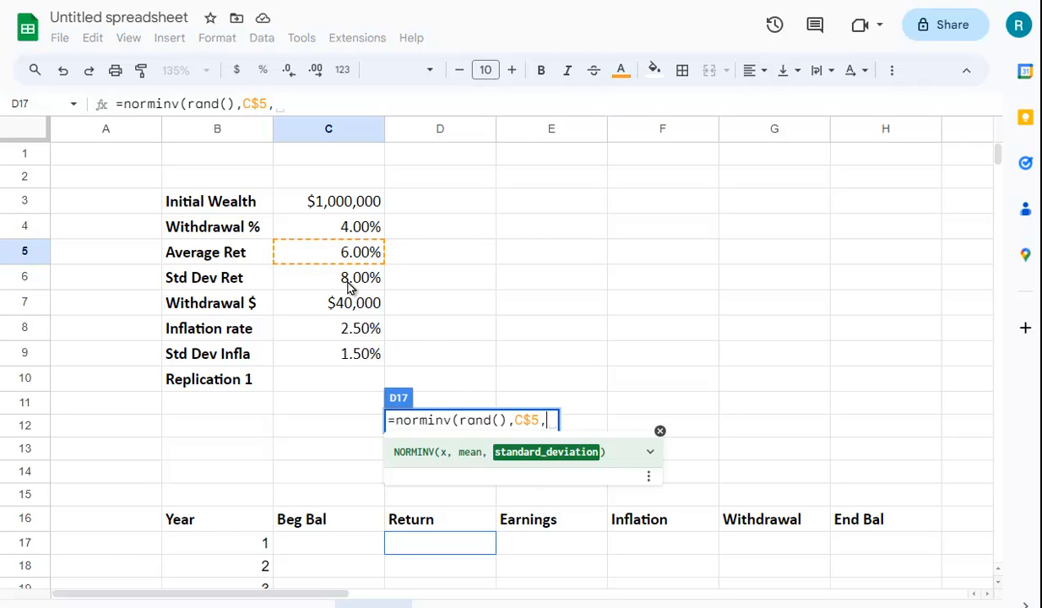
click(329, 277)
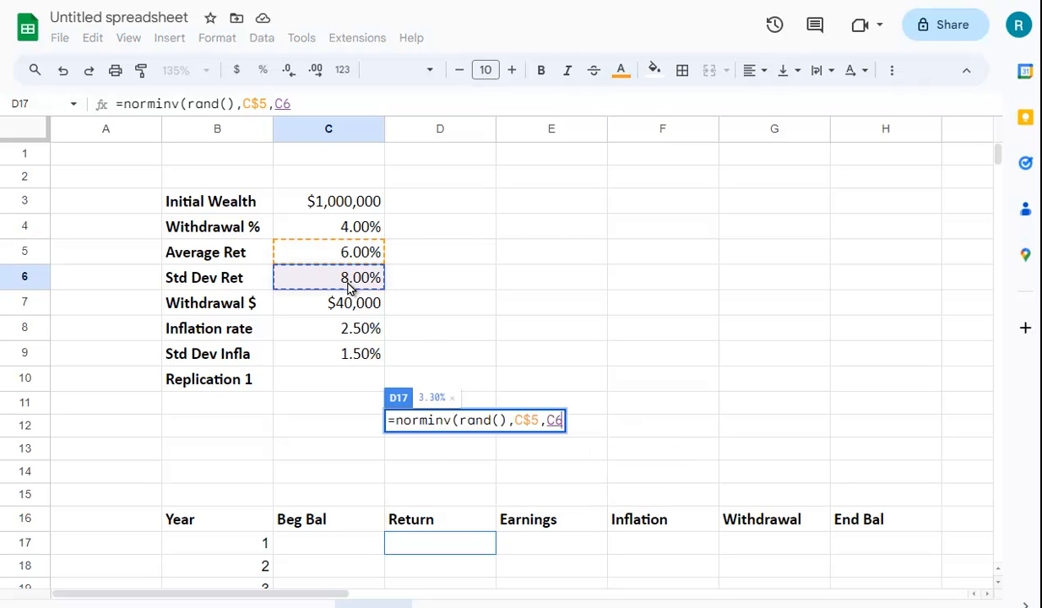
click(555, 420)
text($)
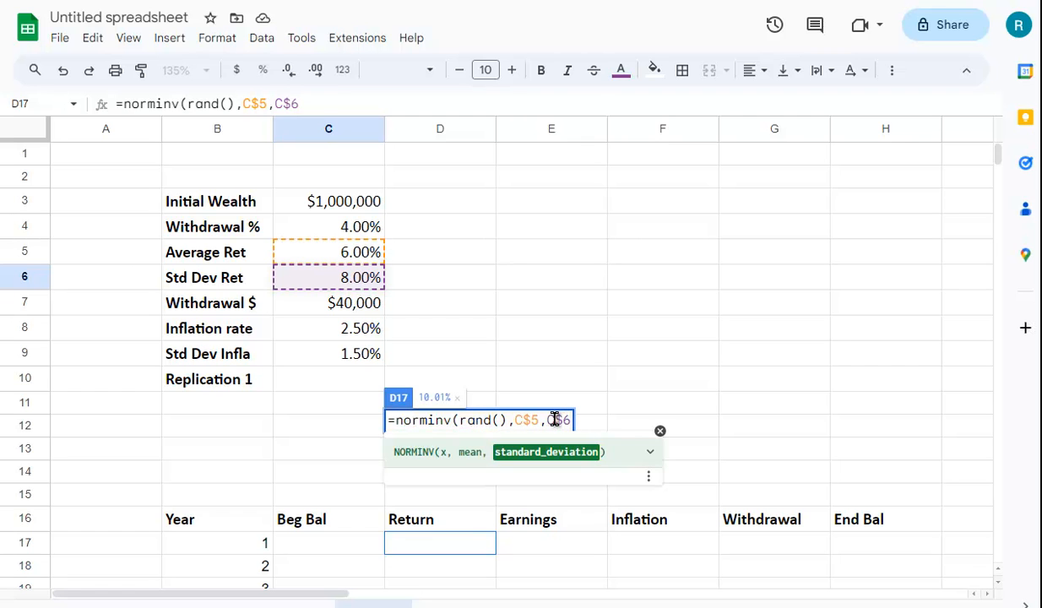
key(Enter)
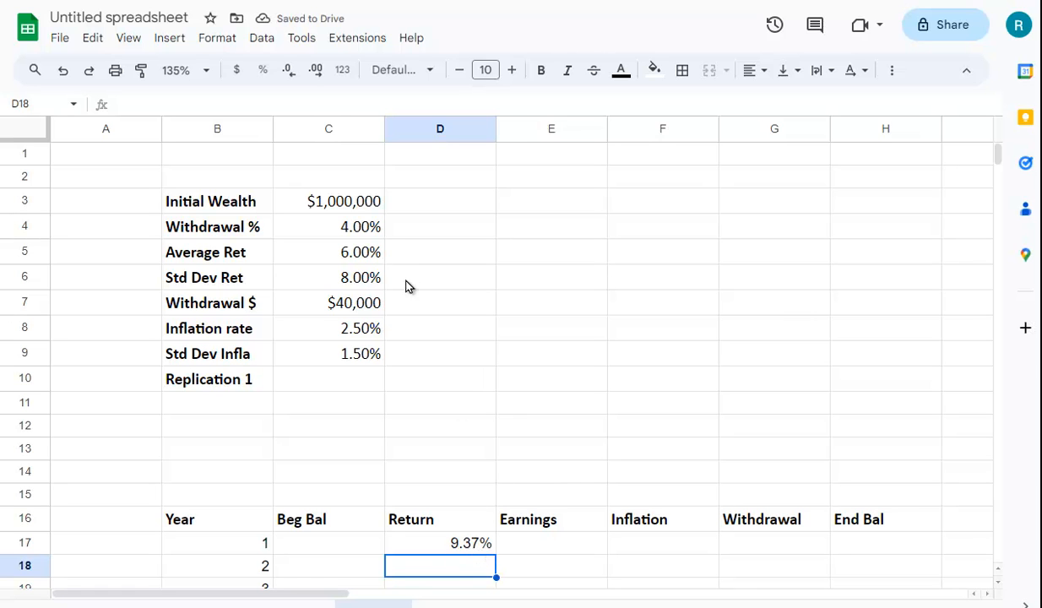
mouse_move(360, 287)
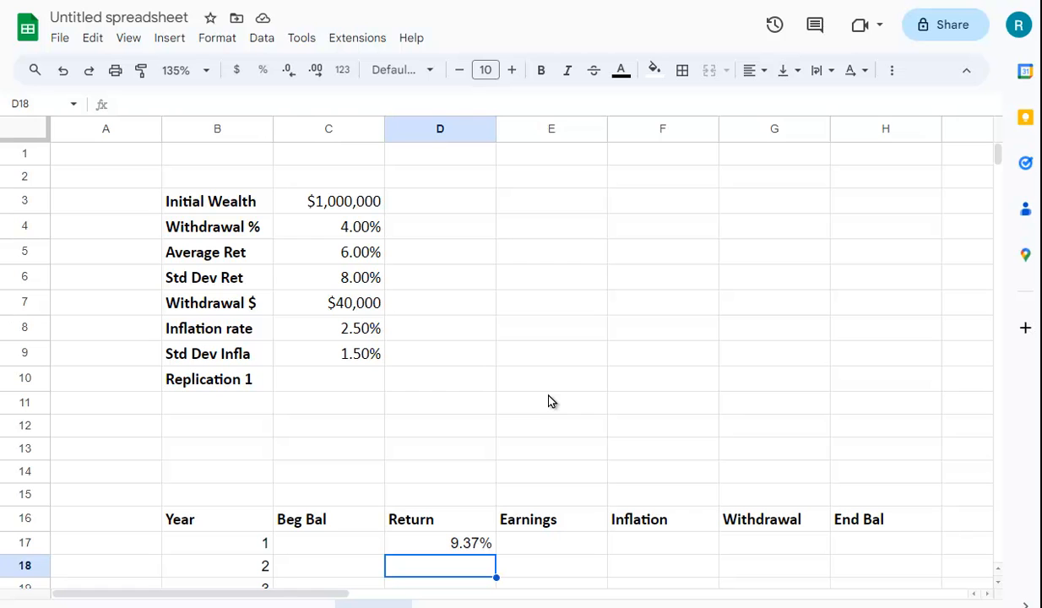
mouse_move(446, 553)
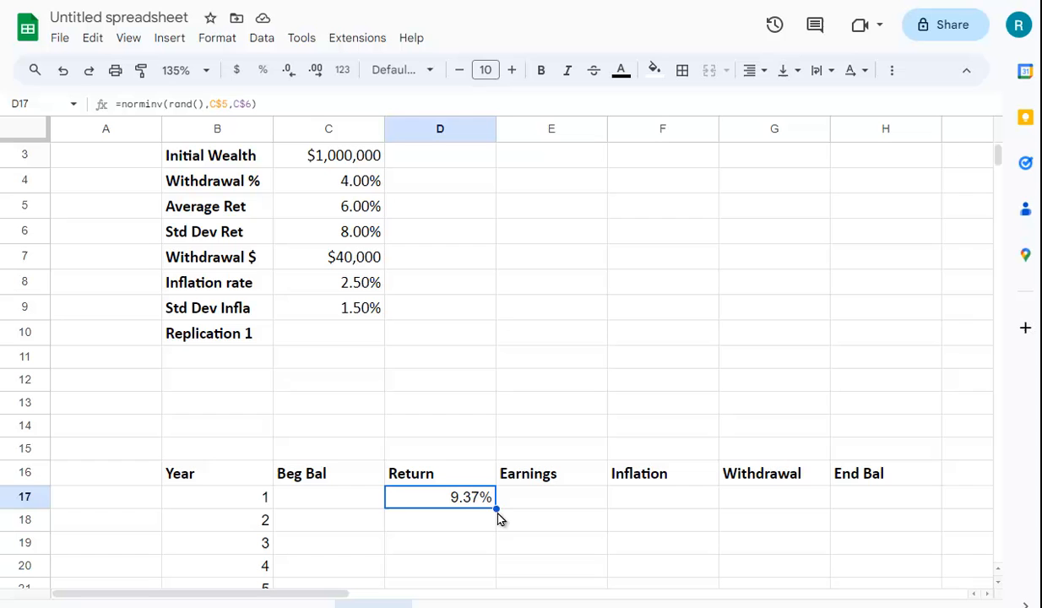
Step: Copy the NORMINV(RAND()) return formula from D17 down through D46
scroll(down, 3)
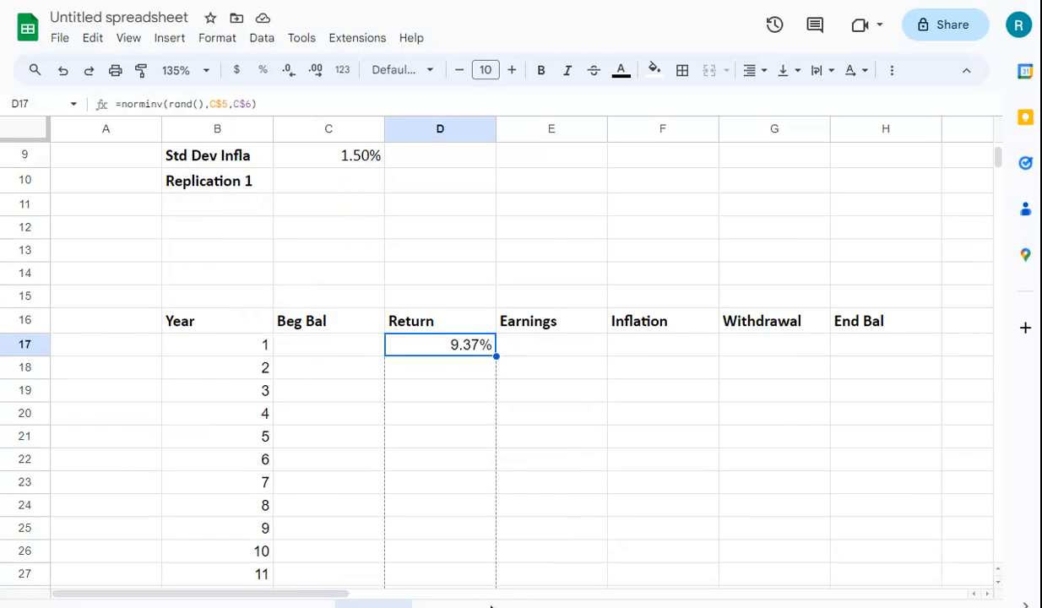
scroll(down, 3)
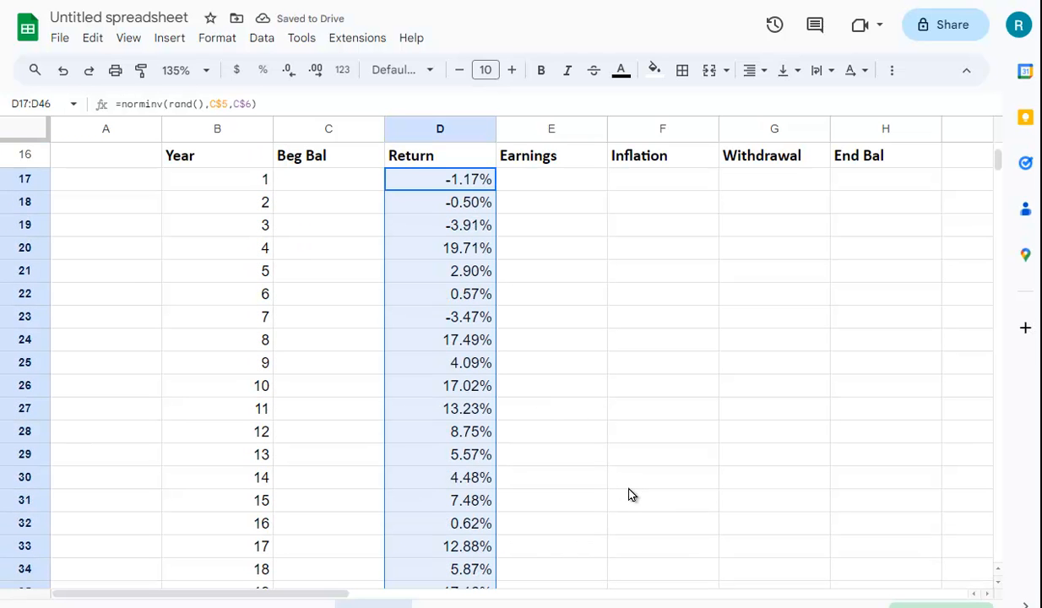
mouse_move(463, 188)
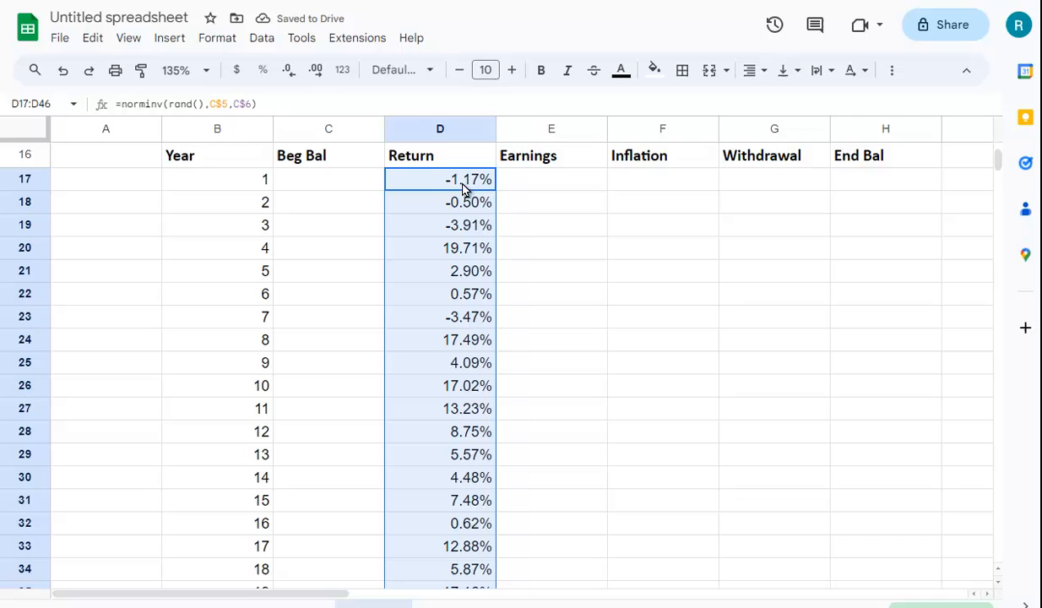
mouse_move(543, 291)
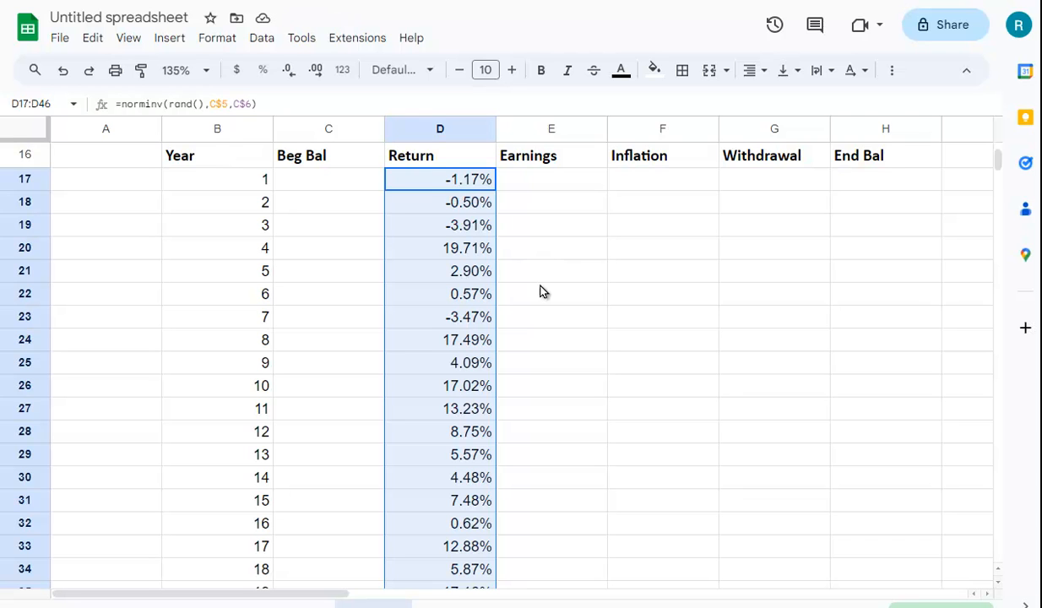
mouse_move(449, 205)
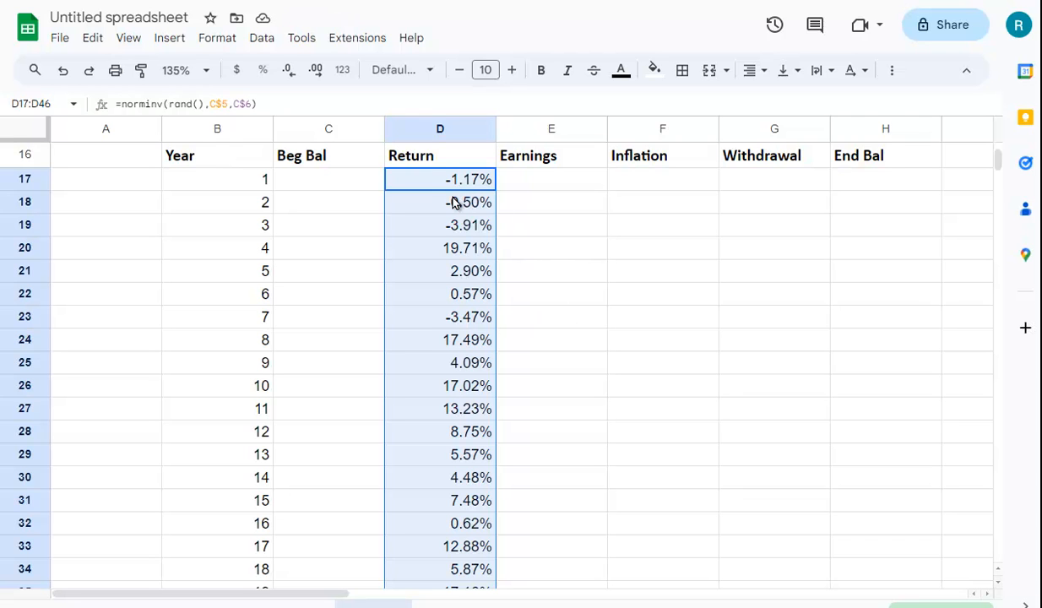
mouse_move(475, 195)
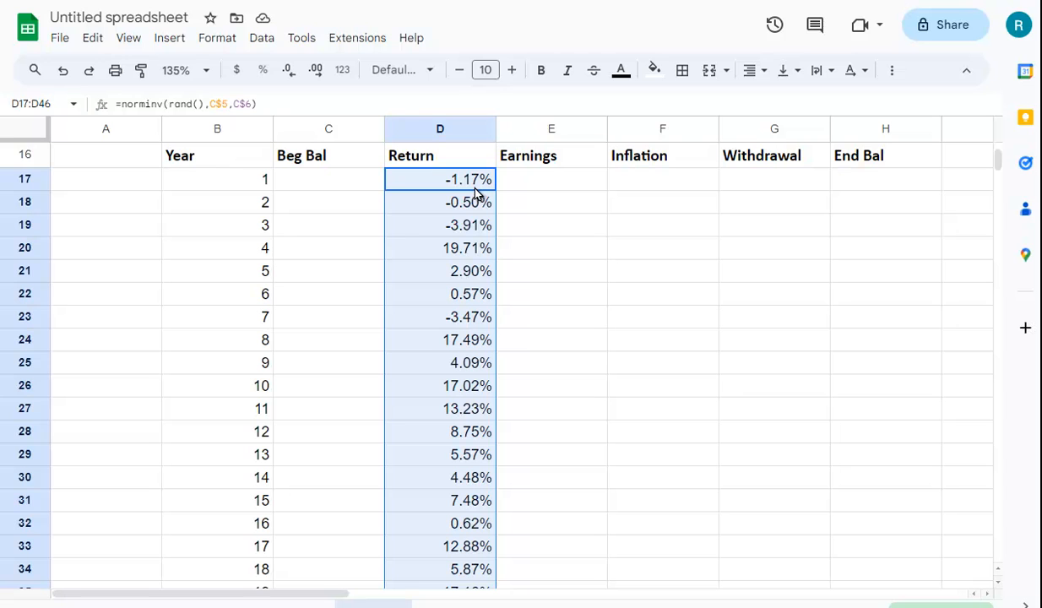
mouse_move(525, 245)
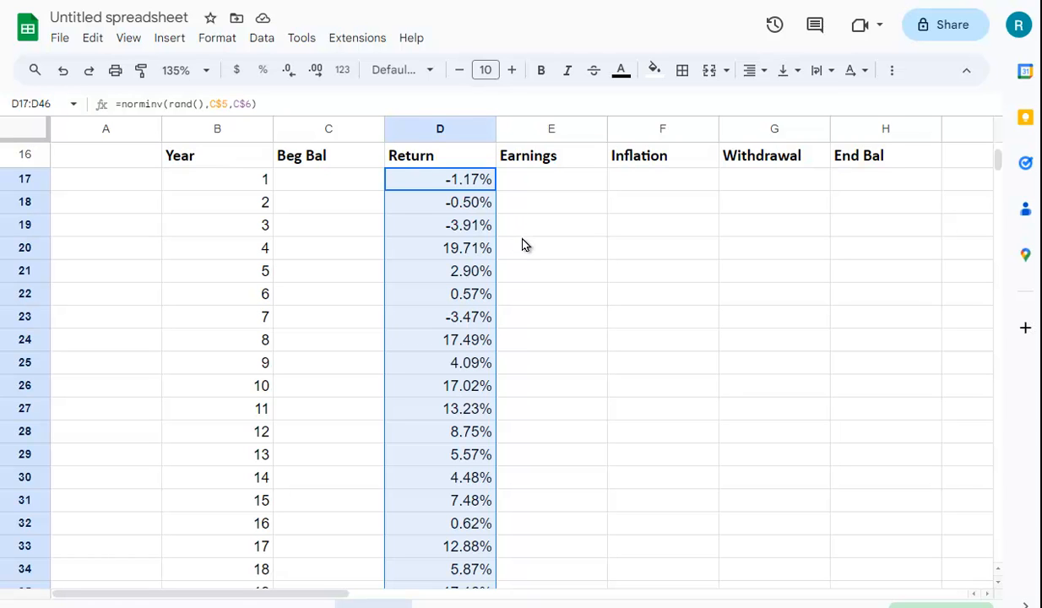
mouse_move(467, 262)
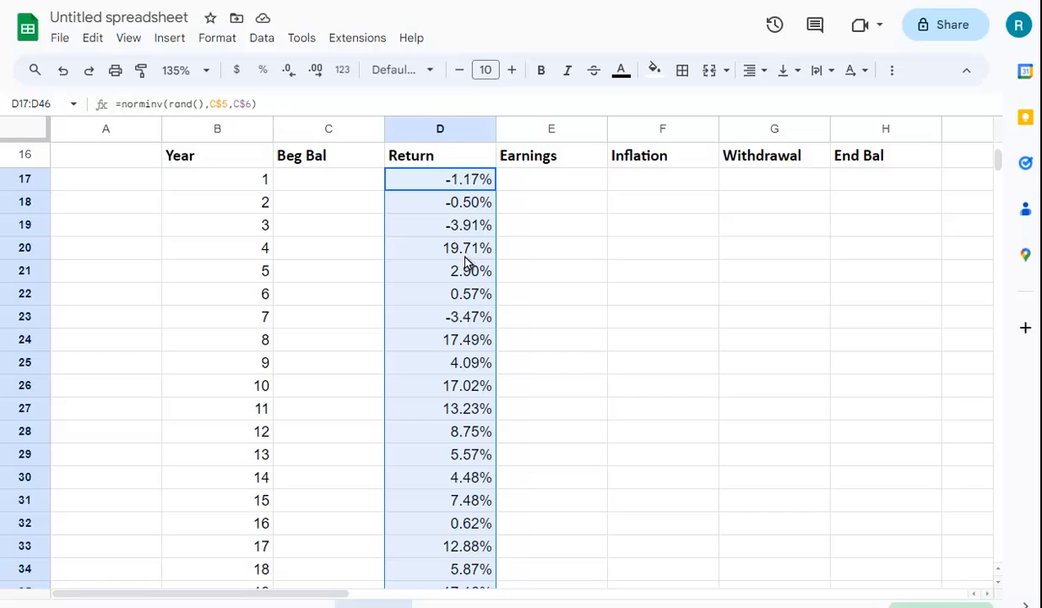
mouse_move(488, 393)
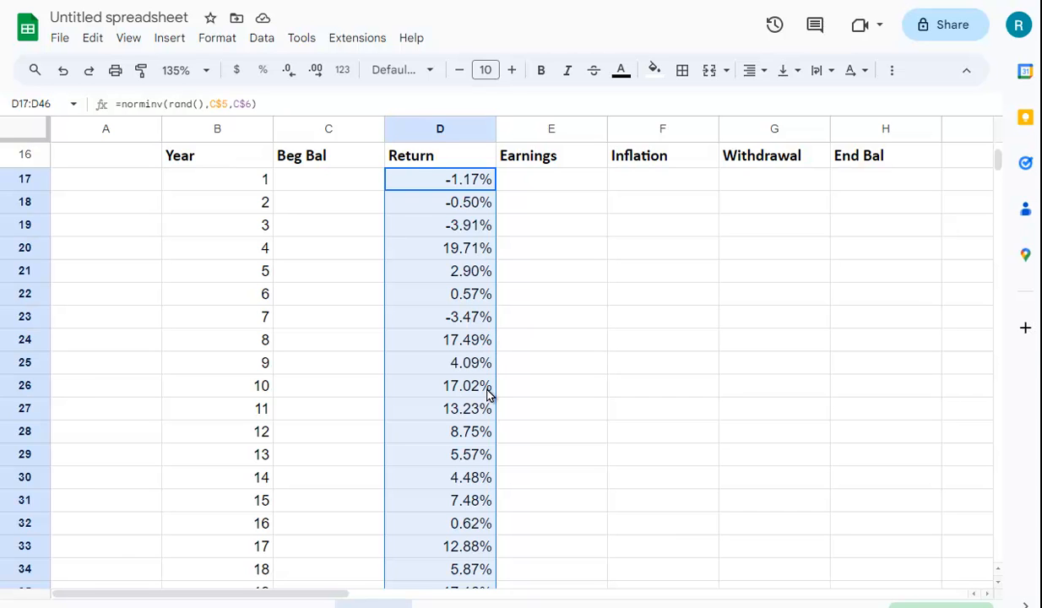
mouse_move(485, 515)
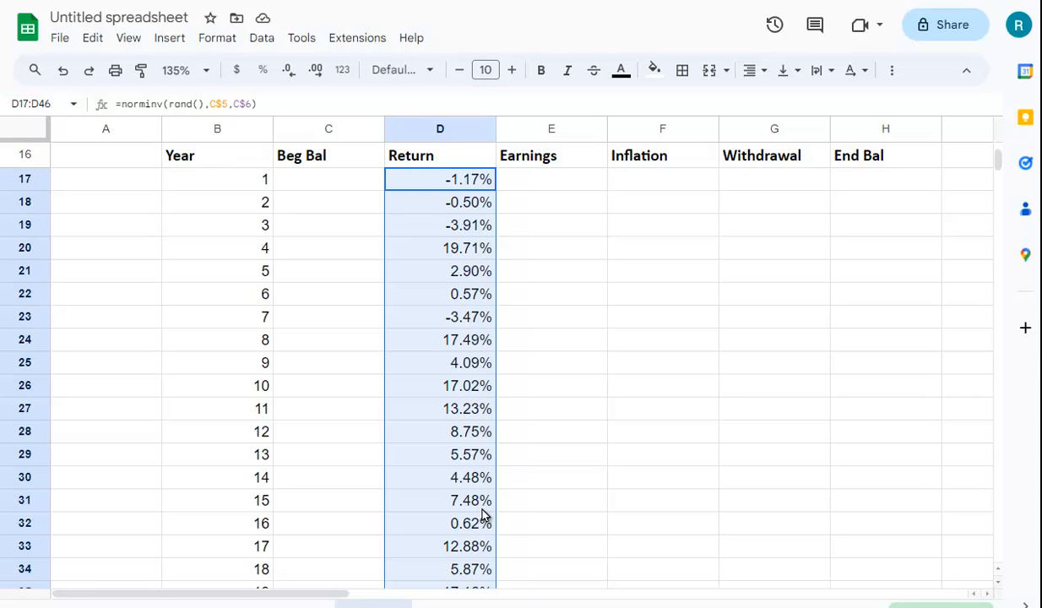
mouse_move(503, 396)
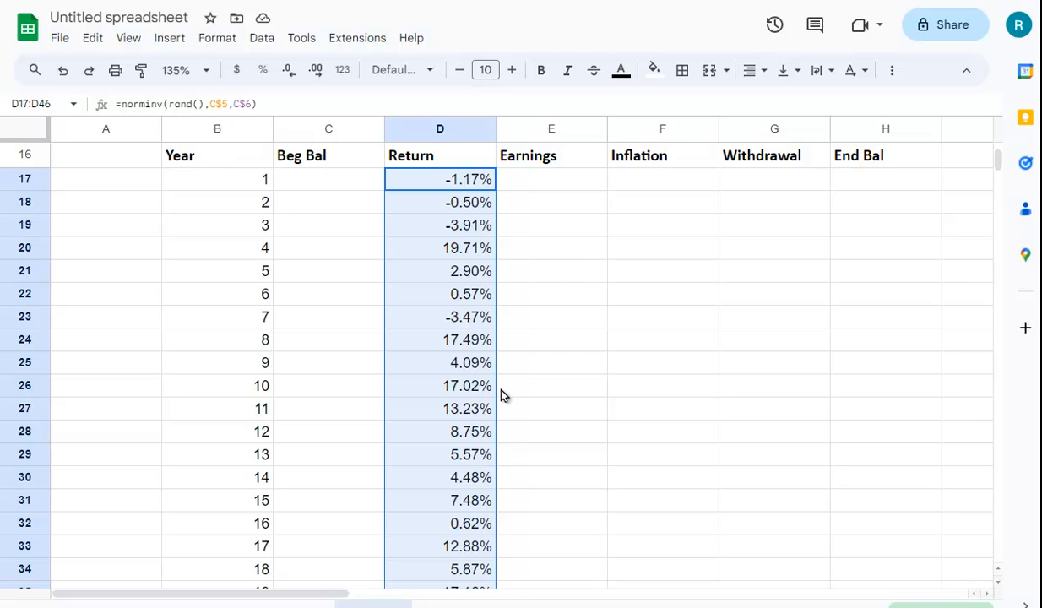
scroll(down, 3)
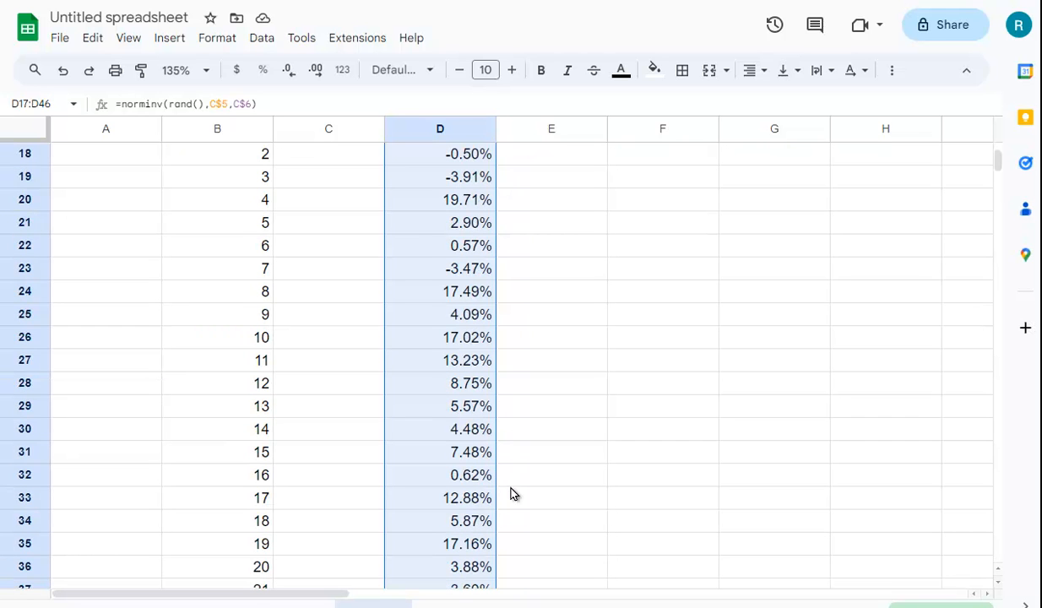
scroll(down, 3)
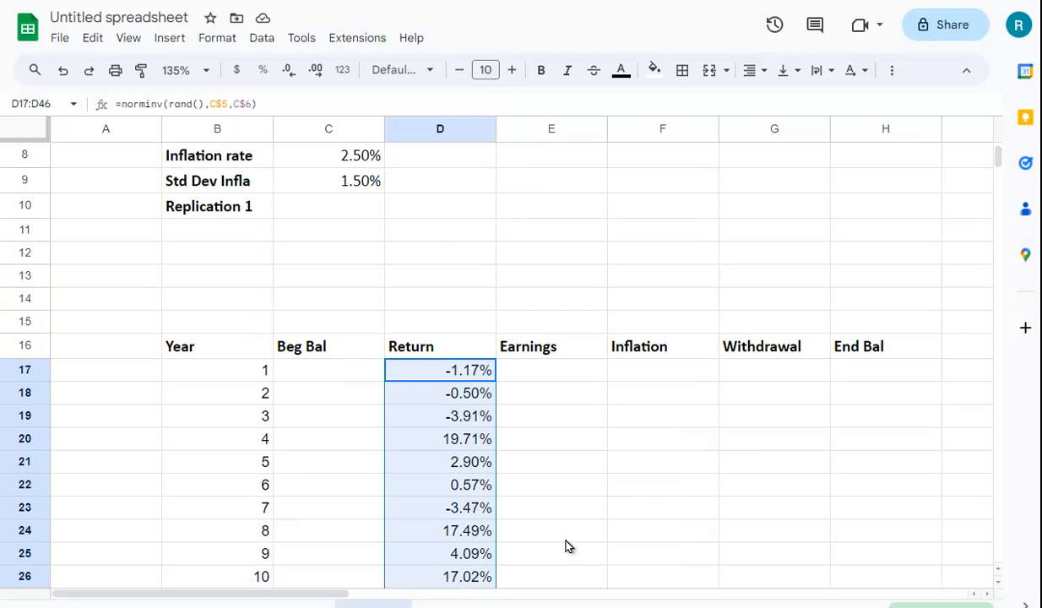
mouse_move(633, 378)
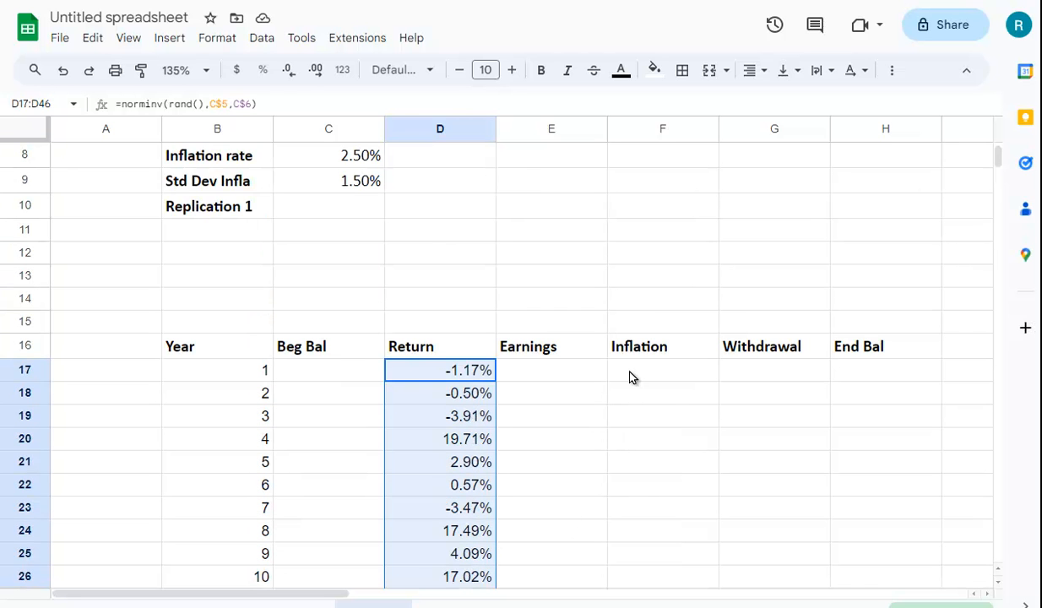
Step: Attempt a random inflation formula in F17 using C8 as the mean, producing #N/A
click(662, 371)
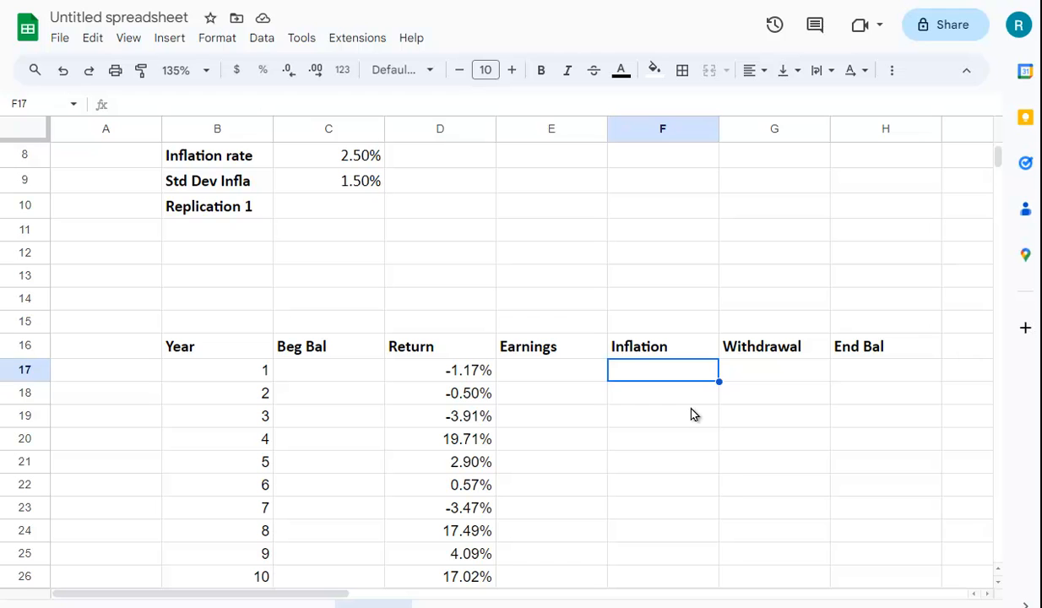
text(=norminv()
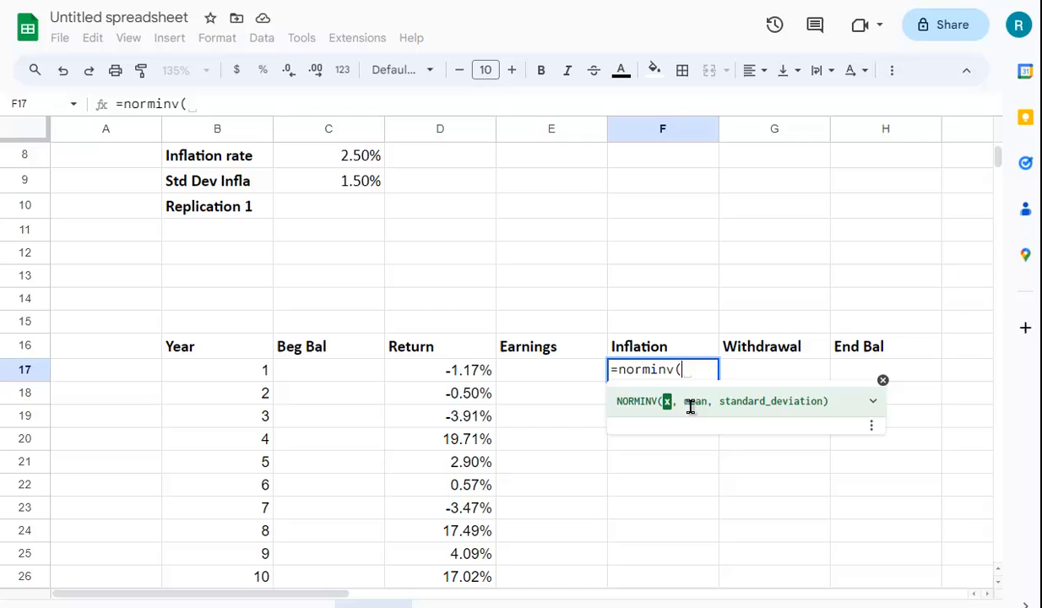
text(rand()
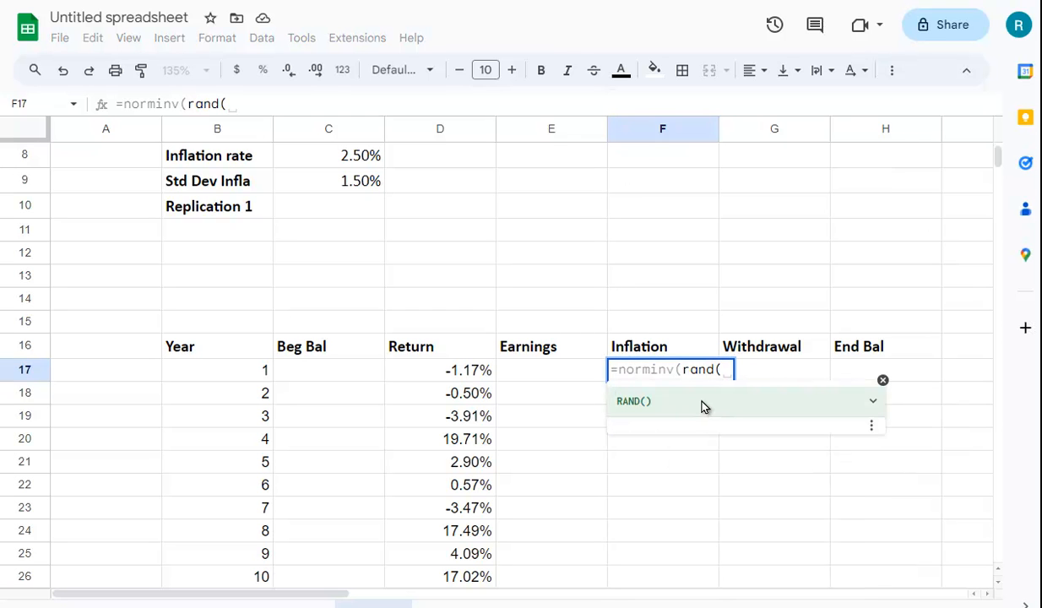
click(328, 155)
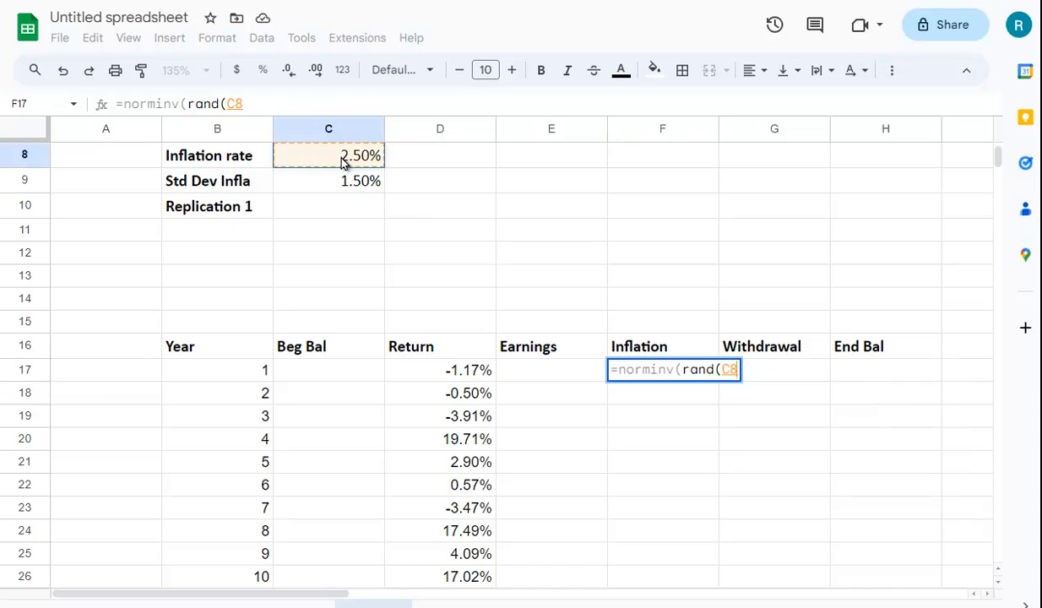
scroll(up, 3)
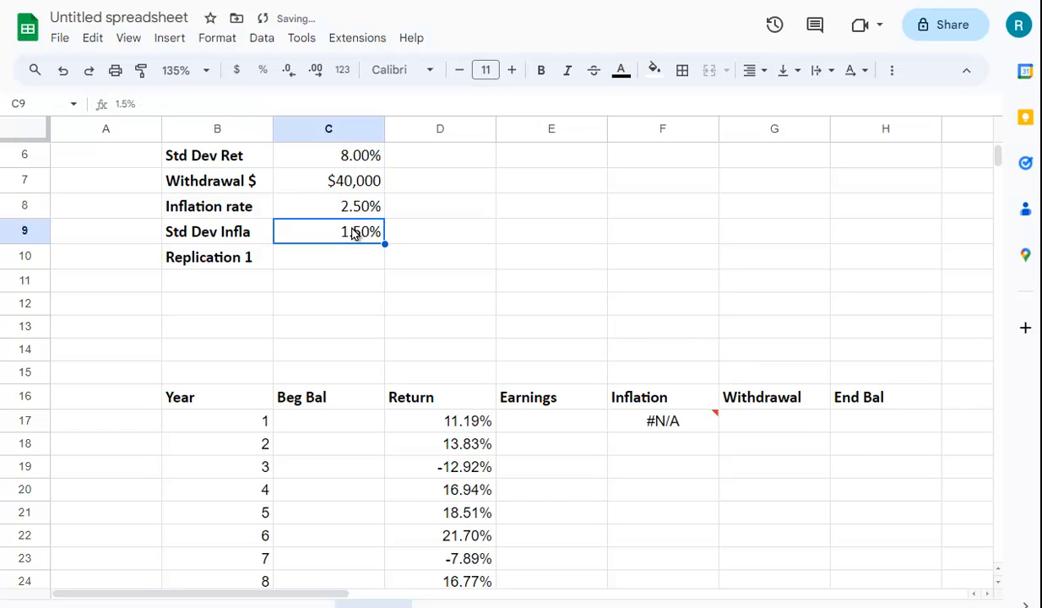
mouse_move(648, 422)
text(=)
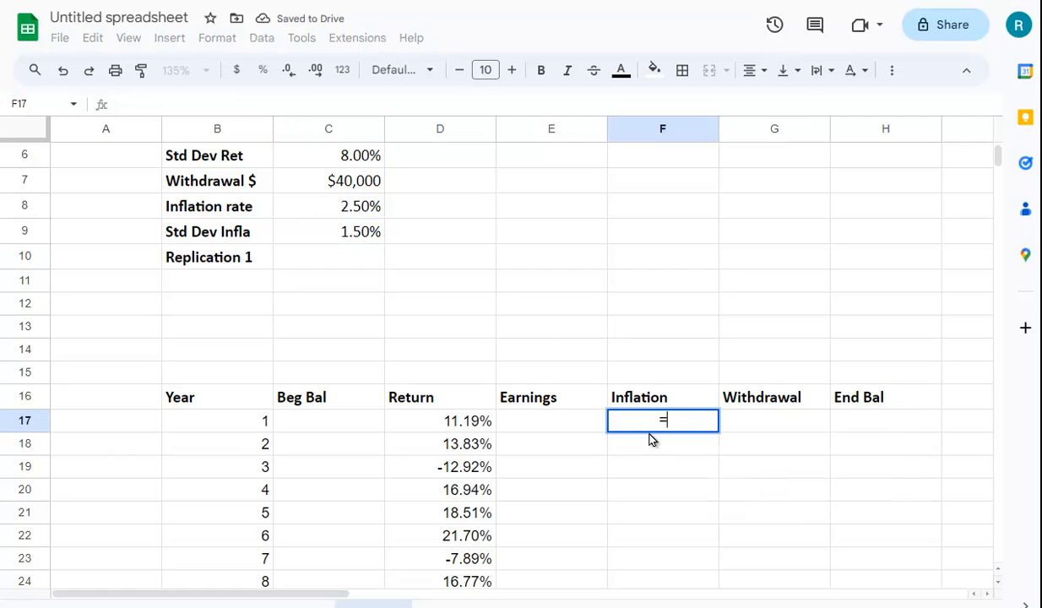
Step: Enter =NORMINV(RAND(), row-locked C8, C9) in F17, showing 1.39% inflation
text(norminv()
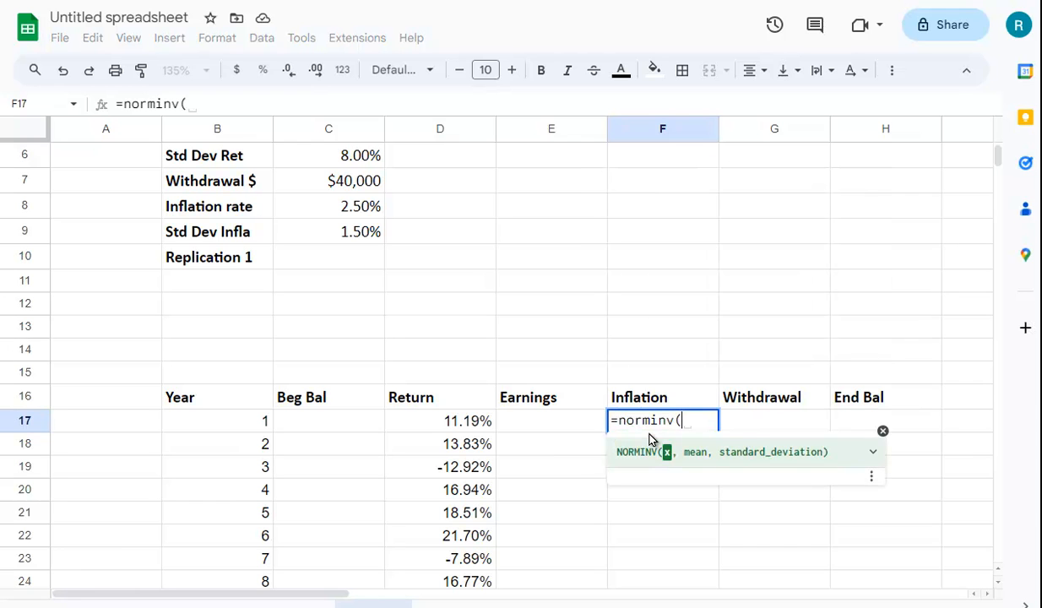
text(rand()
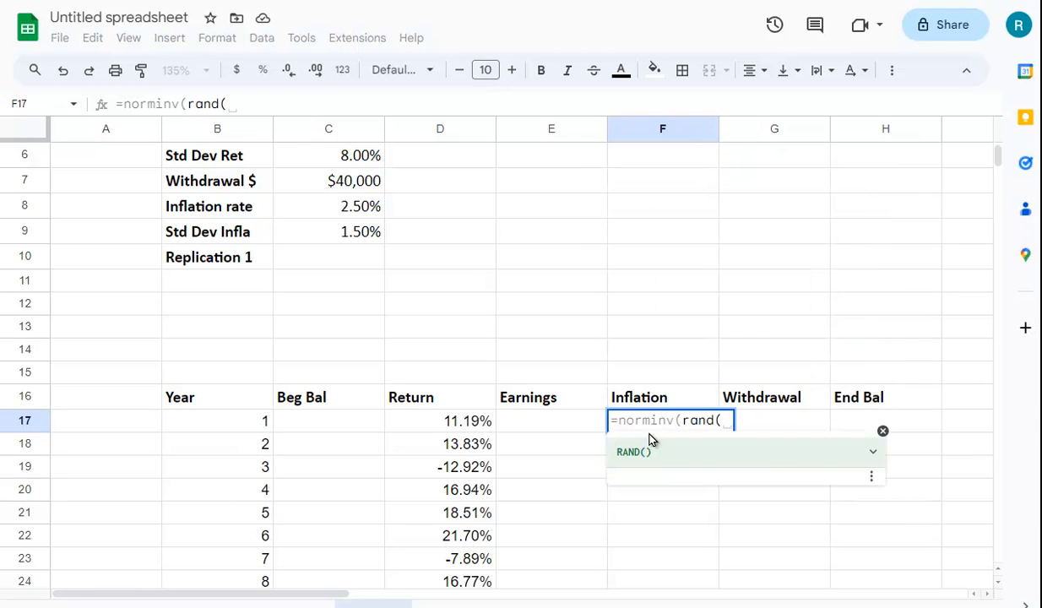
text(),)
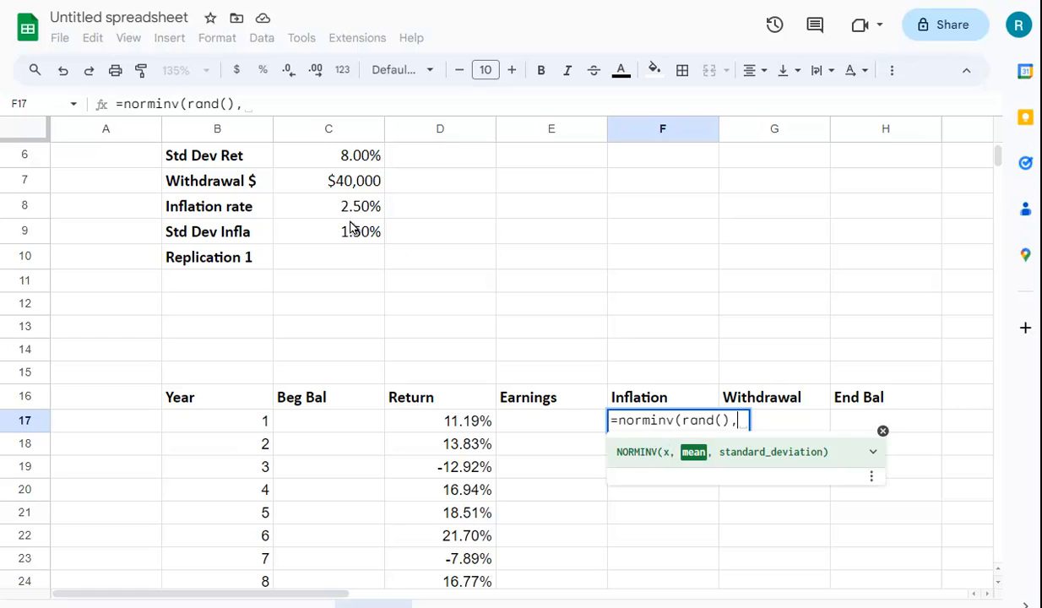
click(328, 206)
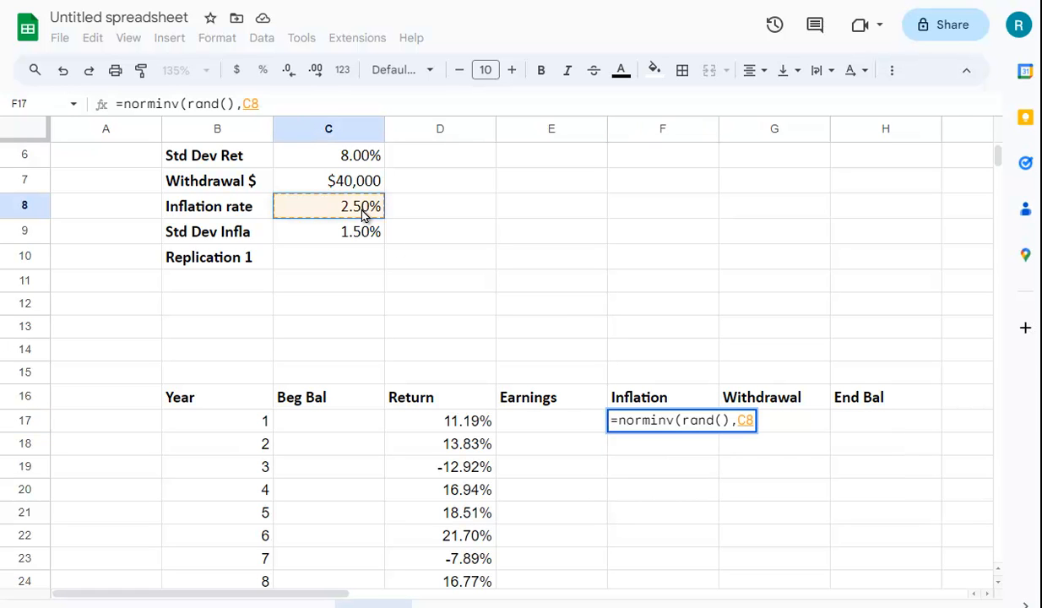
text(,)
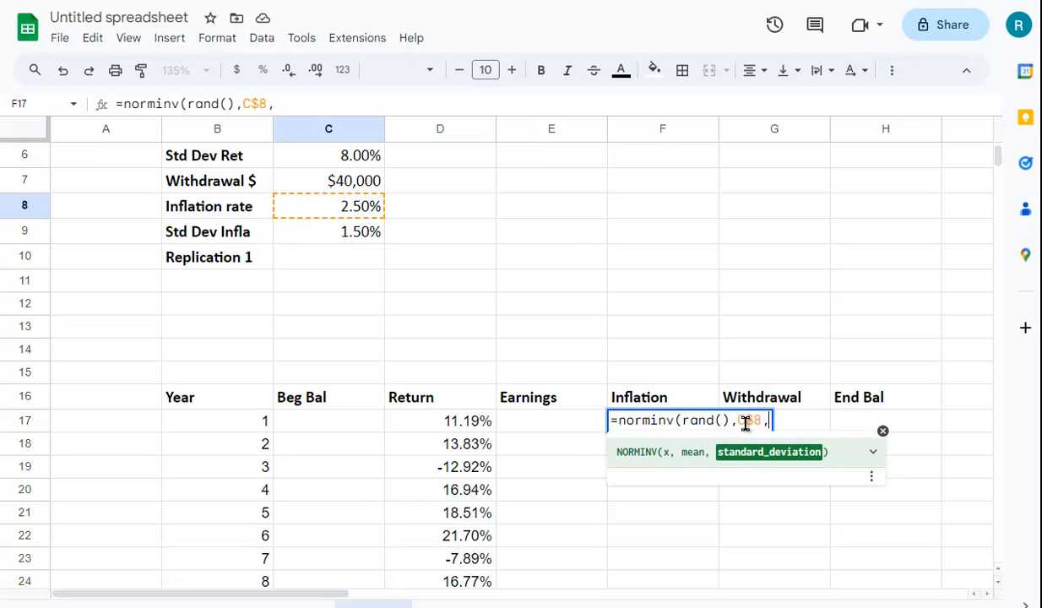
click(329, 231)
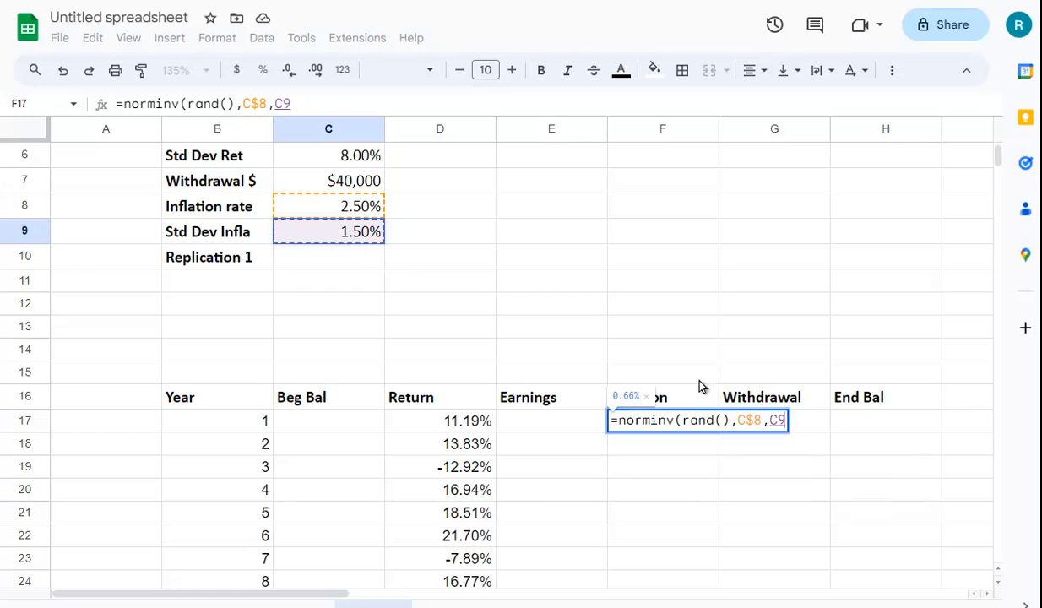
click(783, 420)
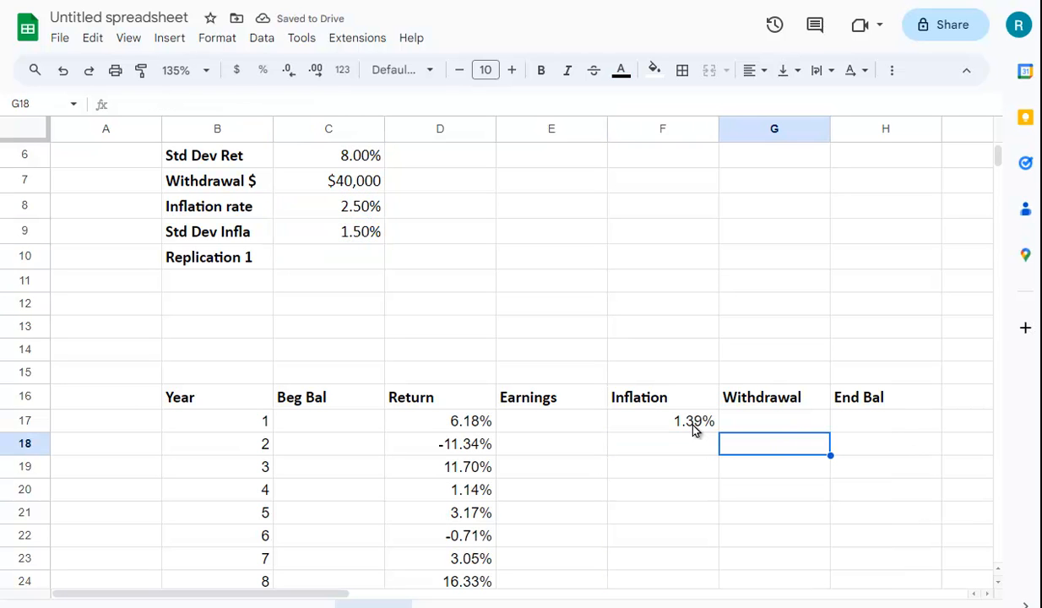
click(662, 421)
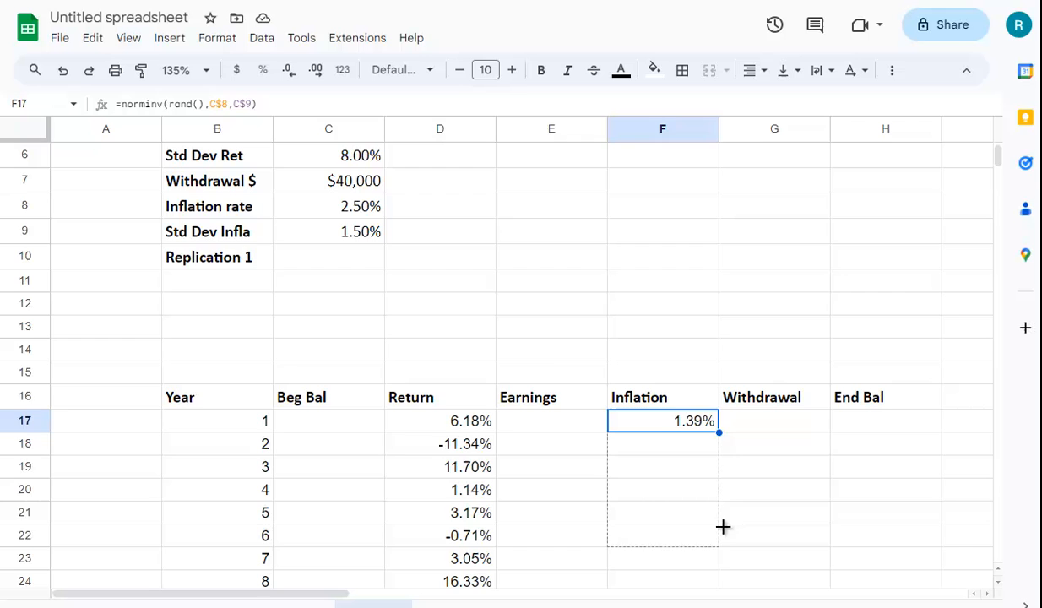
scroll(down, 3)
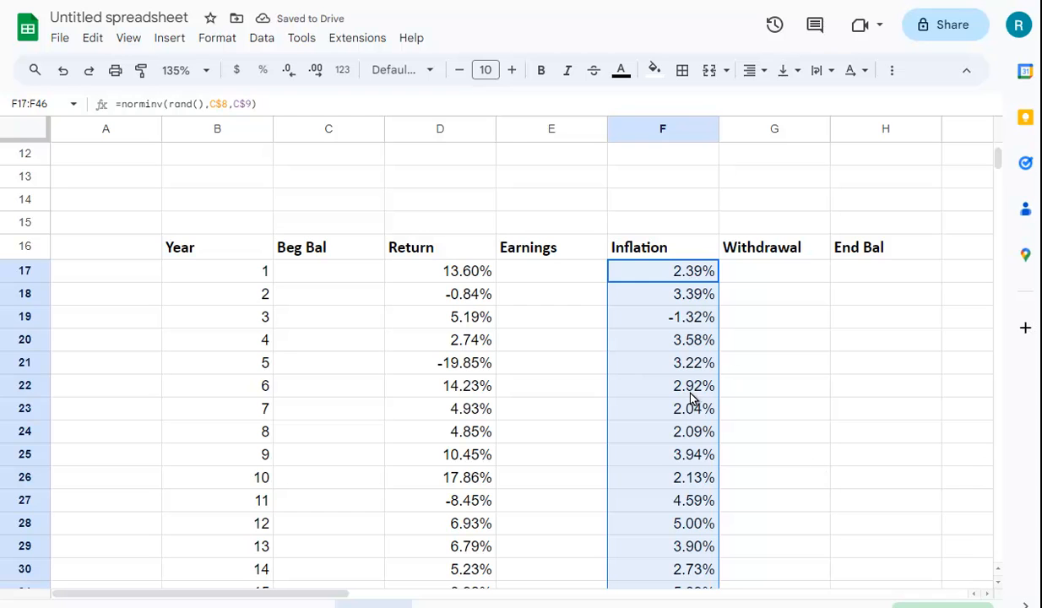
click(772, 455)
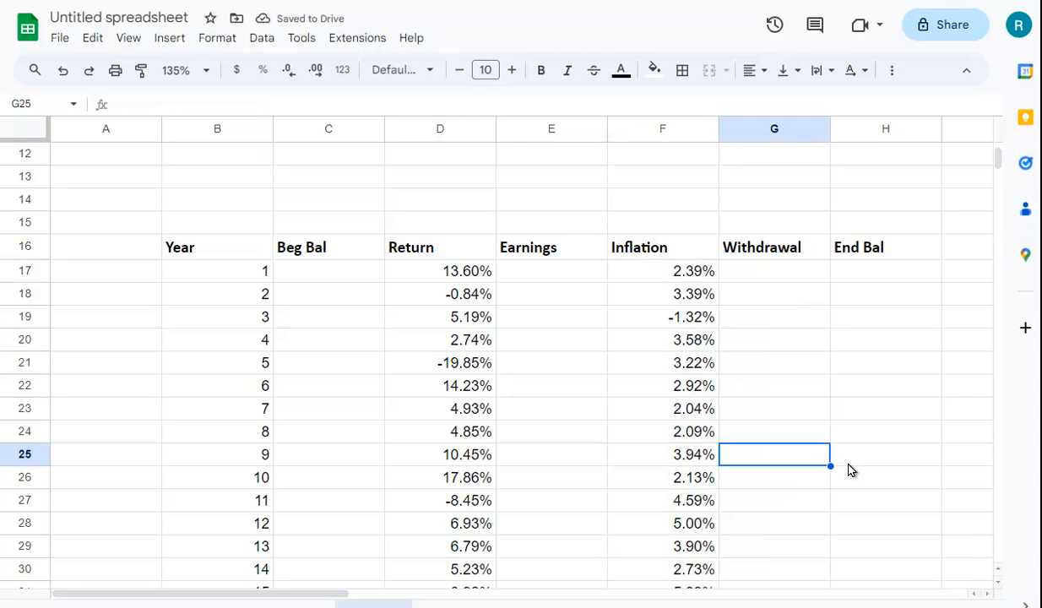
click(327, 270)
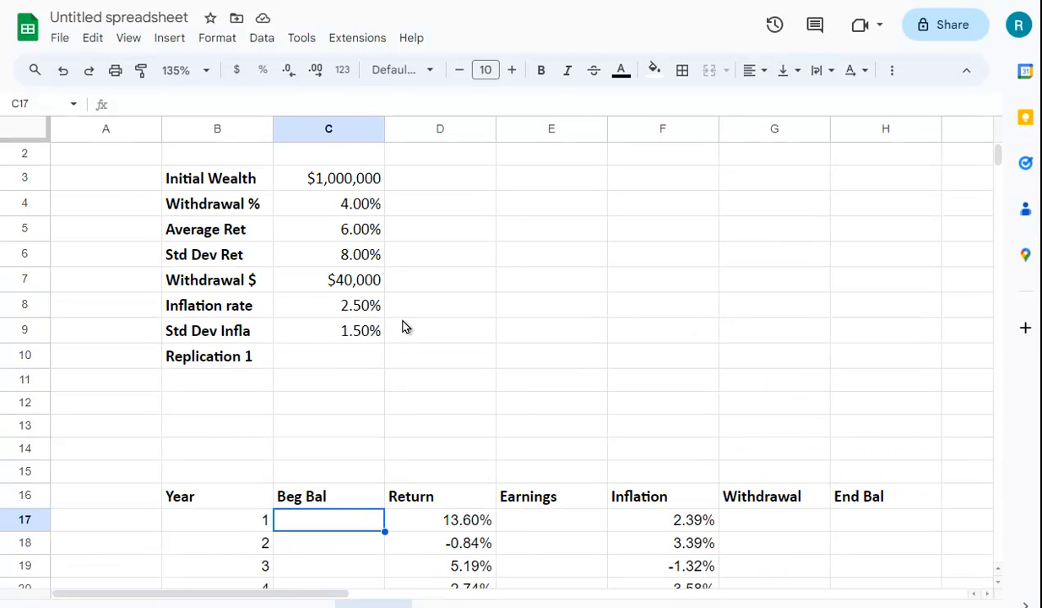
Step: Enter =C3 in C17 so year 1 starts at $1,000,000
text(=)
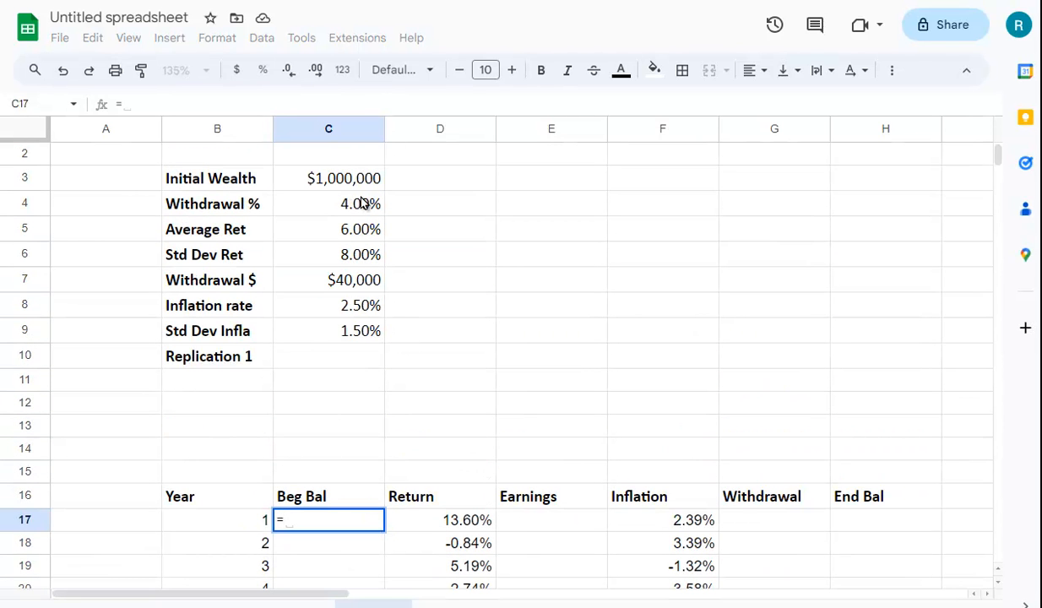
click(329, 179)
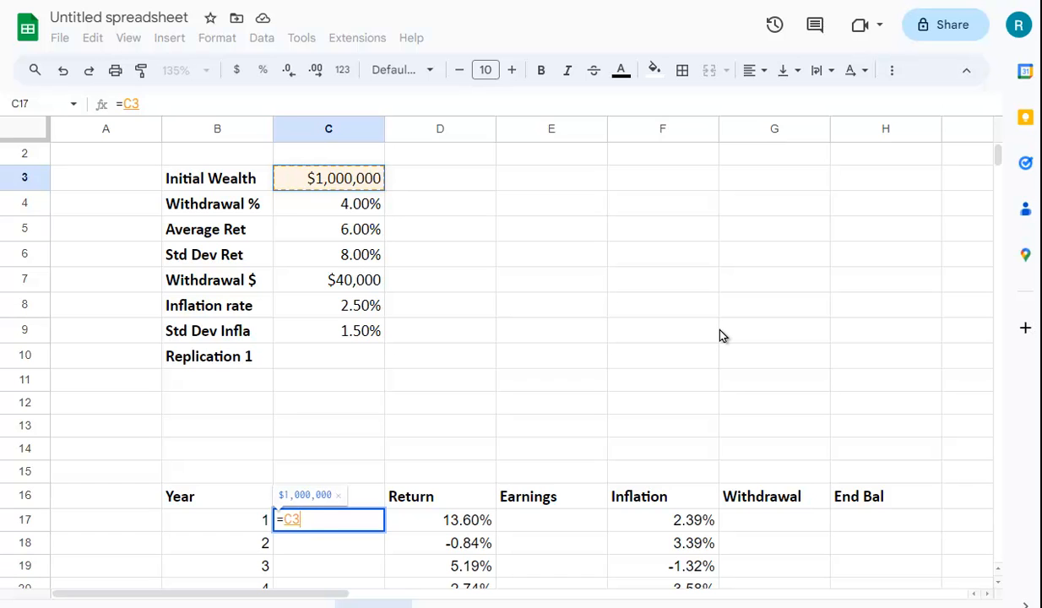
key(Enter)
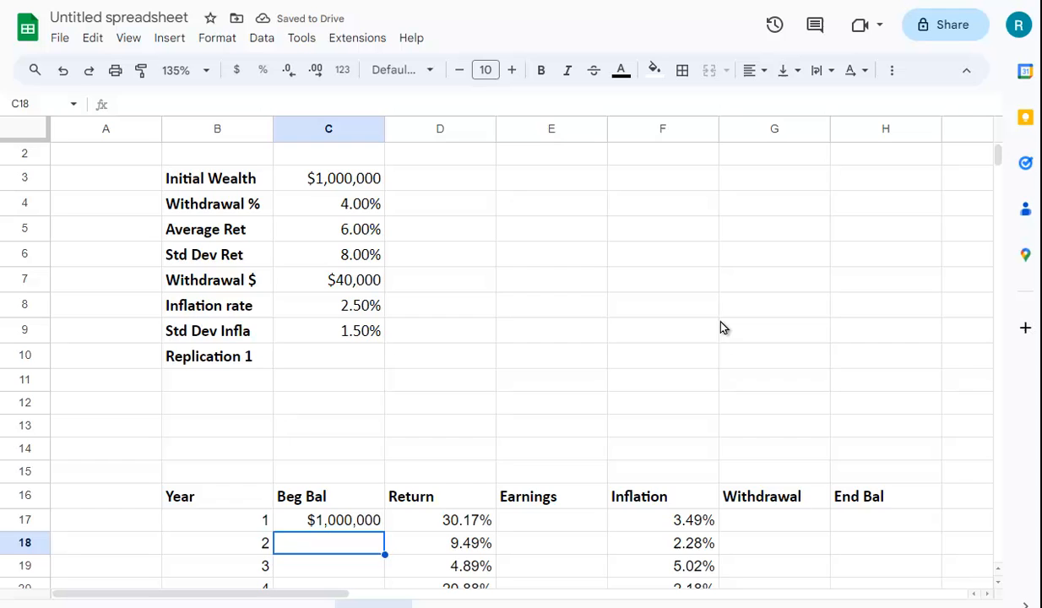
scroll(down, 3)
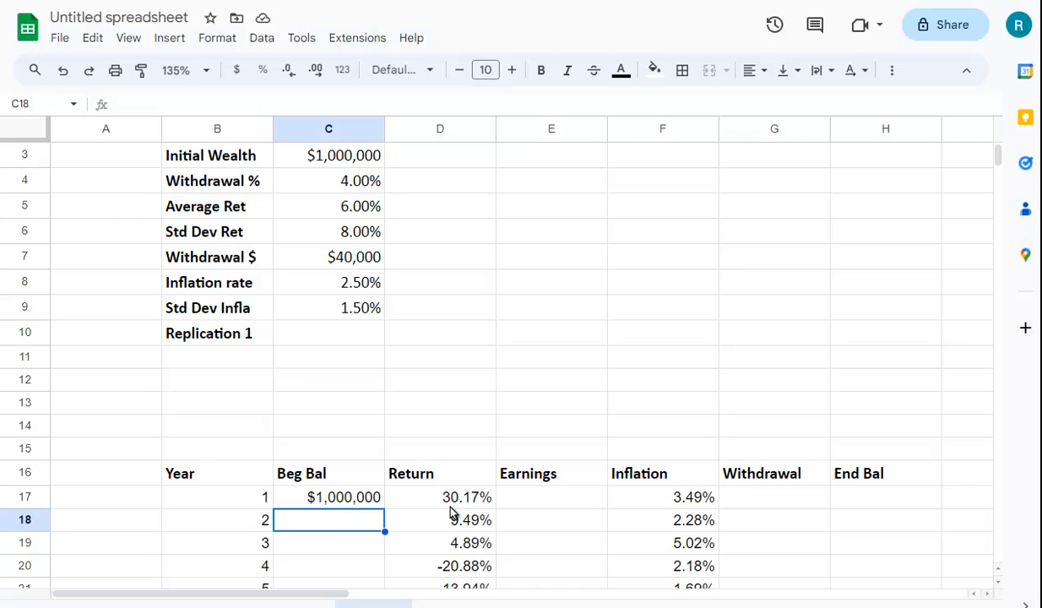
Step: Enter =C17*(1+D17) in E17, giving year 1 Earnings of $1,076,198
click(551, 505)
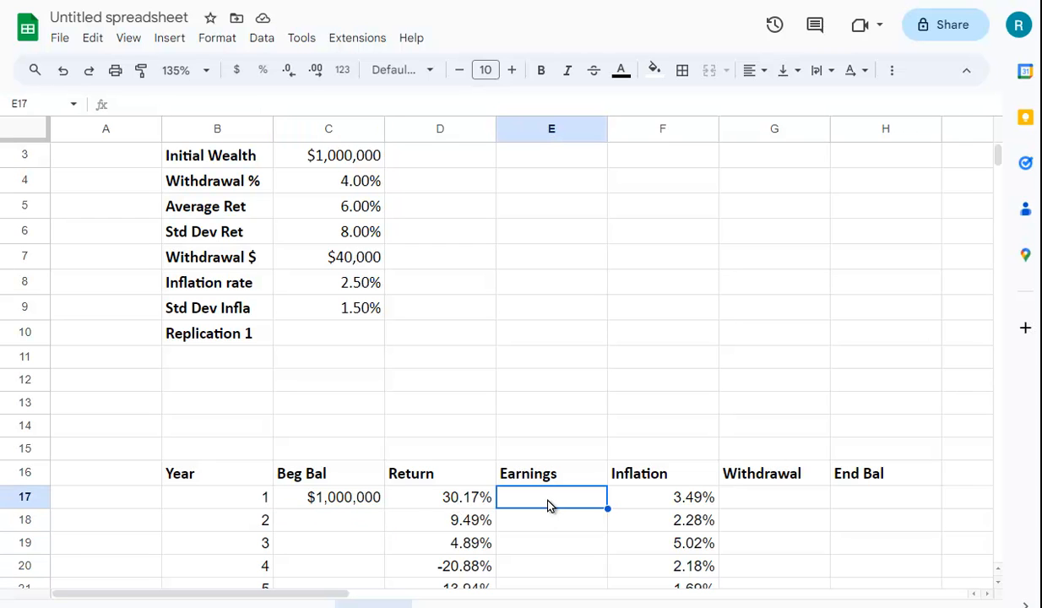
text(=)
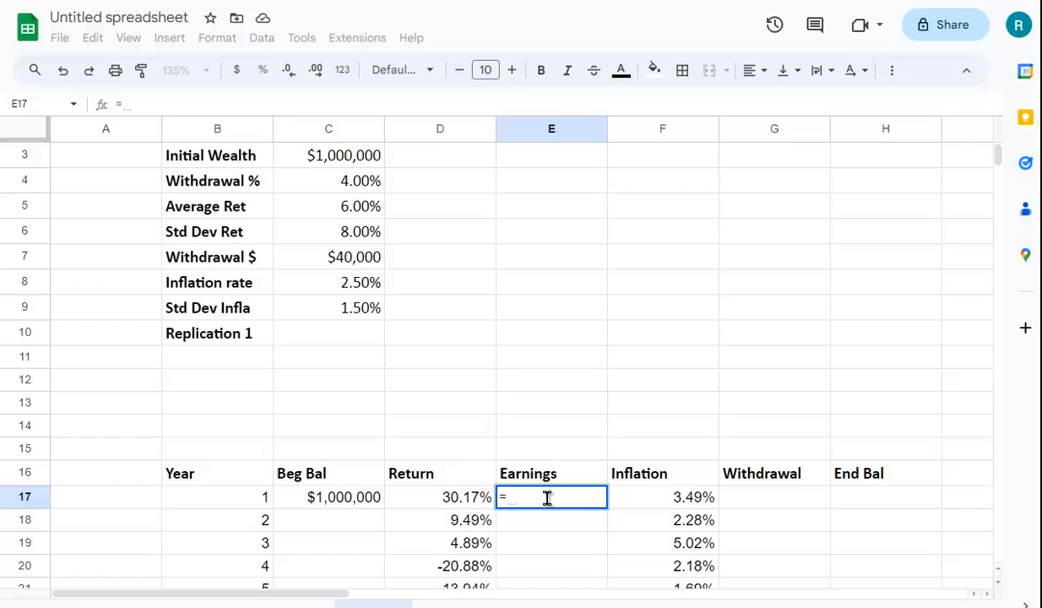
click(328, 498)
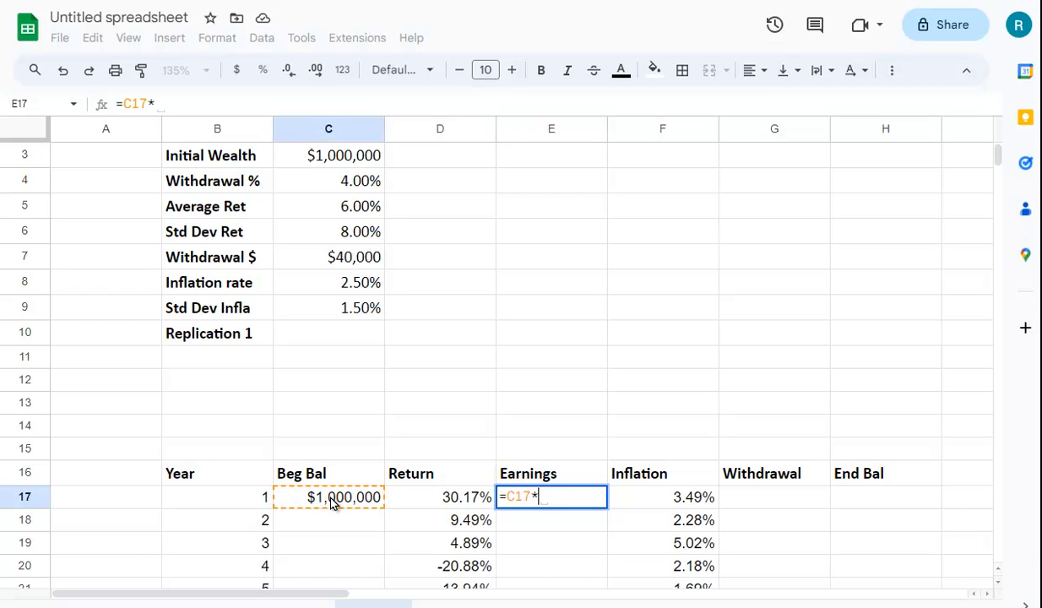
text((1+)
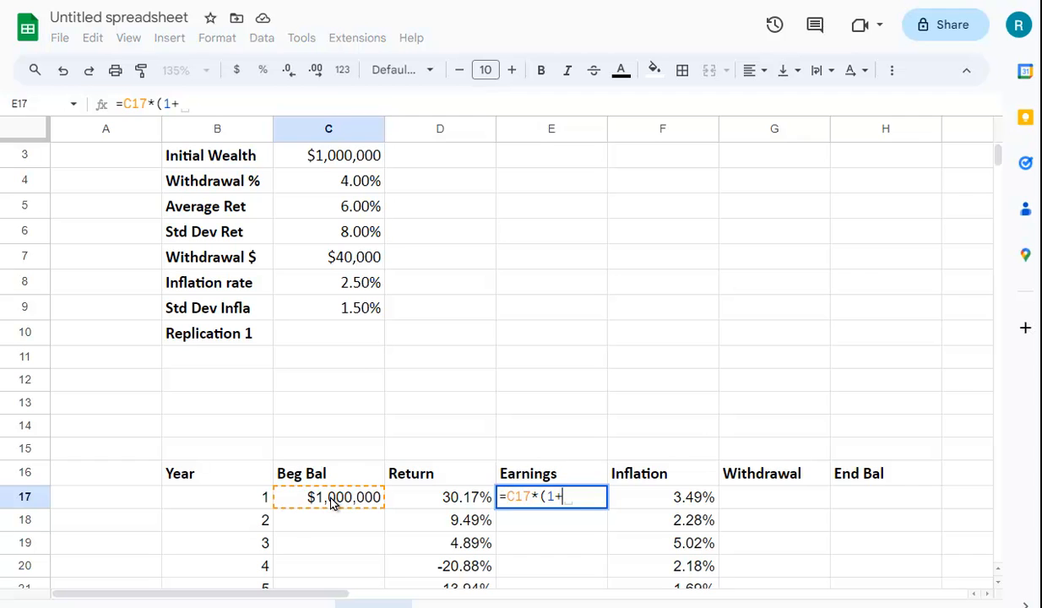
click(443, 542)
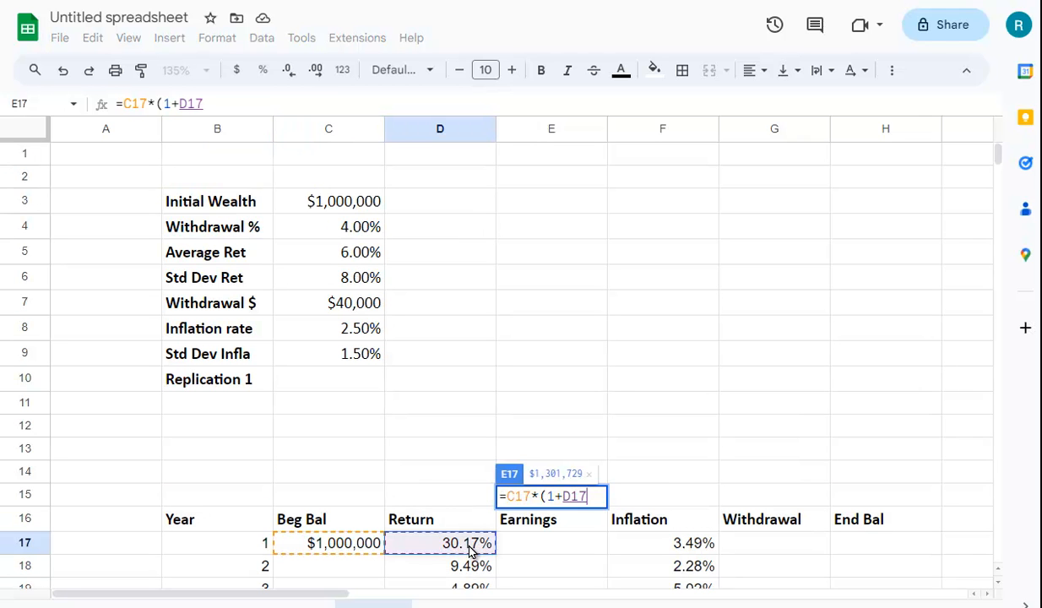
key(Enter)
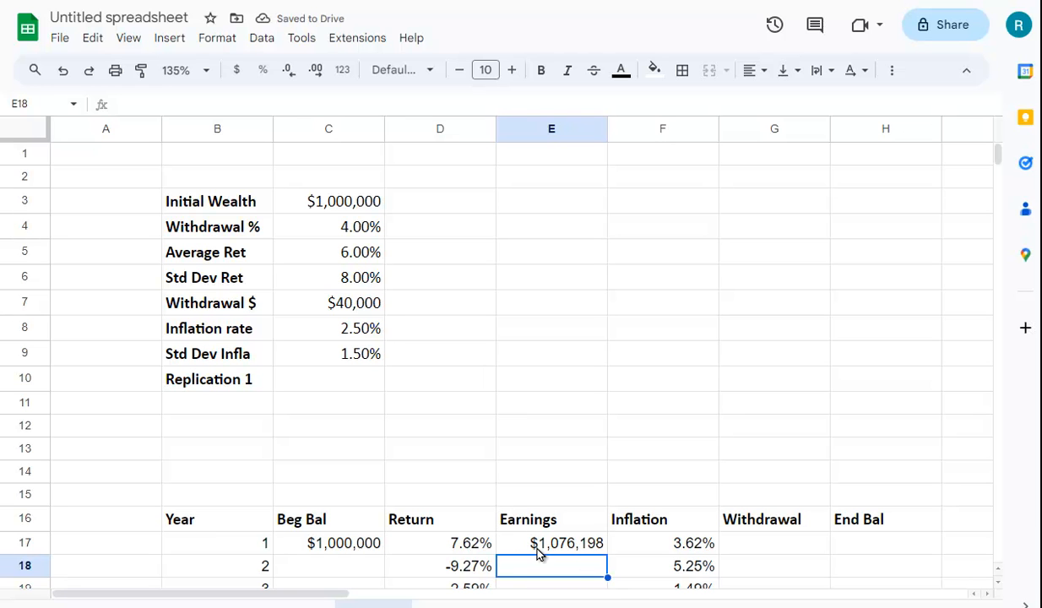
scroll(down, 3)
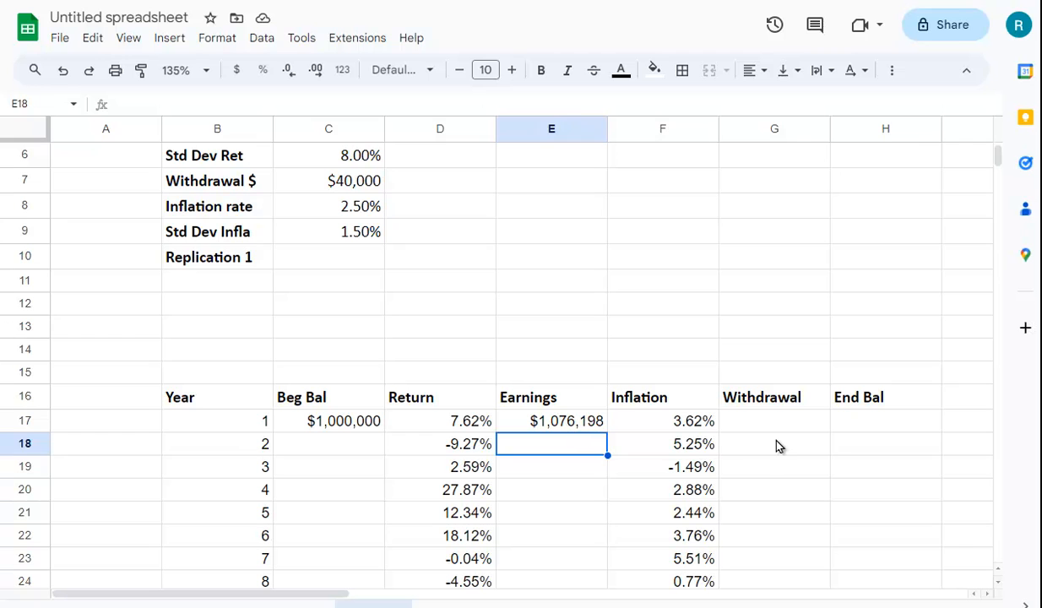
Step: Enter =C4*C17 in G17 for a $40,000 year 1 withdrawal
click(774, 433)
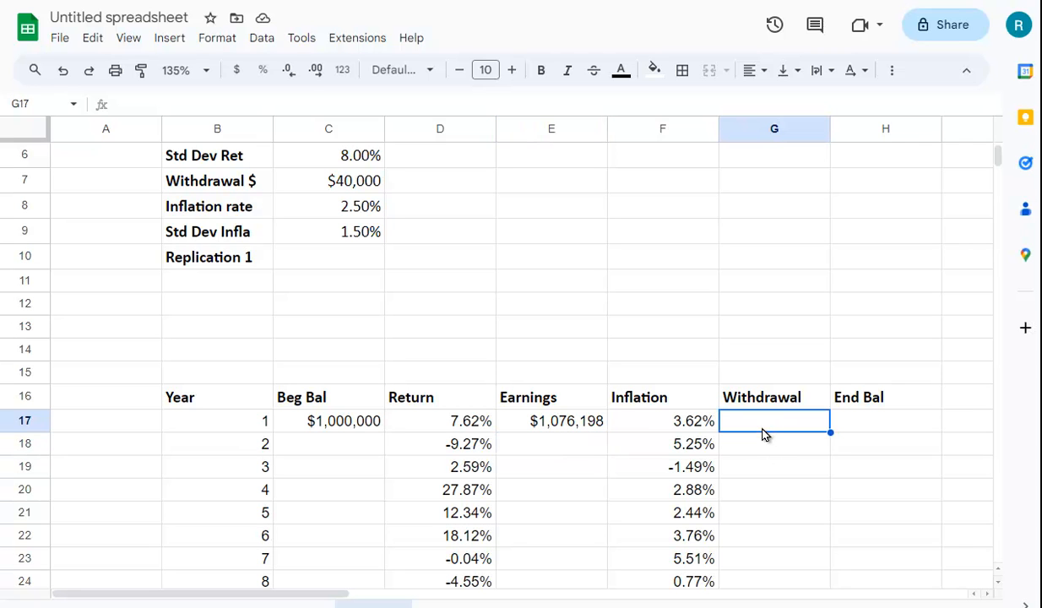
mouse_move(766, 448)
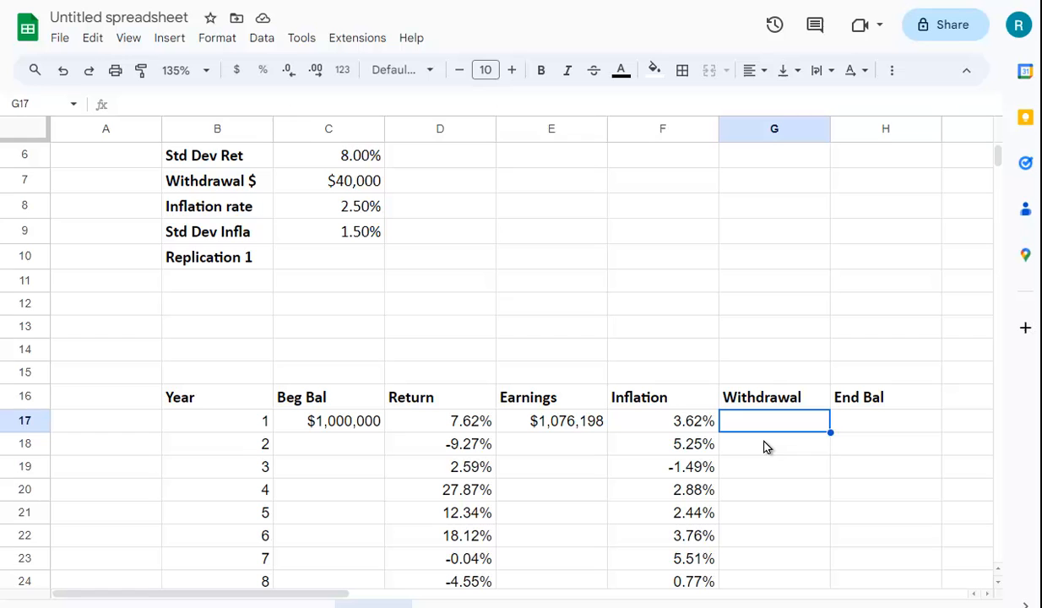
mouse_move(437, 450)
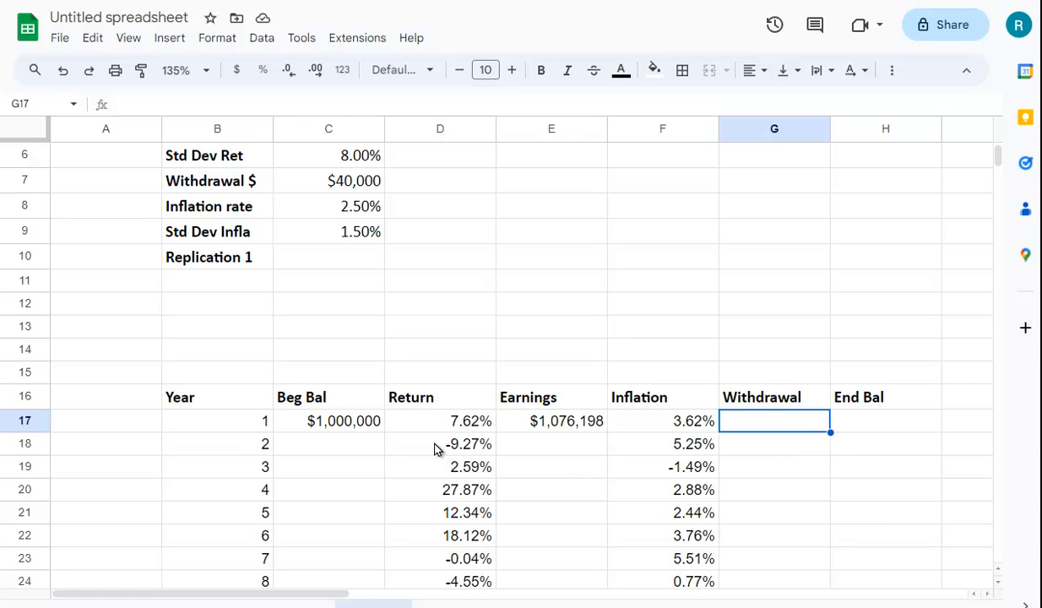
text(=C4)
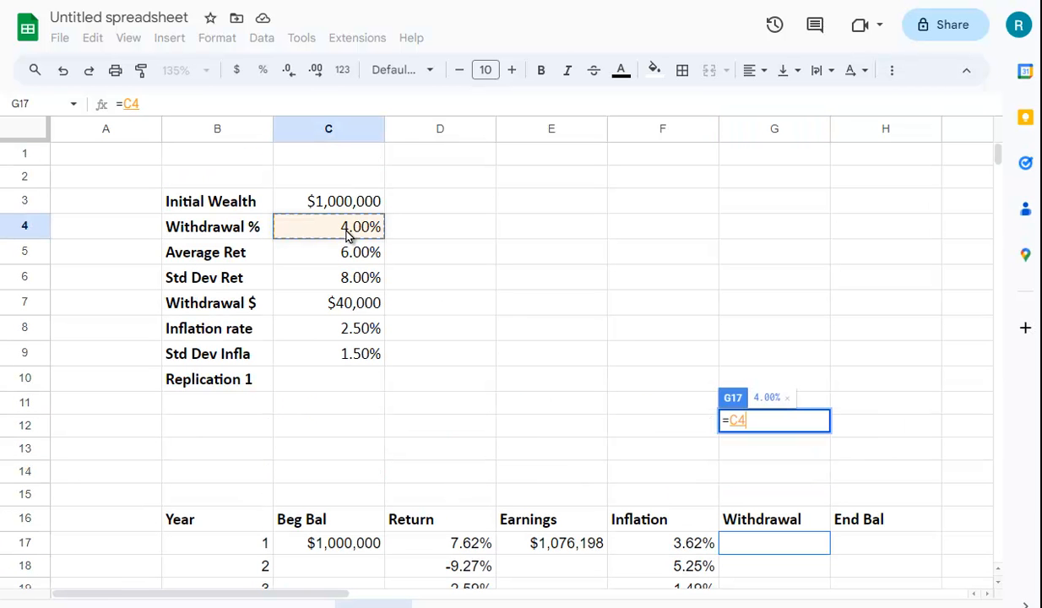
text(*)
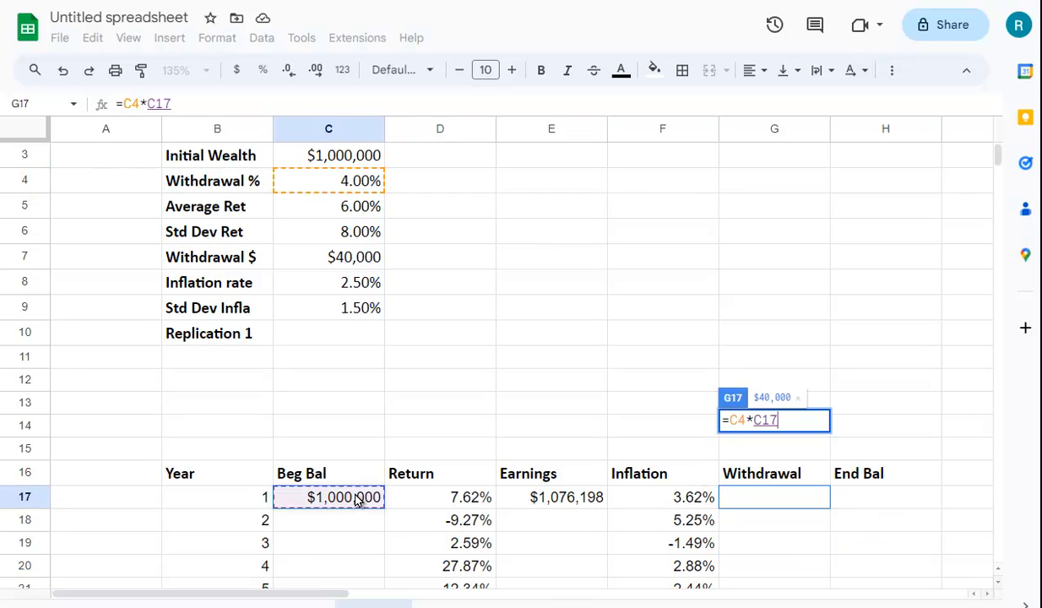
key(Enter)
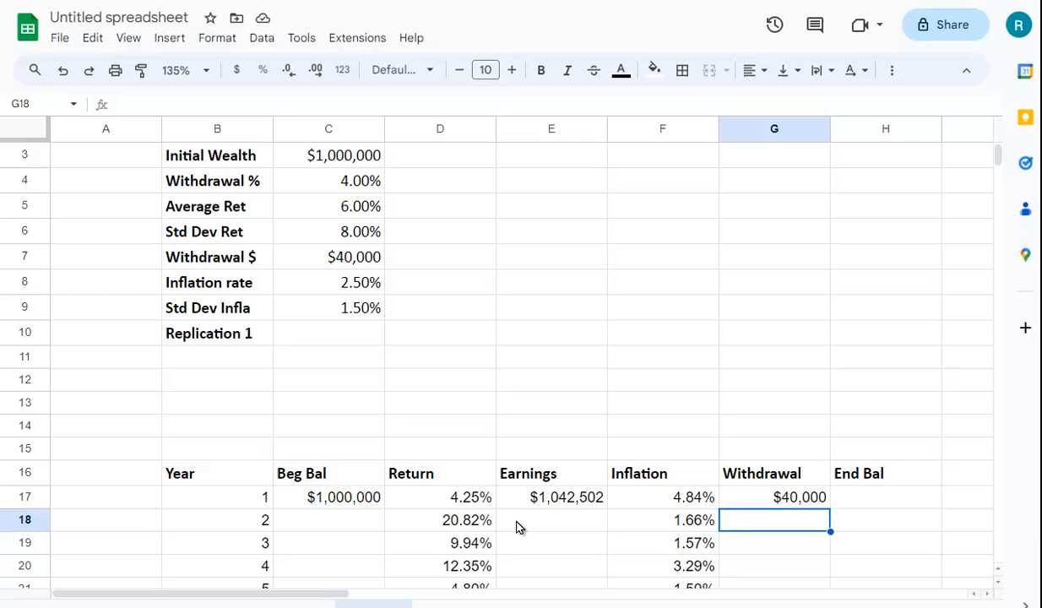
mouse_move(519, 543)
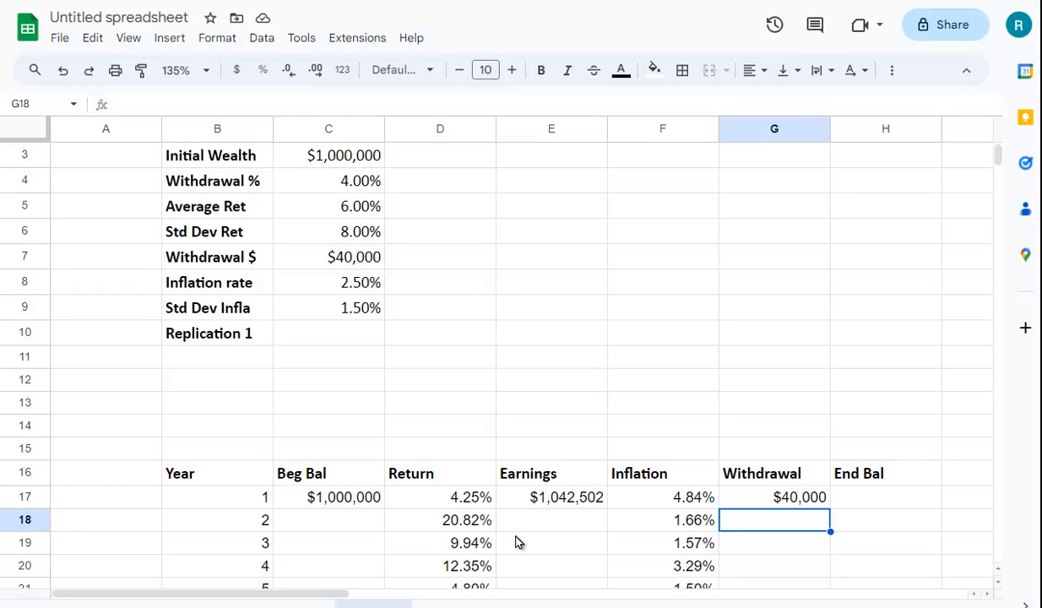
mouse_move(492, 573)
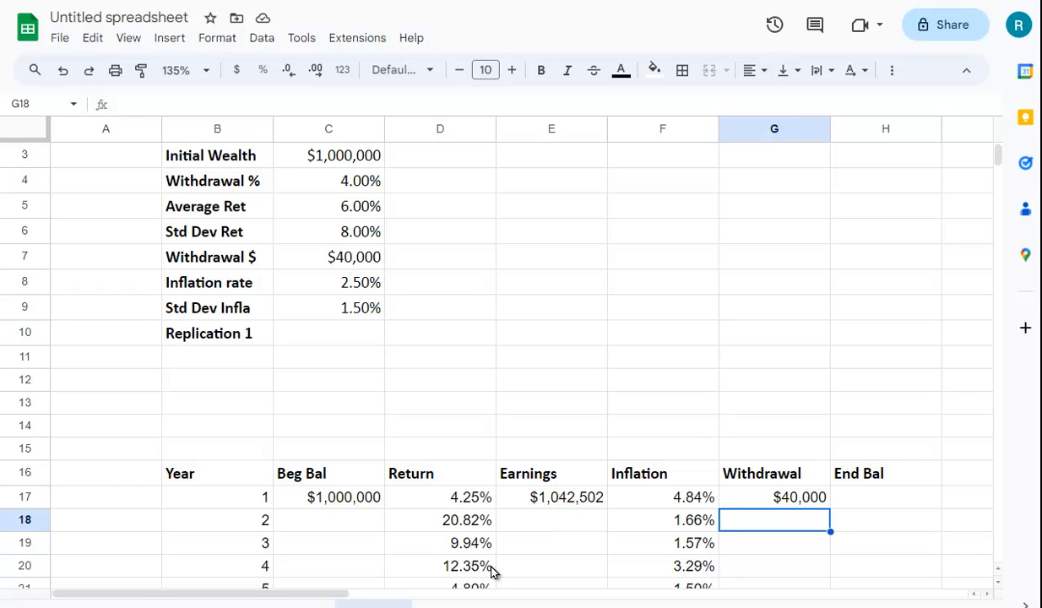
Step: Edit E17 to =C17*(D17), changing year 1 Earnings to -$15,617
click(551, 497)
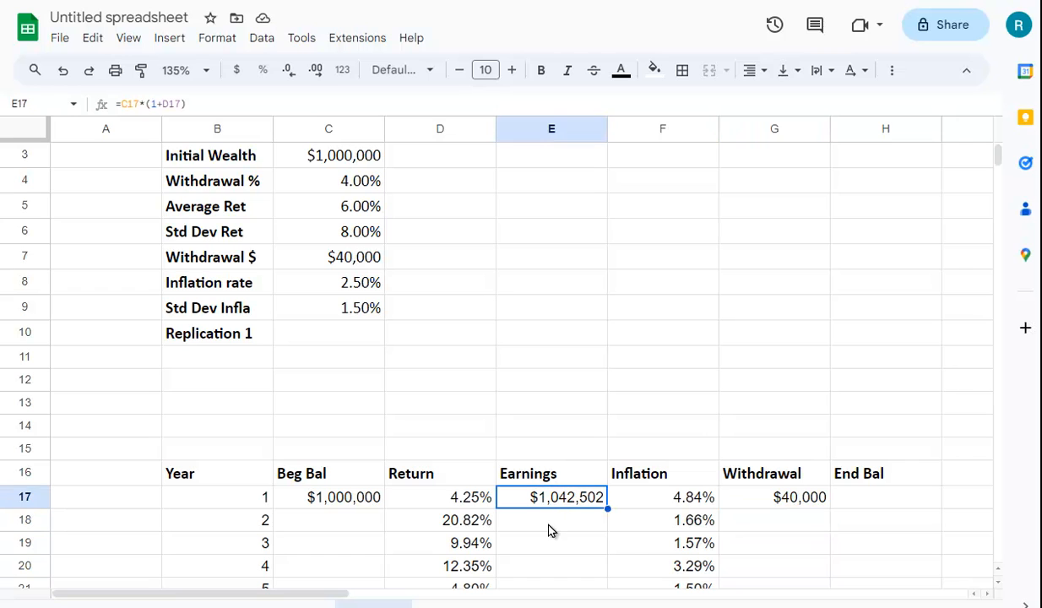
mouse_move(349, 519)
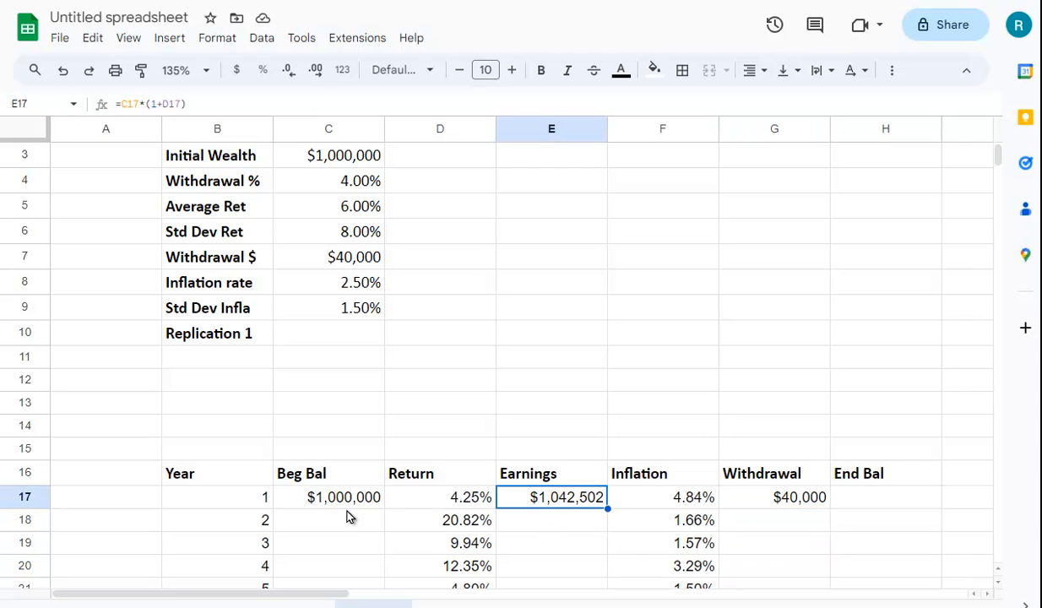
mouse_move(550, 497)
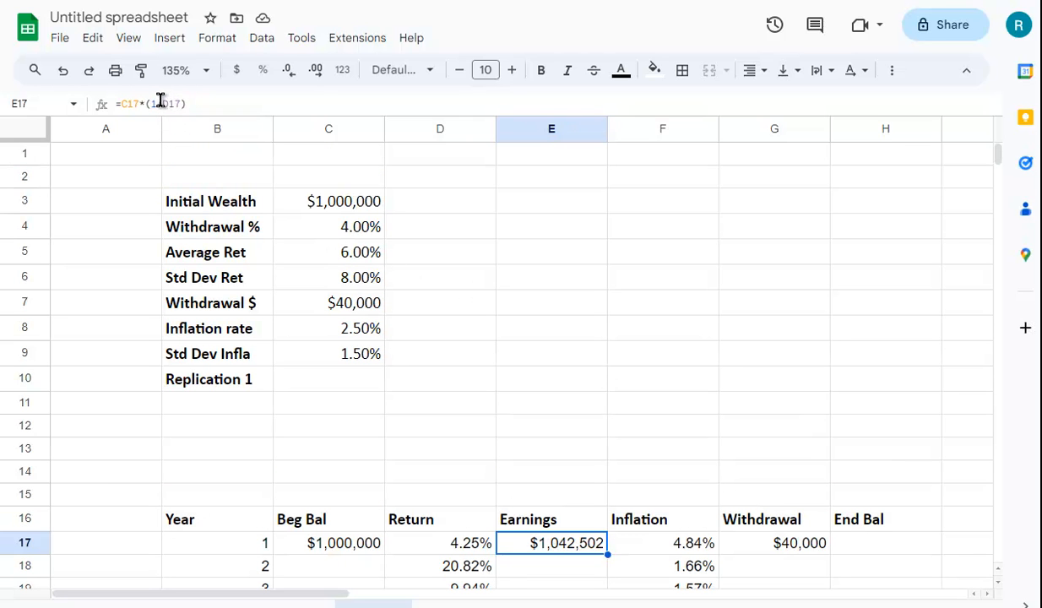
double_click(559, 543)
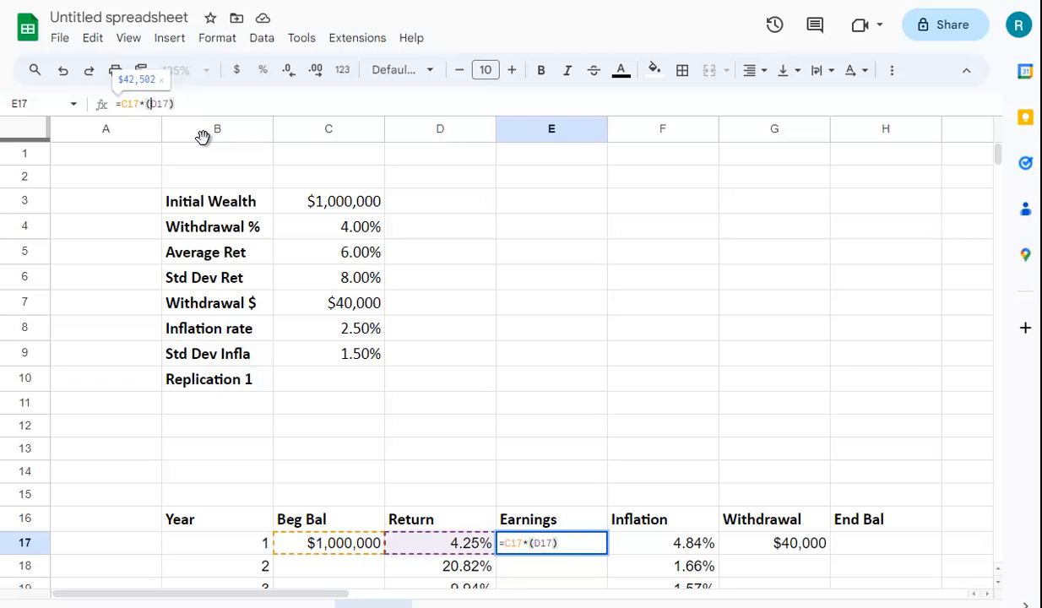
key(Enter)
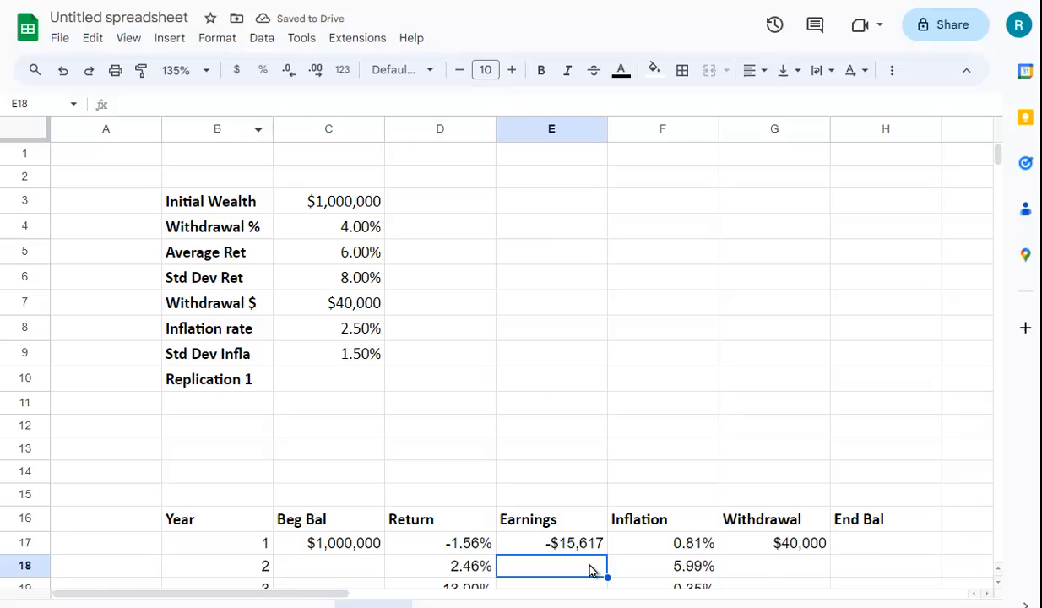
click(895, 550)
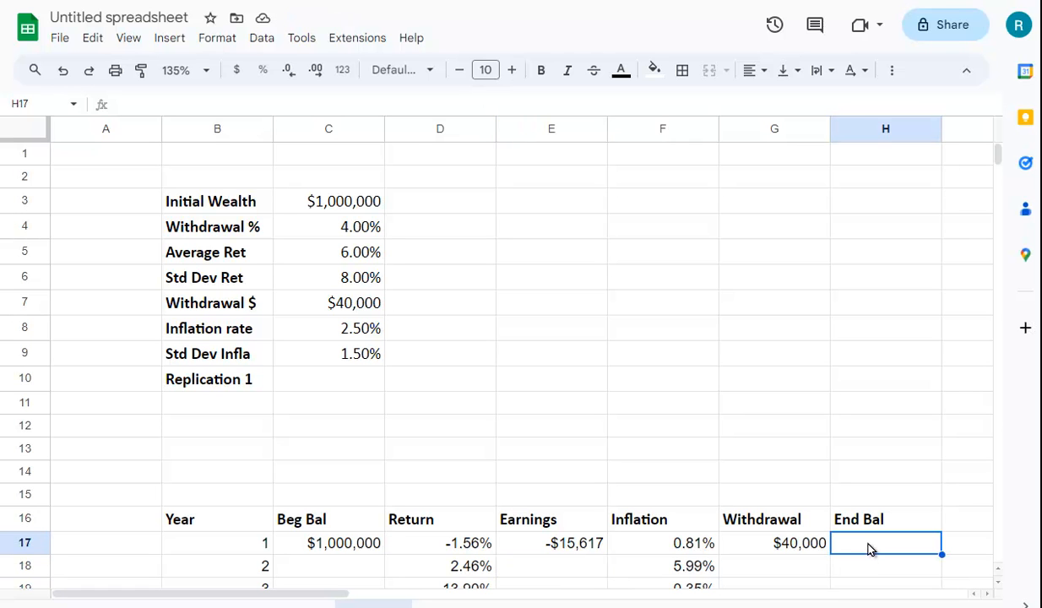
Step: Build =C17+E17-G17 in H17 for a year 1 End Bal of $1,037,430
text(=)
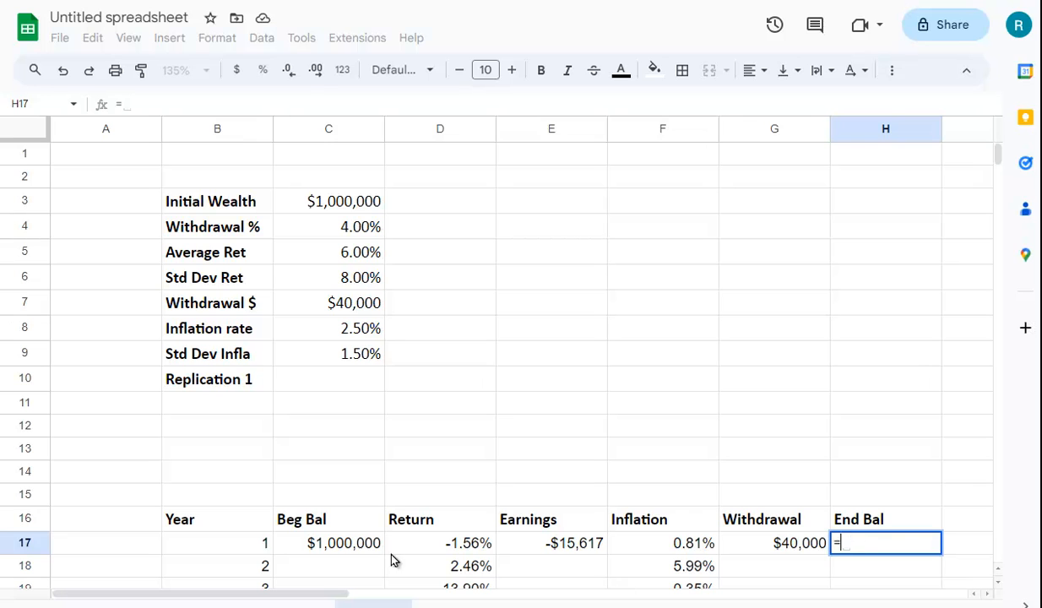
click(329, 543)
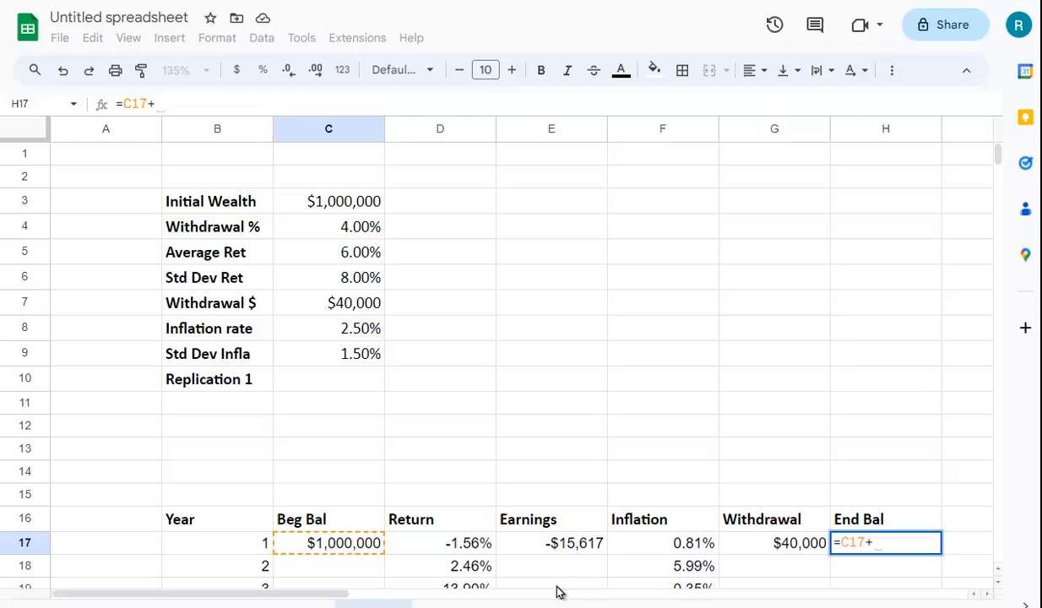
click(565, 542)
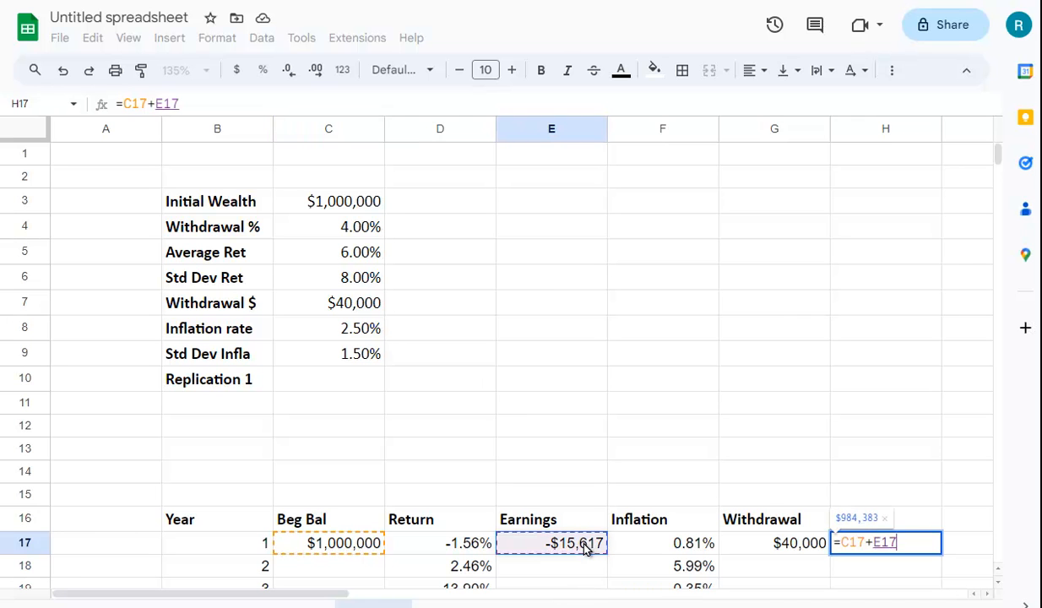
text(-)
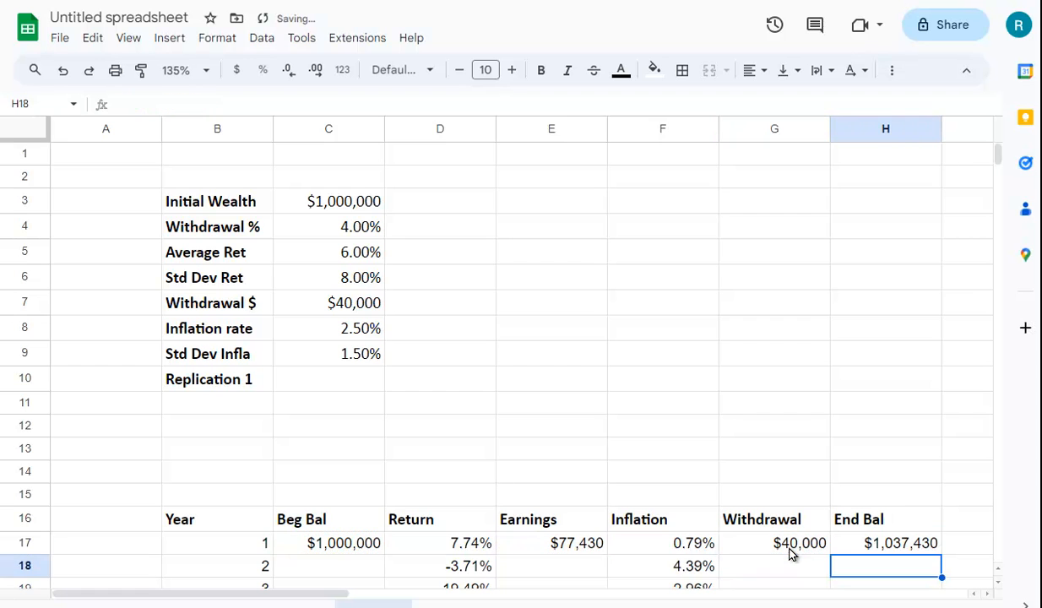
scroll(down, 3)
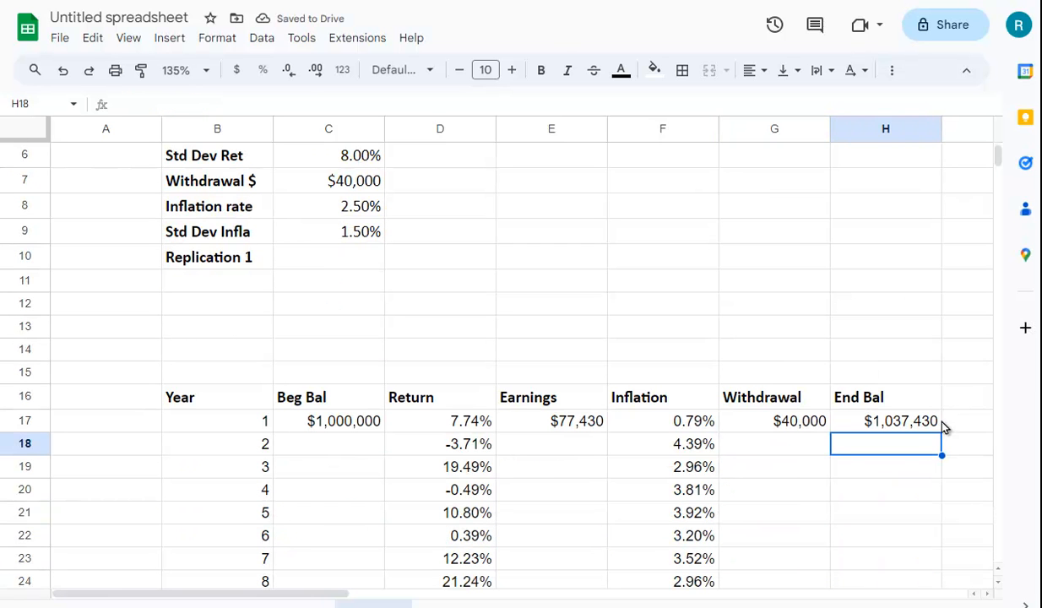
mouse_move(757, 434)
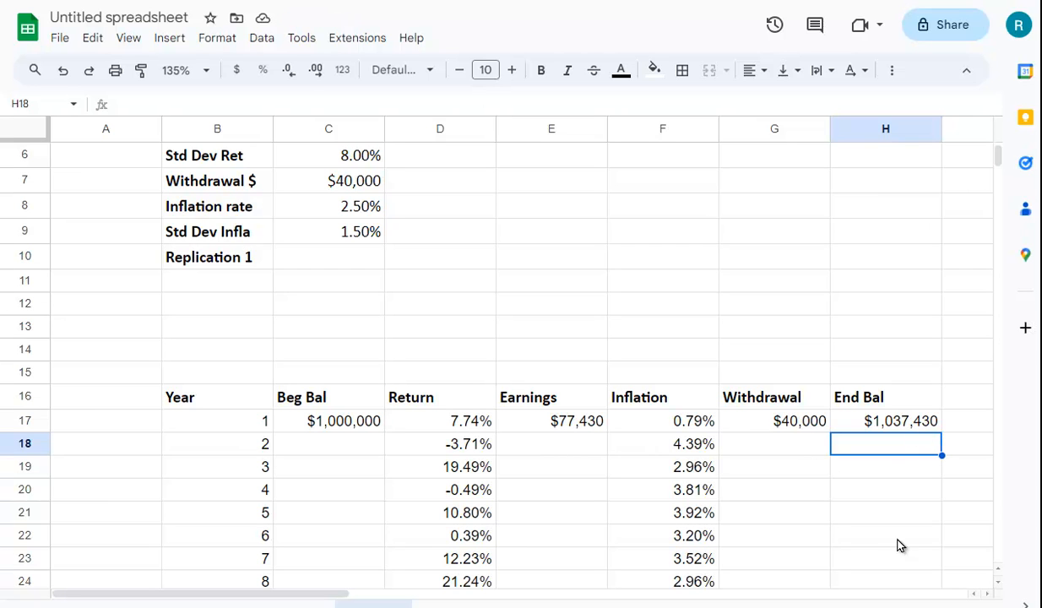
mouse_move(568, 438)
text(=)
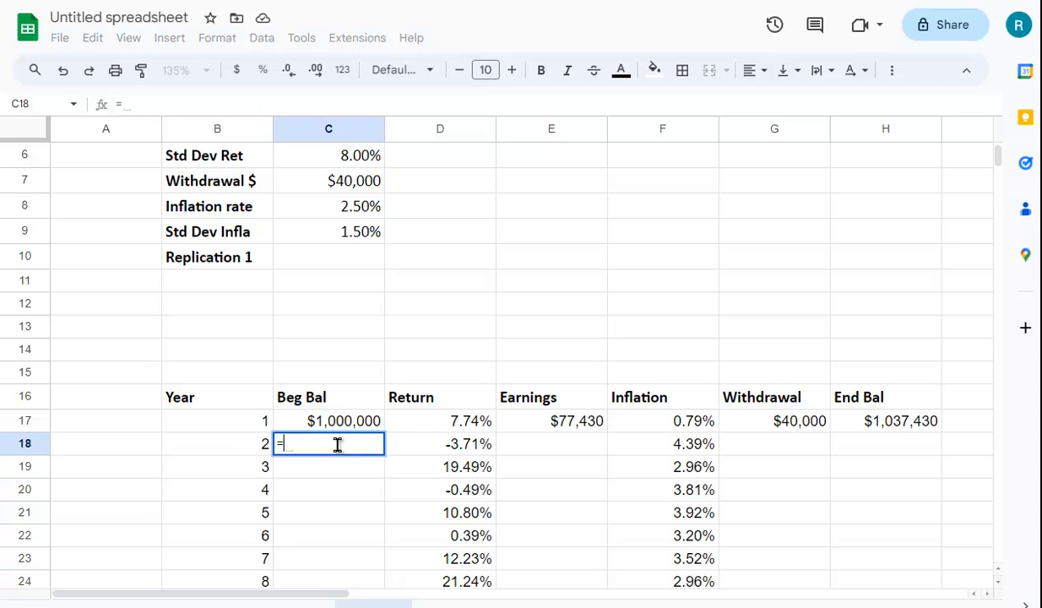
Step: Set C18 to =H17 and fill the earnings formula from E17 down to E18
click(886, 421)
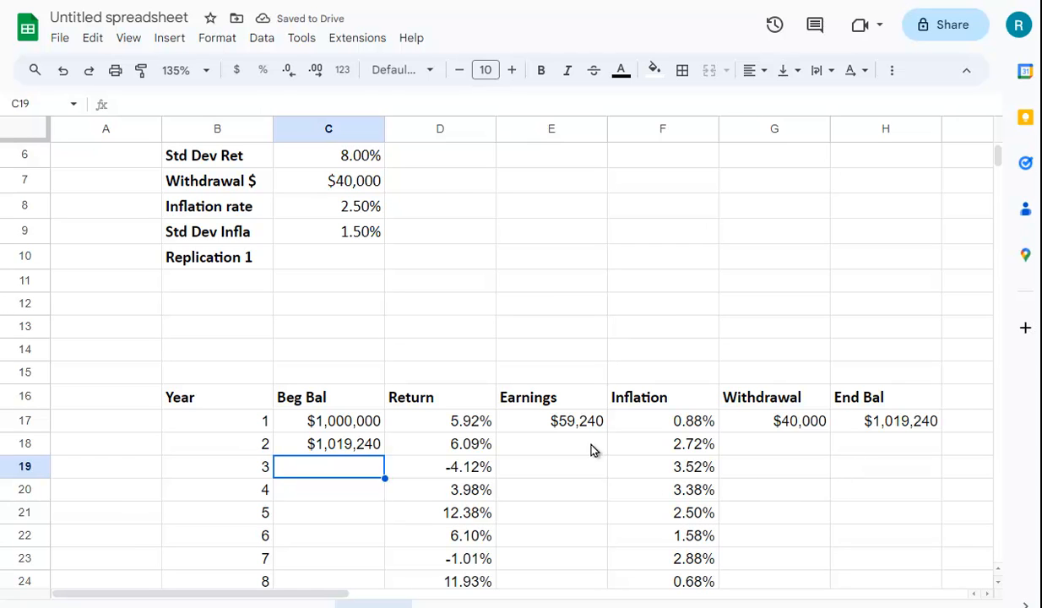
click(552, 421)
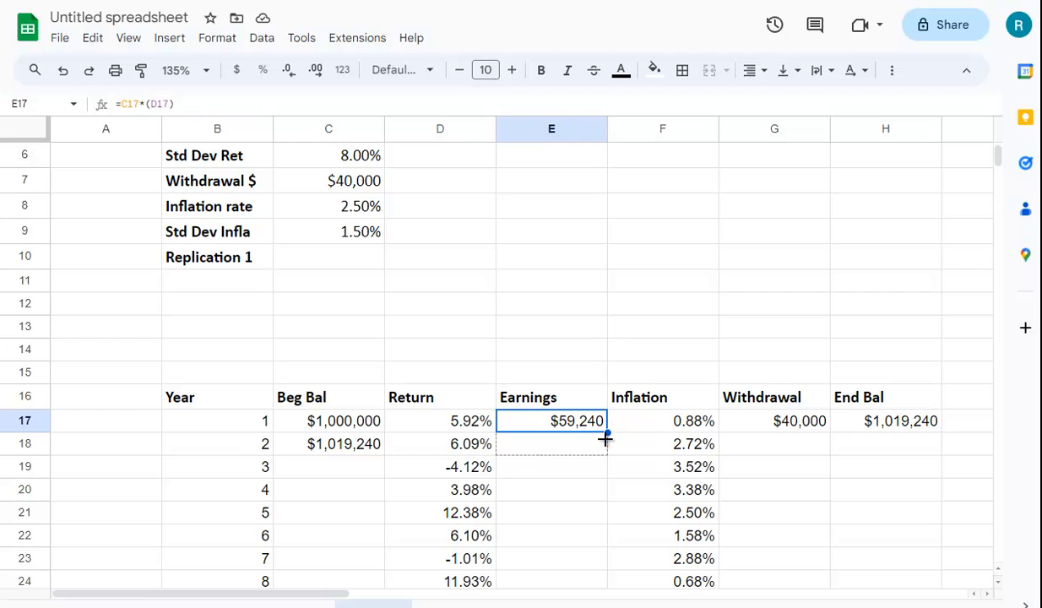
drag(606, 437, 606, 444)
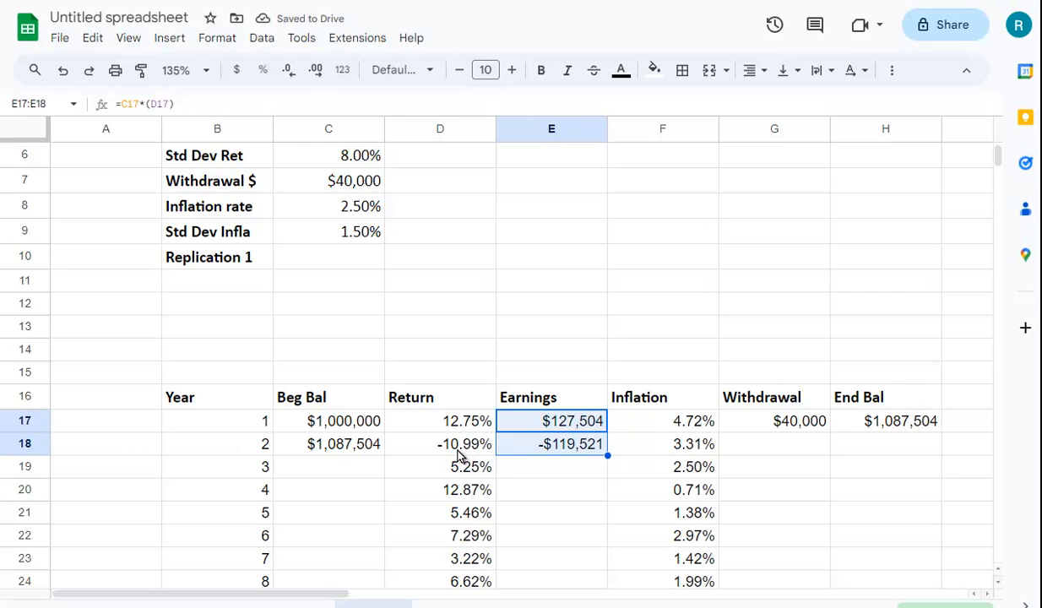
mouse_move(549, 472)
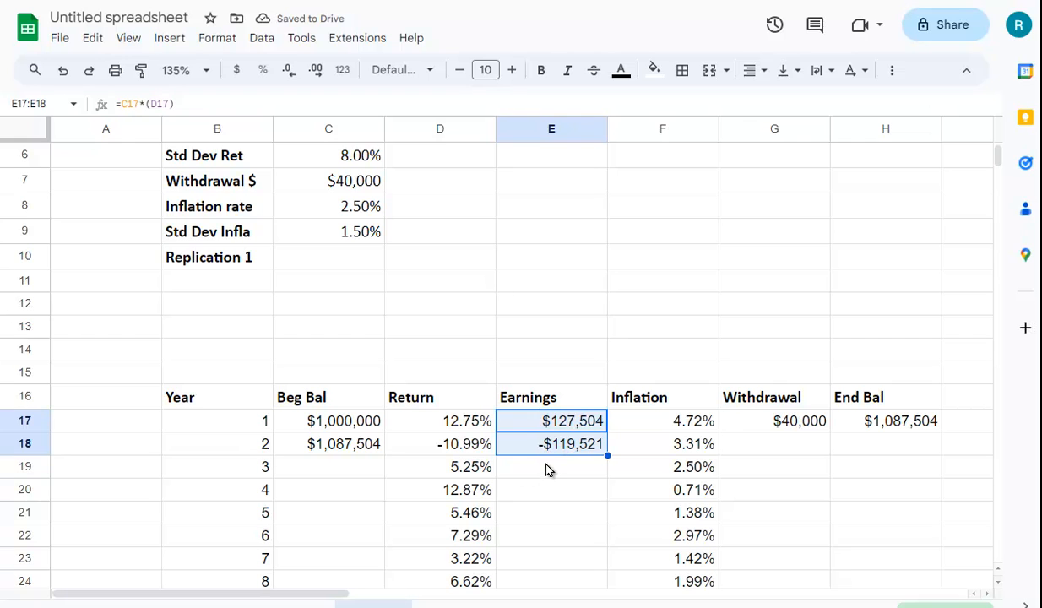
mouse_move(464, 460)
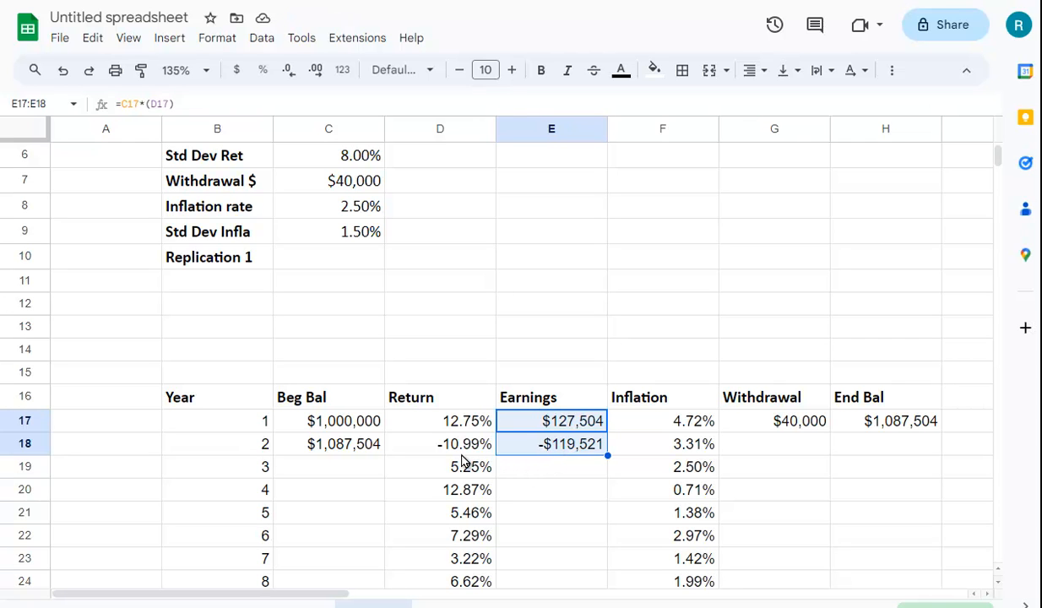
mouse_move(451, 462)
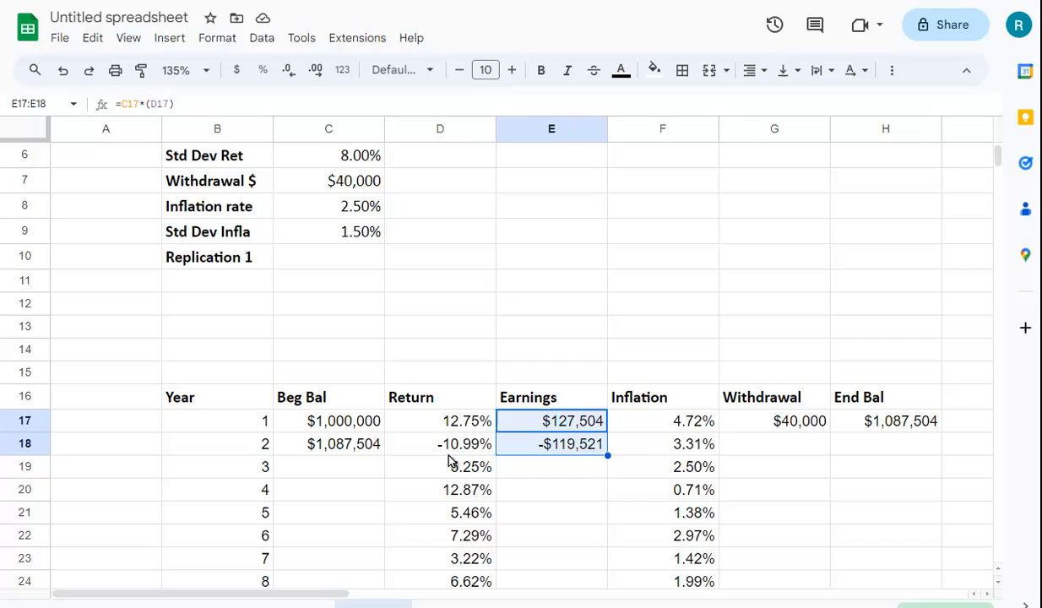
mouse_move(781, 462)
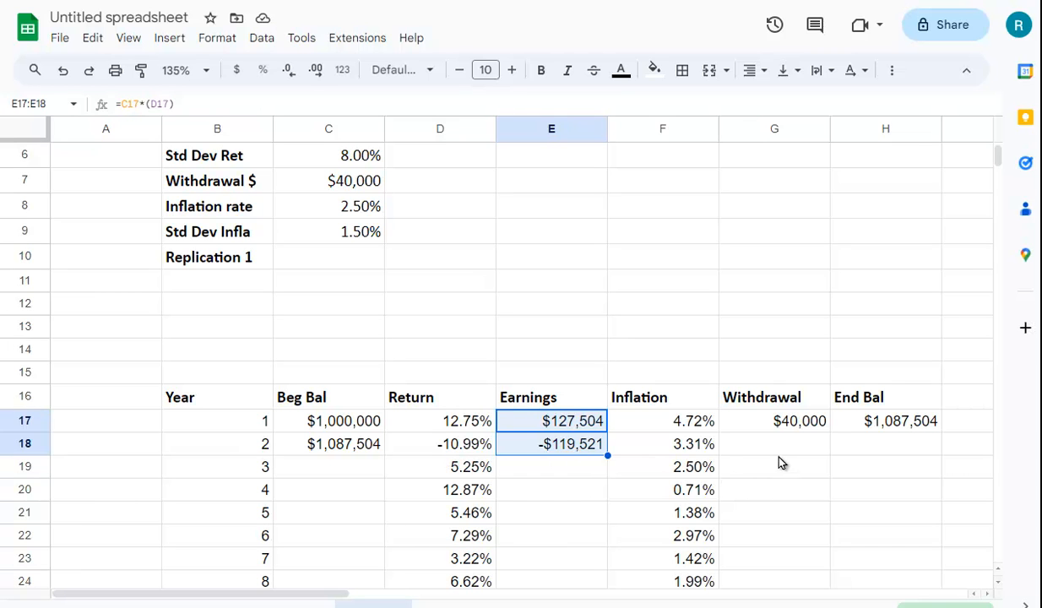
Step: Enter =G17*(1+F18) in G18 so year-2 withdrawal grows with inflation to $41,688
click(774, 444)
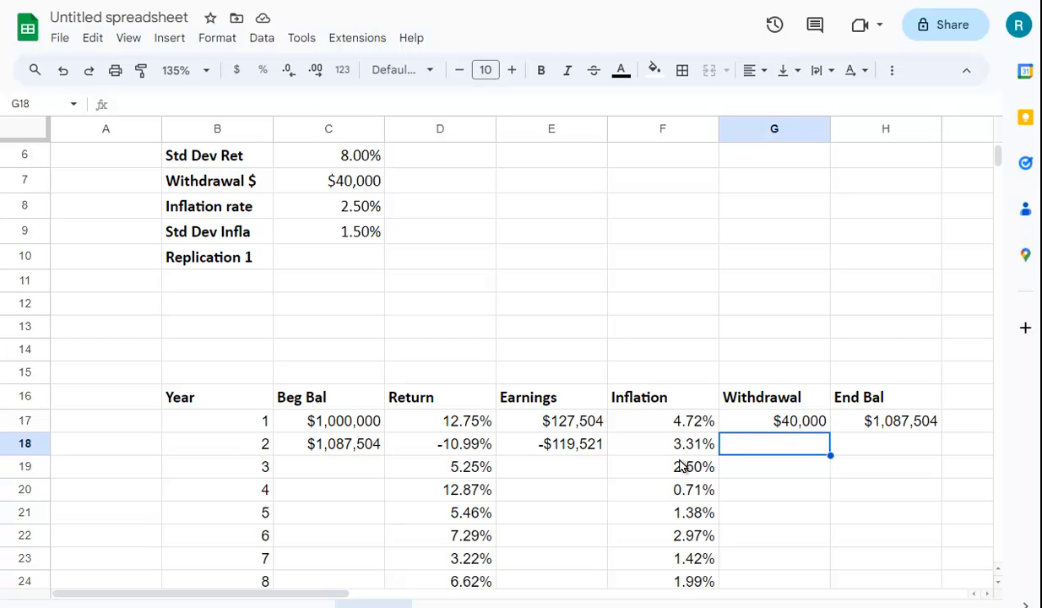
mouse_move(705, 459)
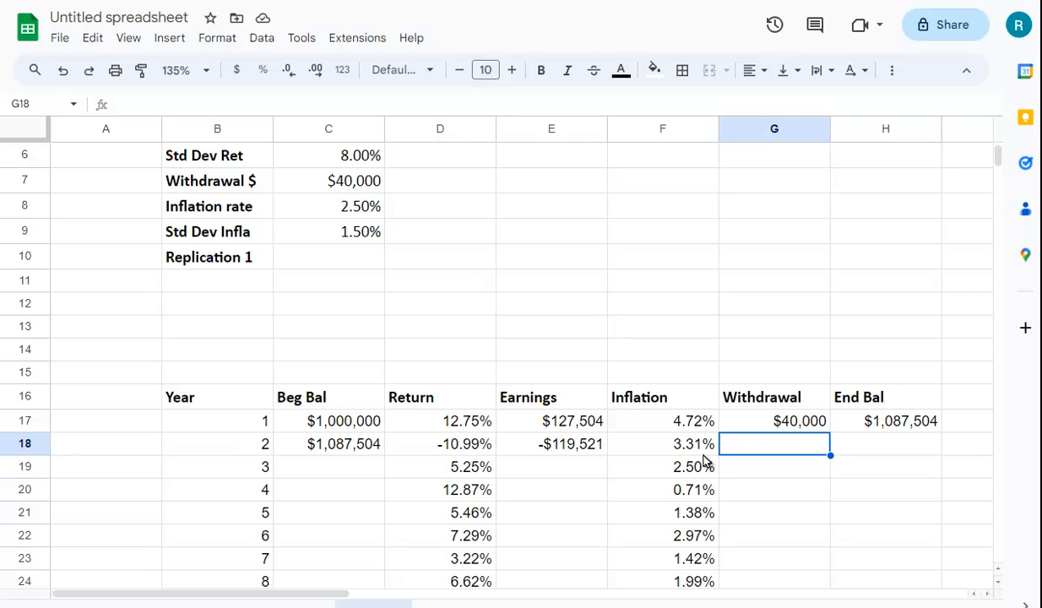
mouse_move(692, 432)
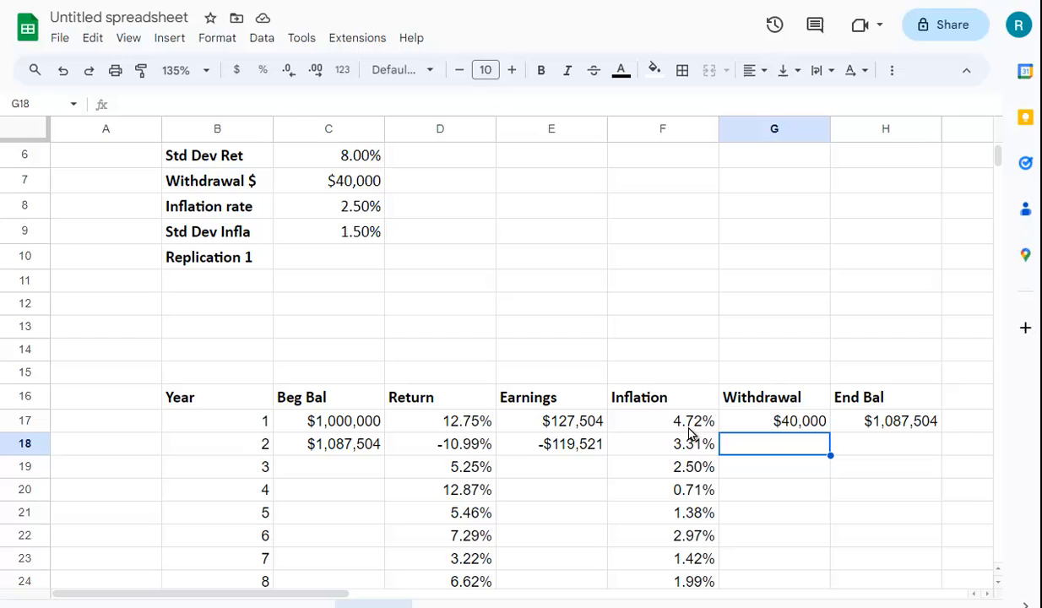
mouse_move(773, 473)
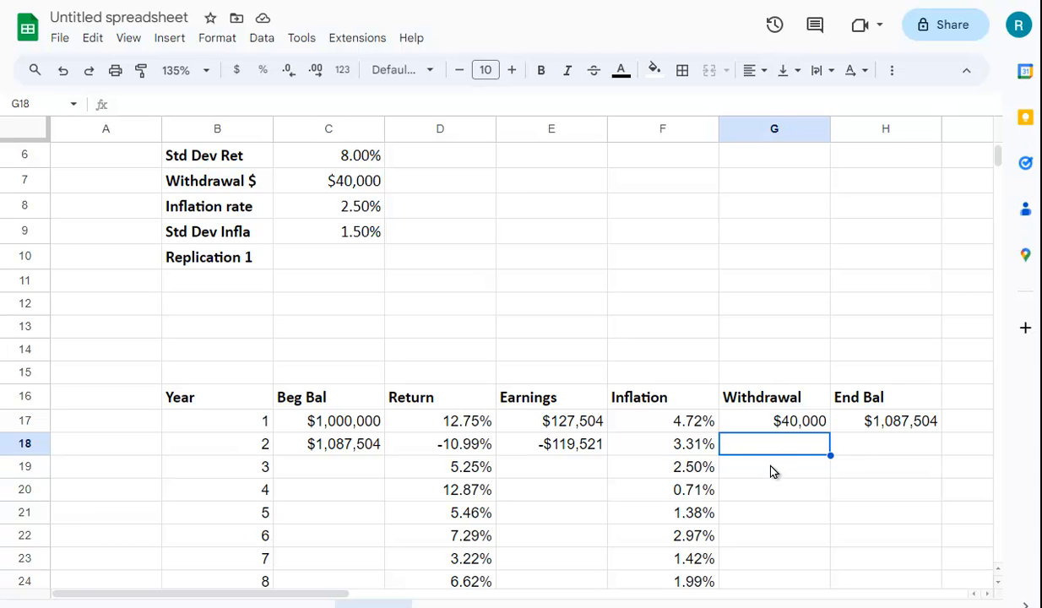
text(=G17)
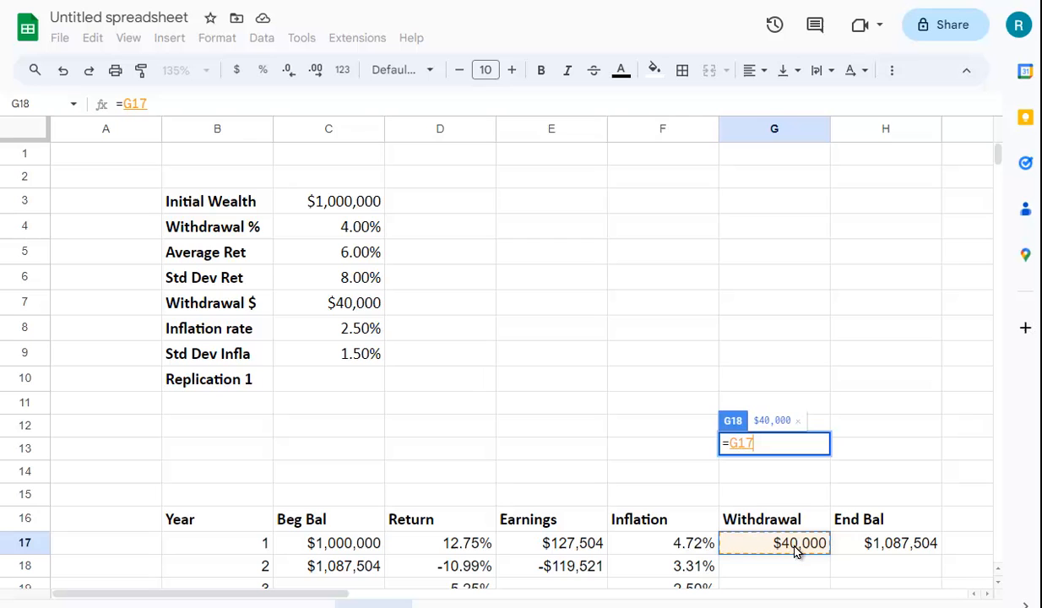
text(*)
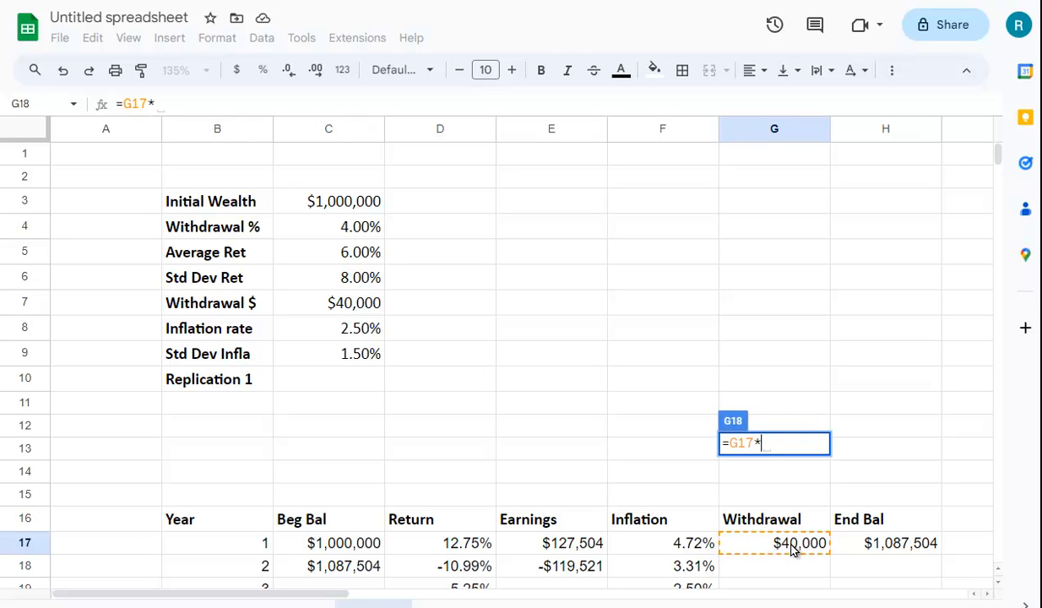
text((1)
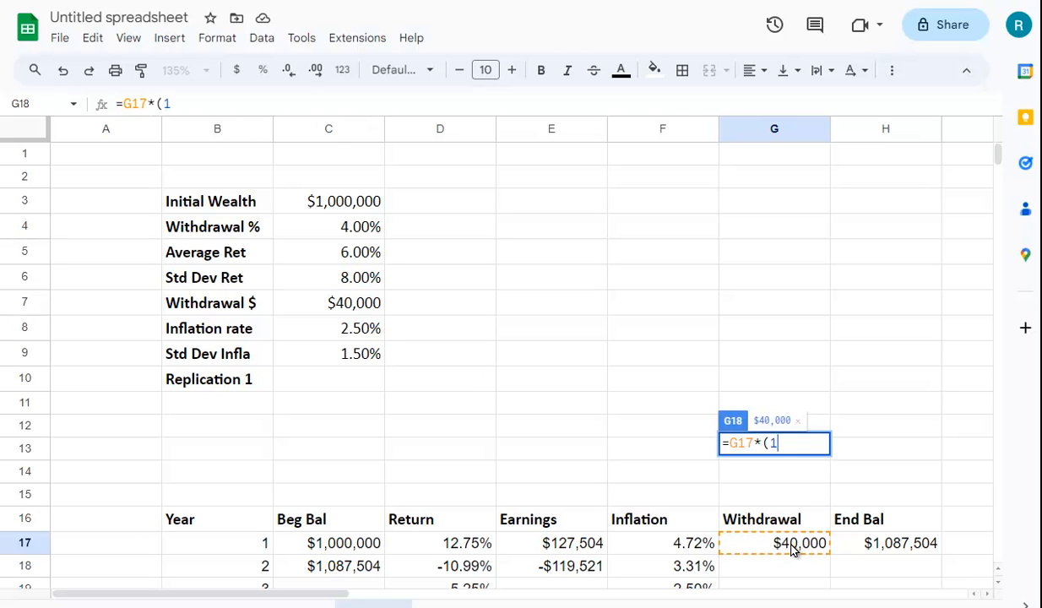
text(+)
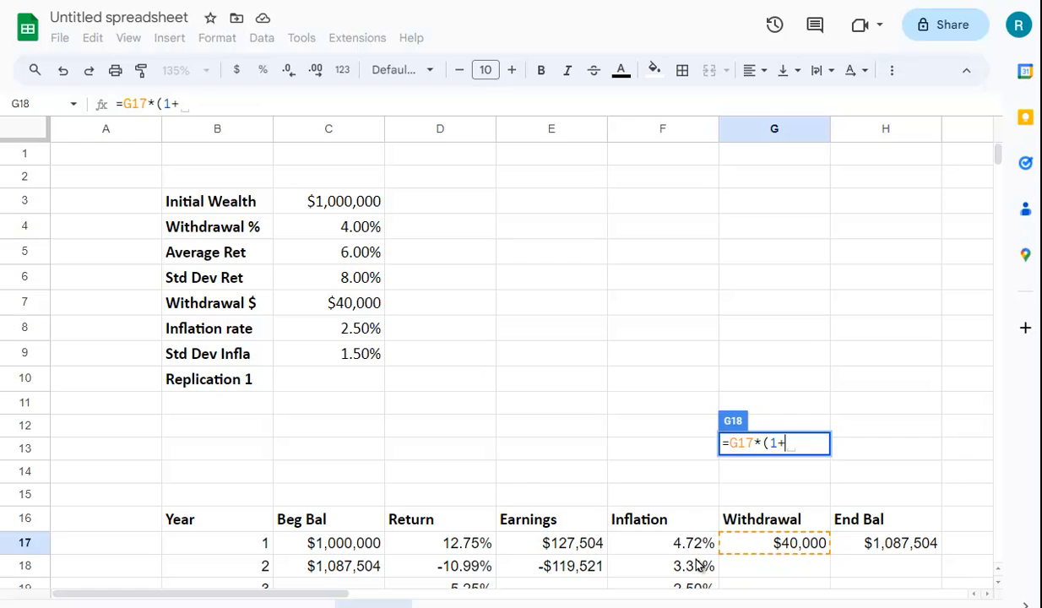
click(662, 568)
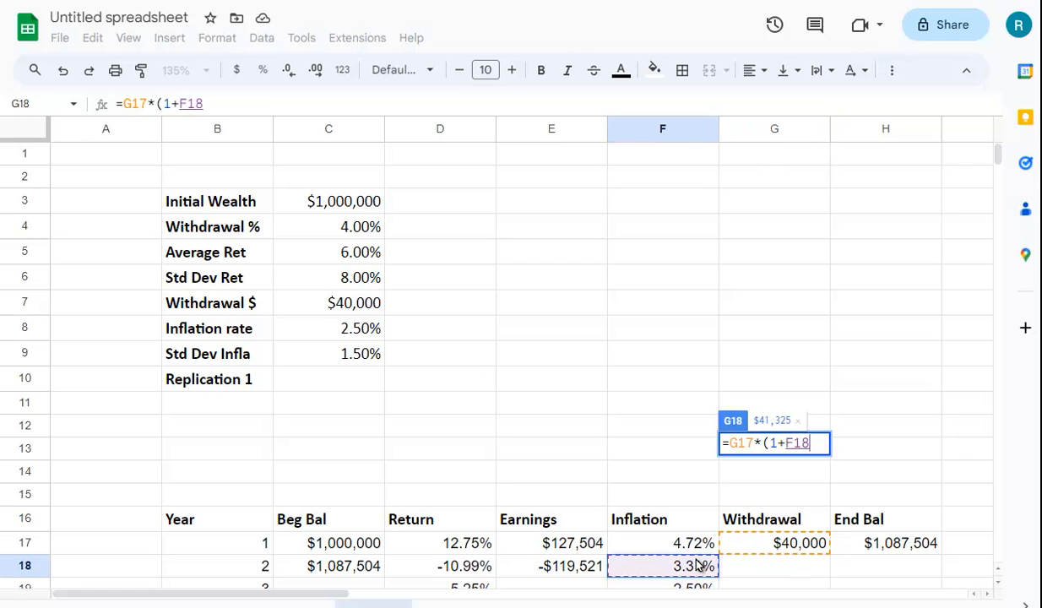
key(Enter)
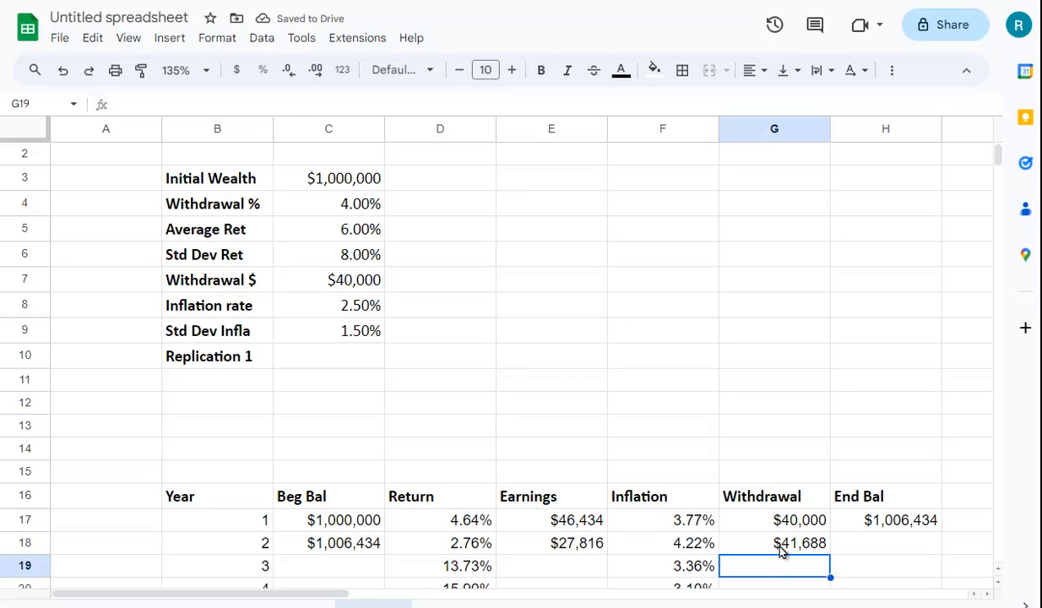
Step: Fill the withdrawal formula =G17*(1+F18) down G18:G45 for years 2 through 29
click(783, 543)
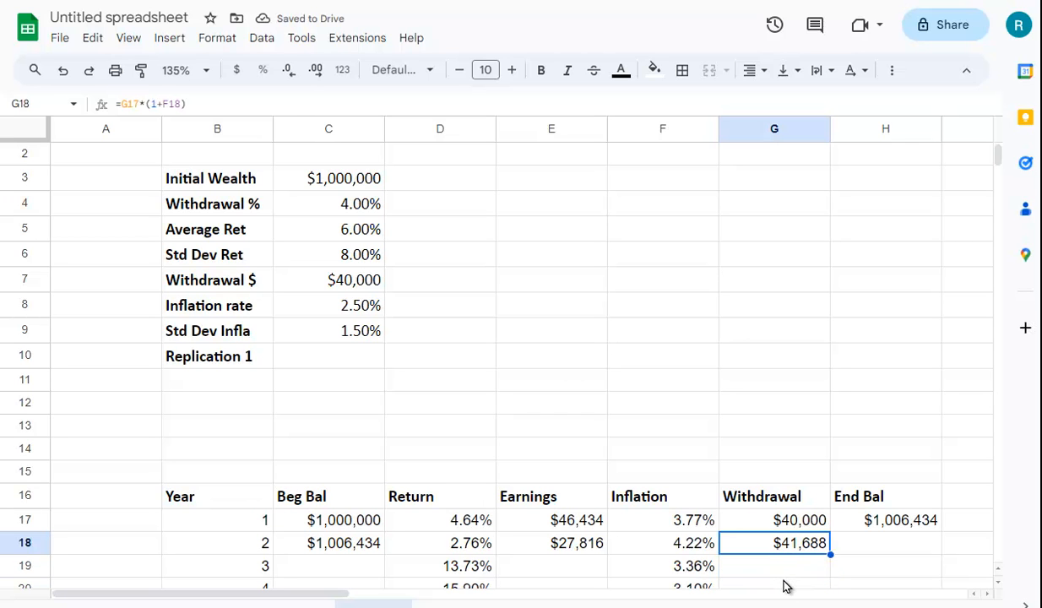
click(900, 520)
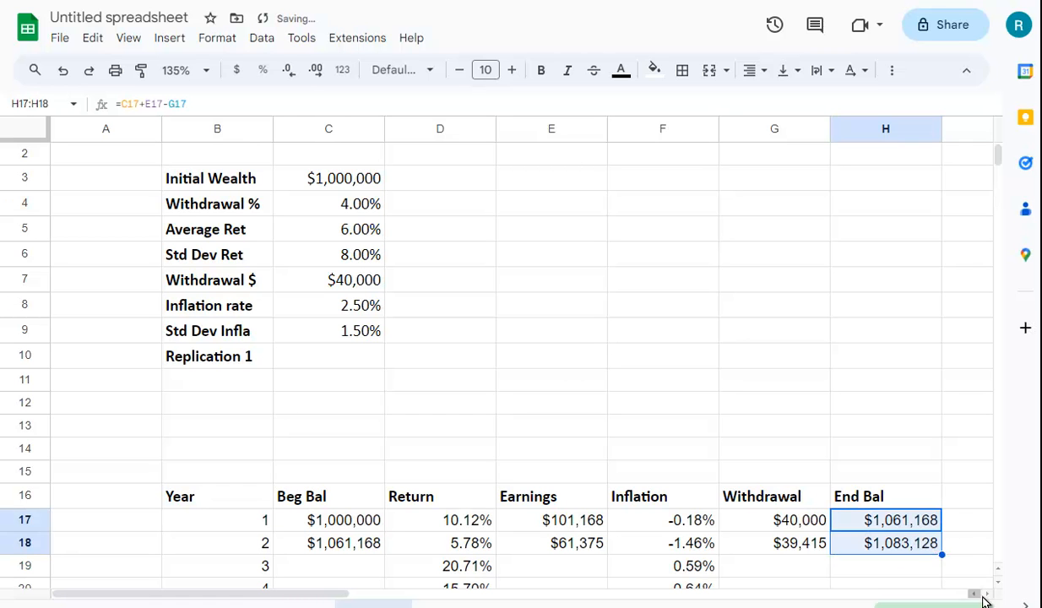
scroll(down, 3)
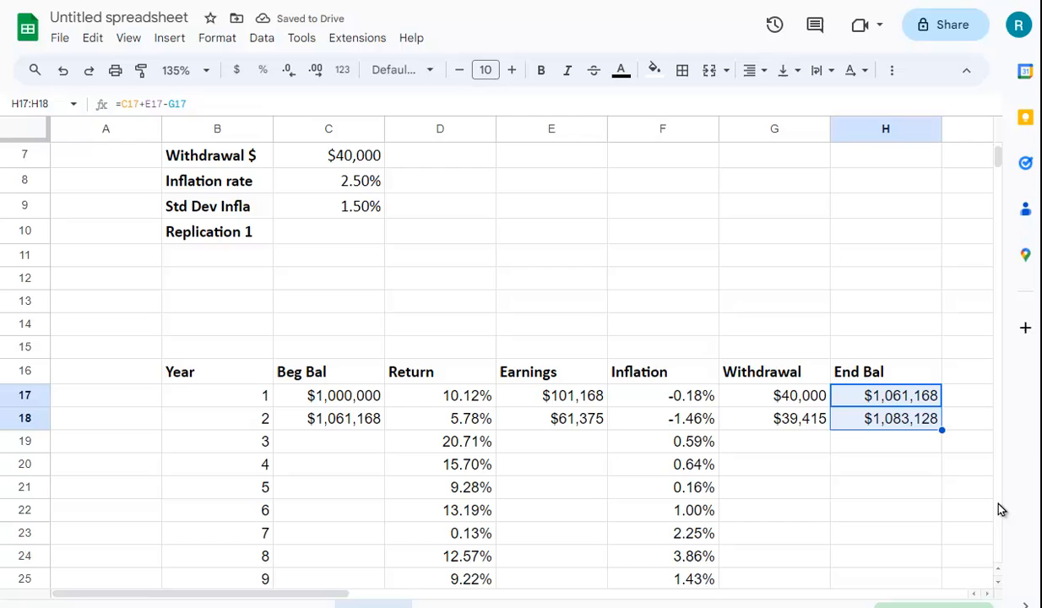
mouse_move(980, 529)
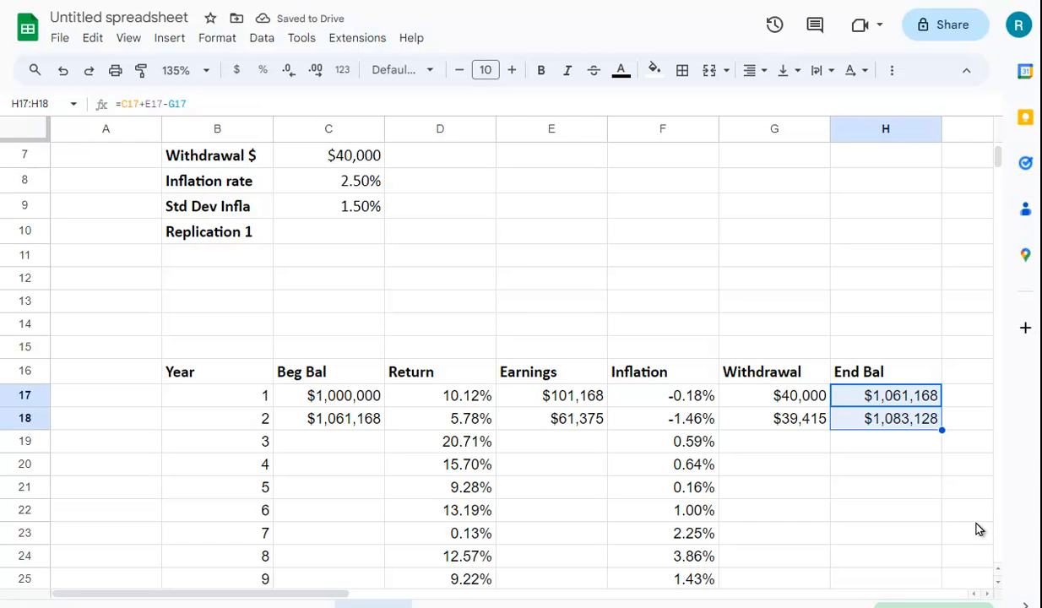
mouse_move(333, 424)
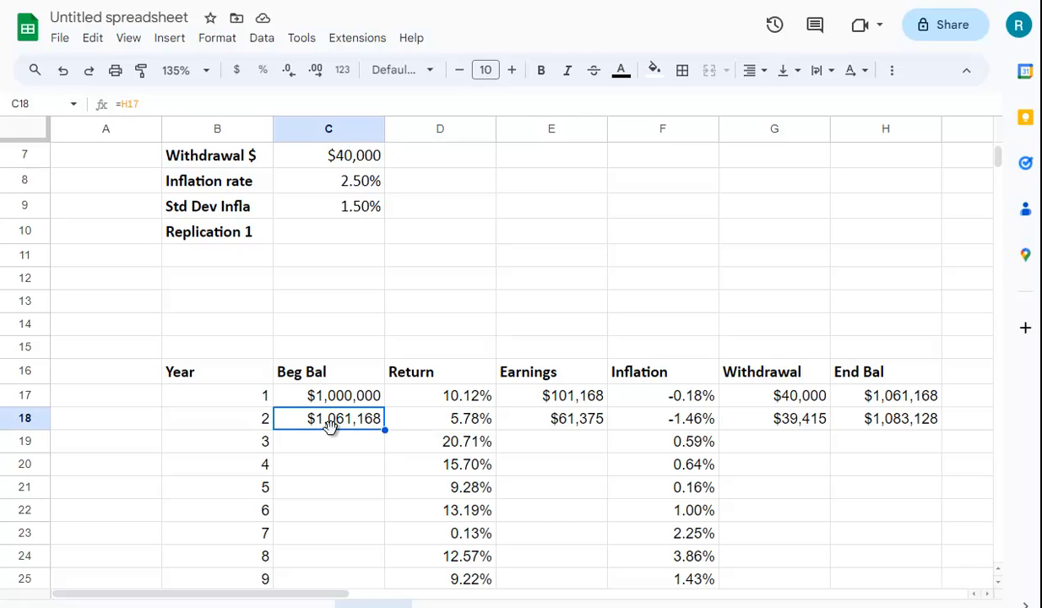
mouse_move(370, 451)
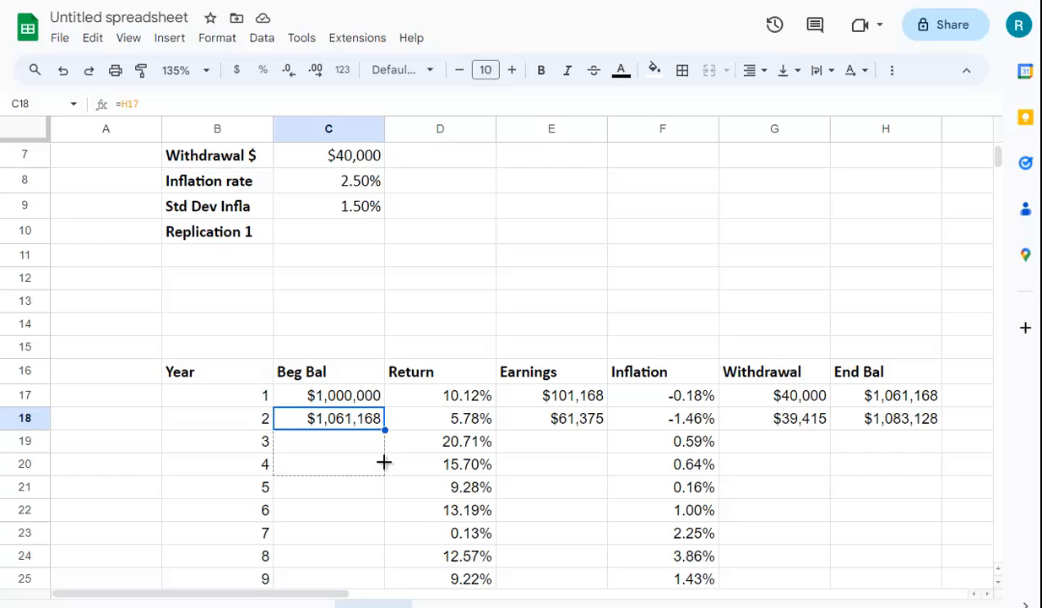
scroll(down, 3)
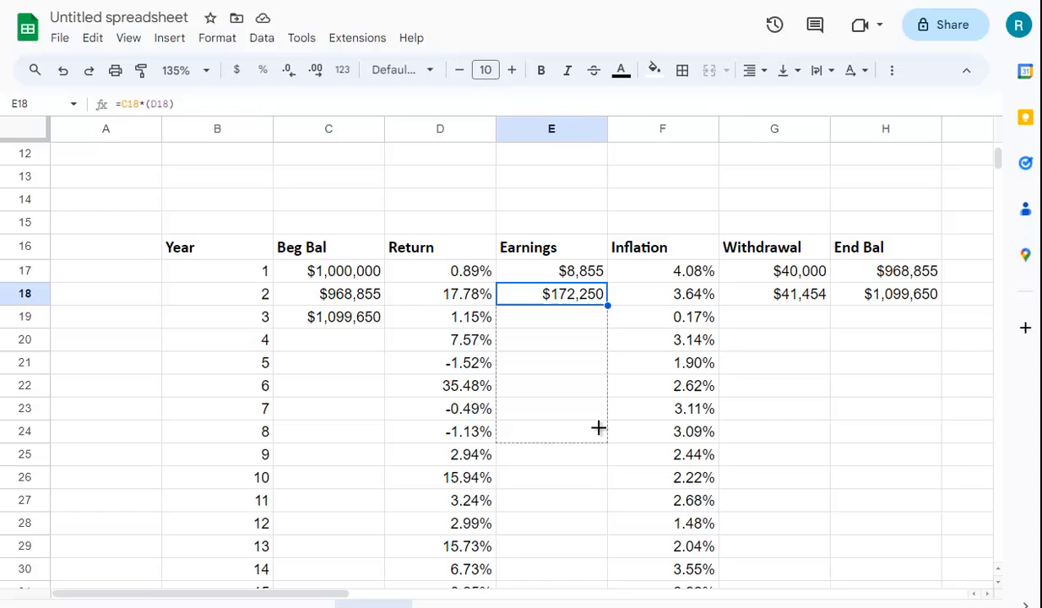
scroll(down, 3)
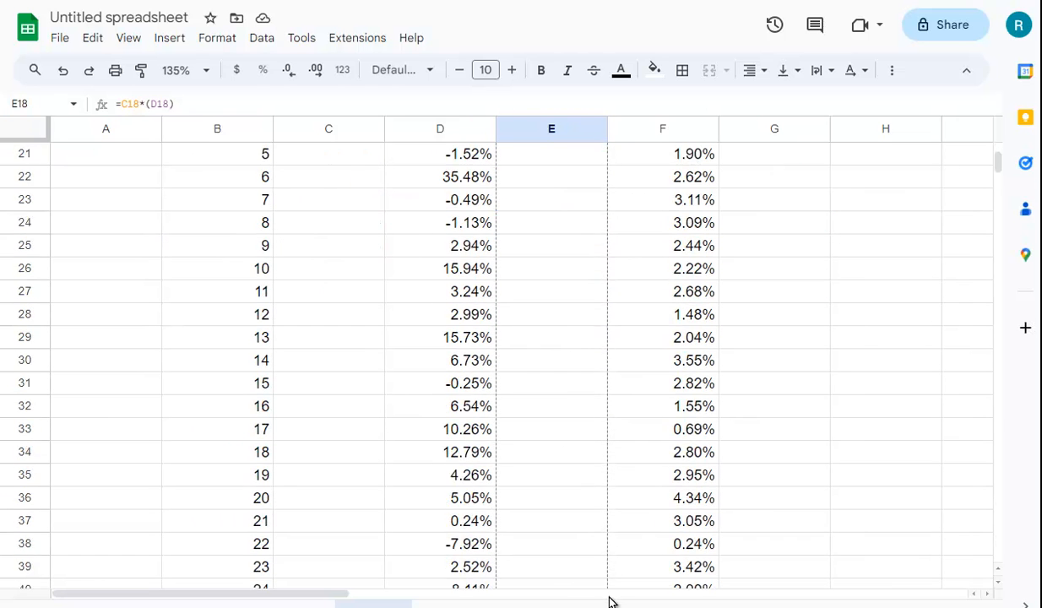
scroll(down, 3)
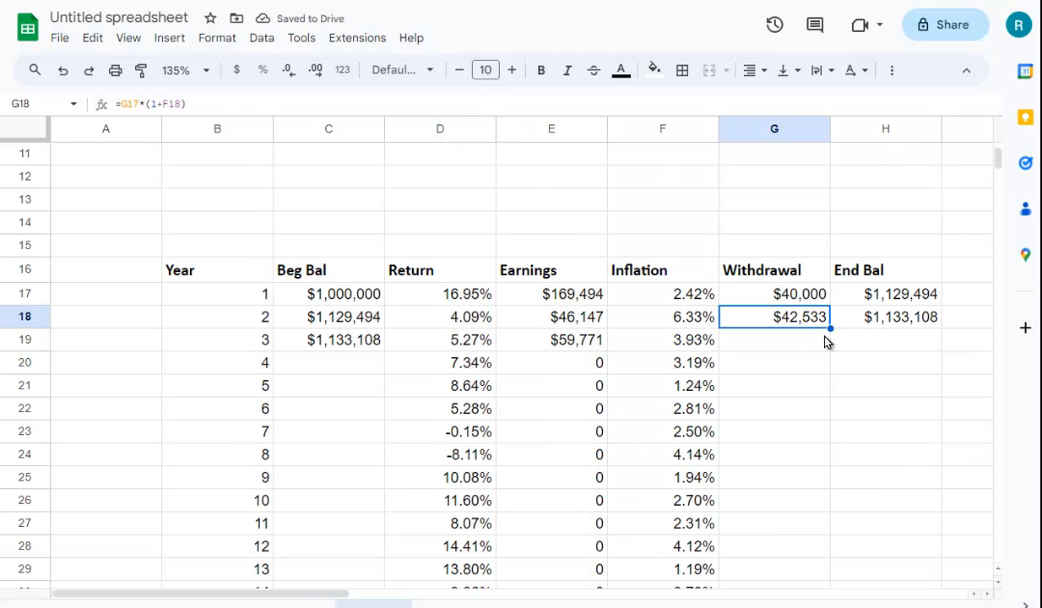
mouse_move(835, 341)
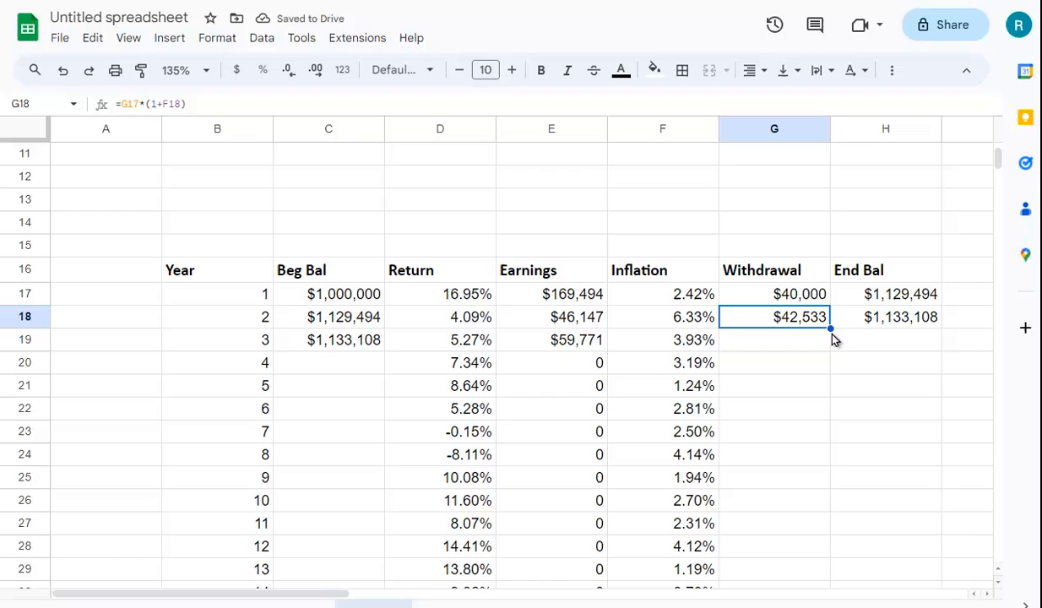
drag(830, 330, 825, 534)
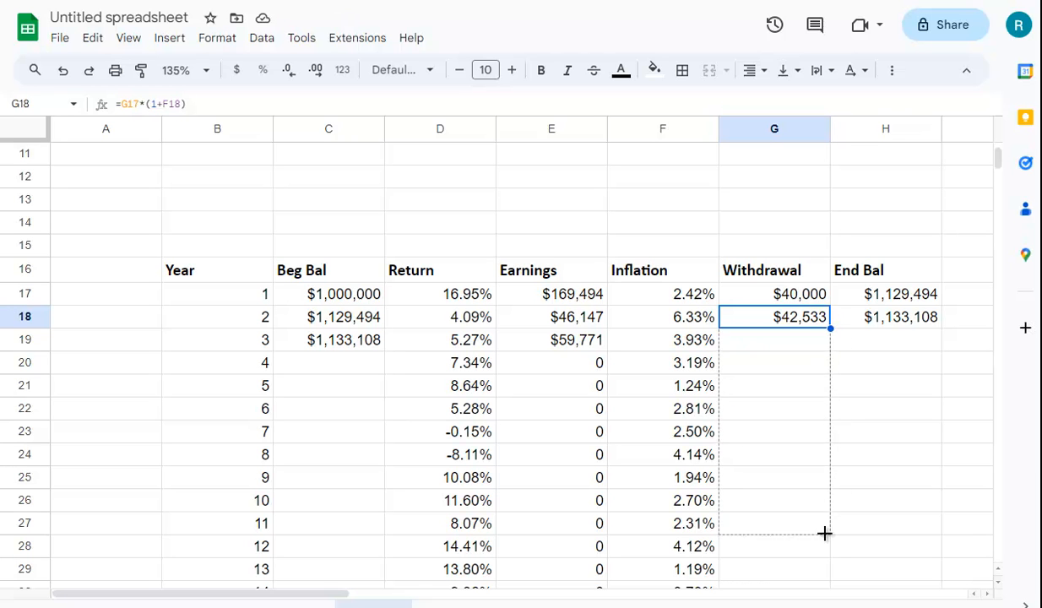
scroll(down, 3)
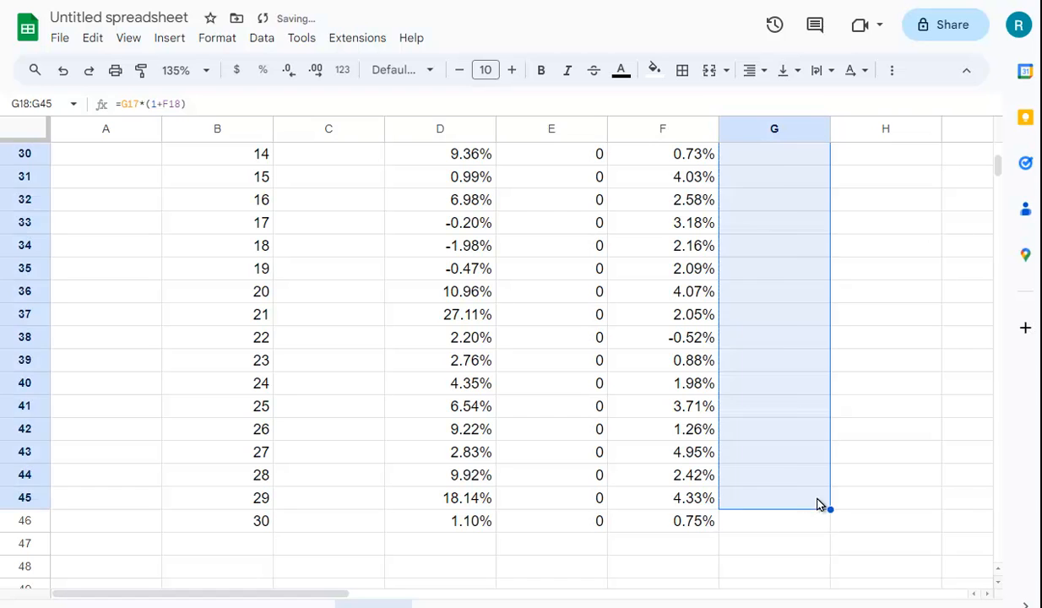
Step: Fill Beg Bal, Earnings and End Bal down to row 46, then review all 30 years
click(798, 508)
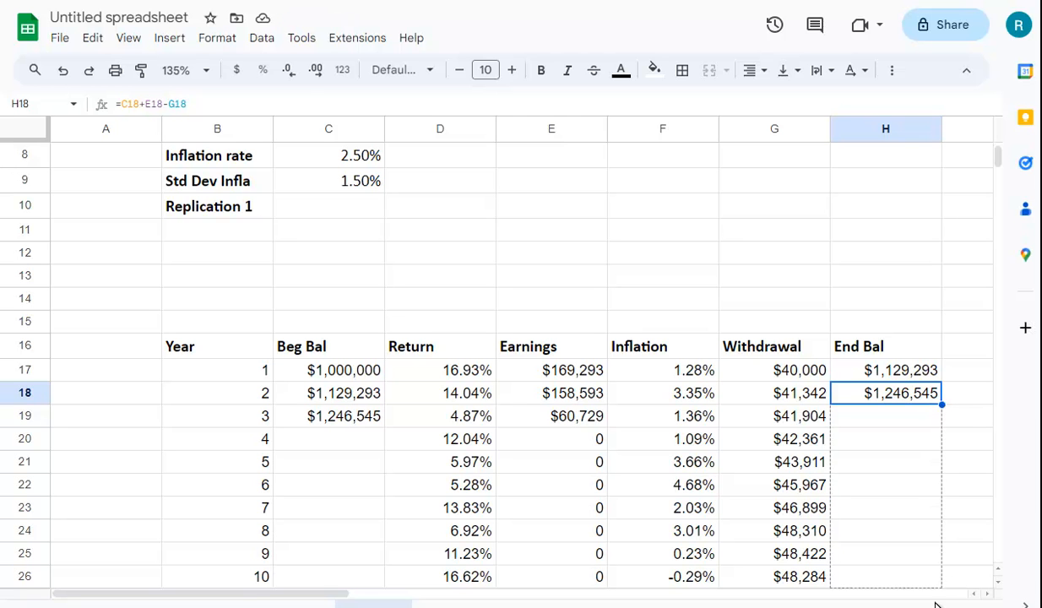
scroll(down, 3)
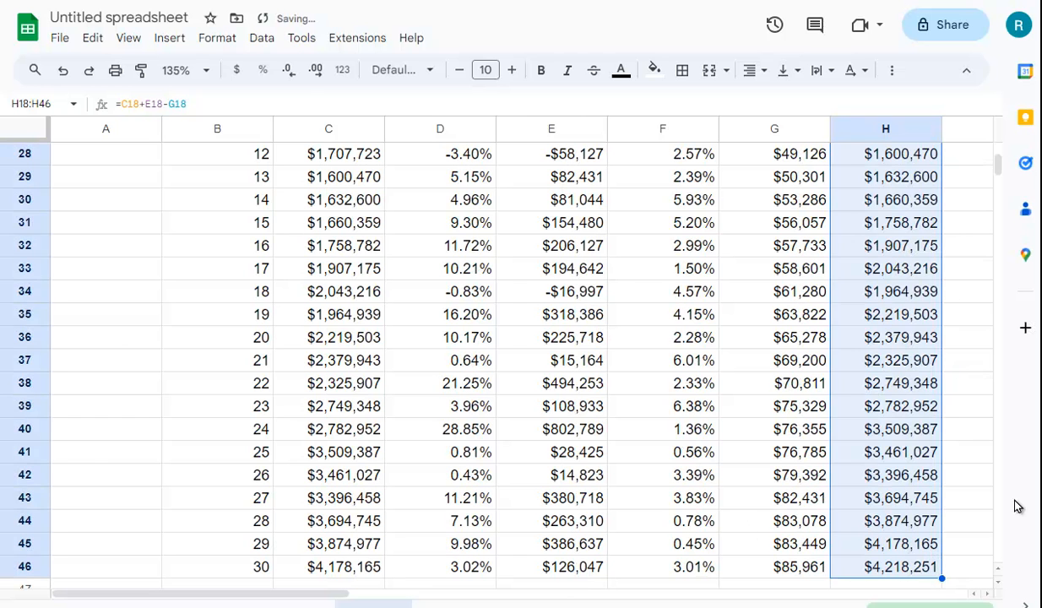
scroll(down, 3)
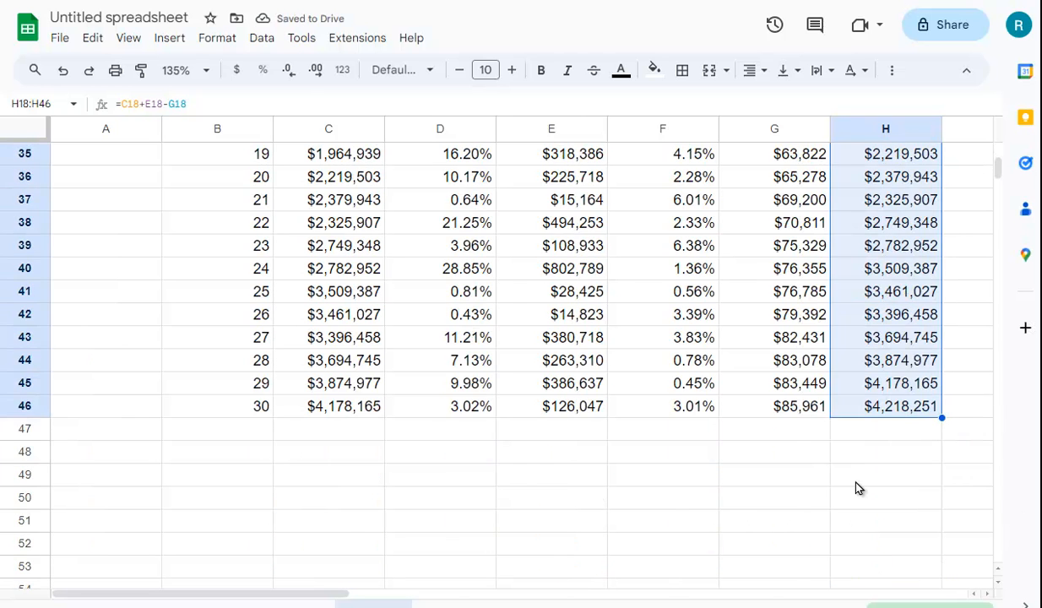
scroll(up, 3)
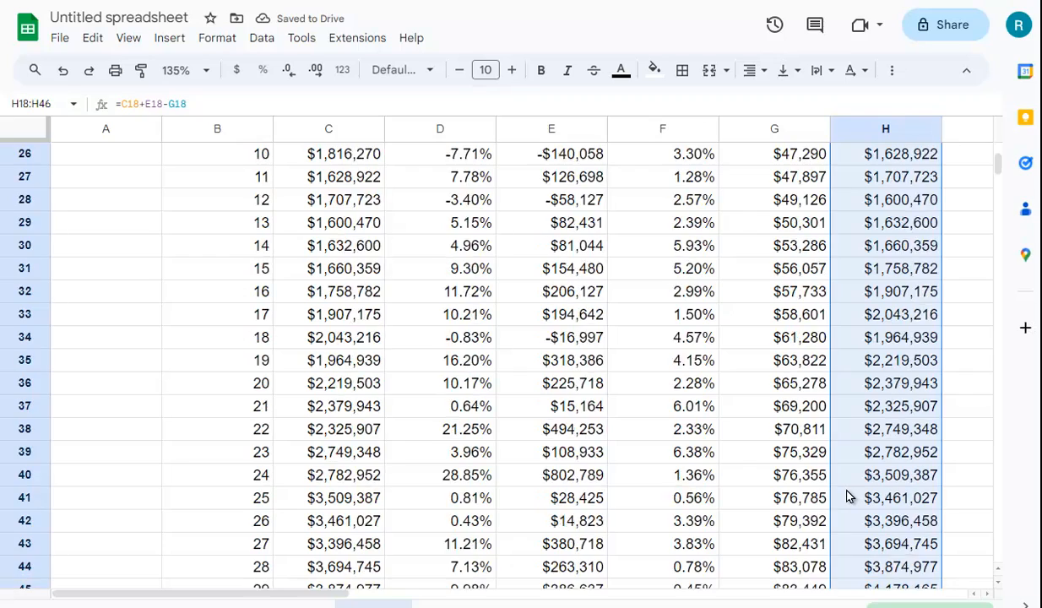
scroll(up, 3)
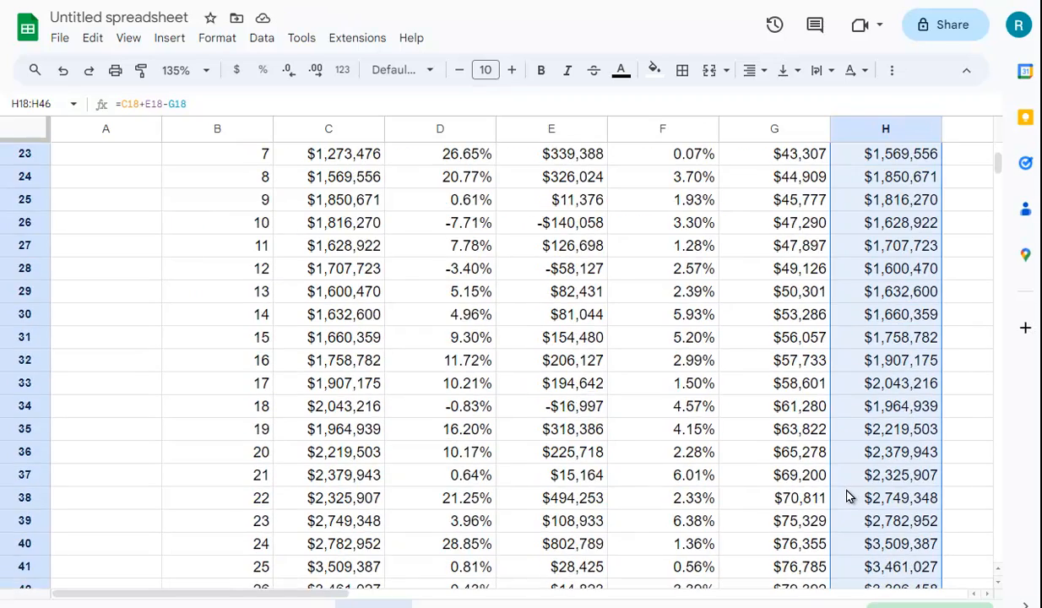
scroll(down, 3)
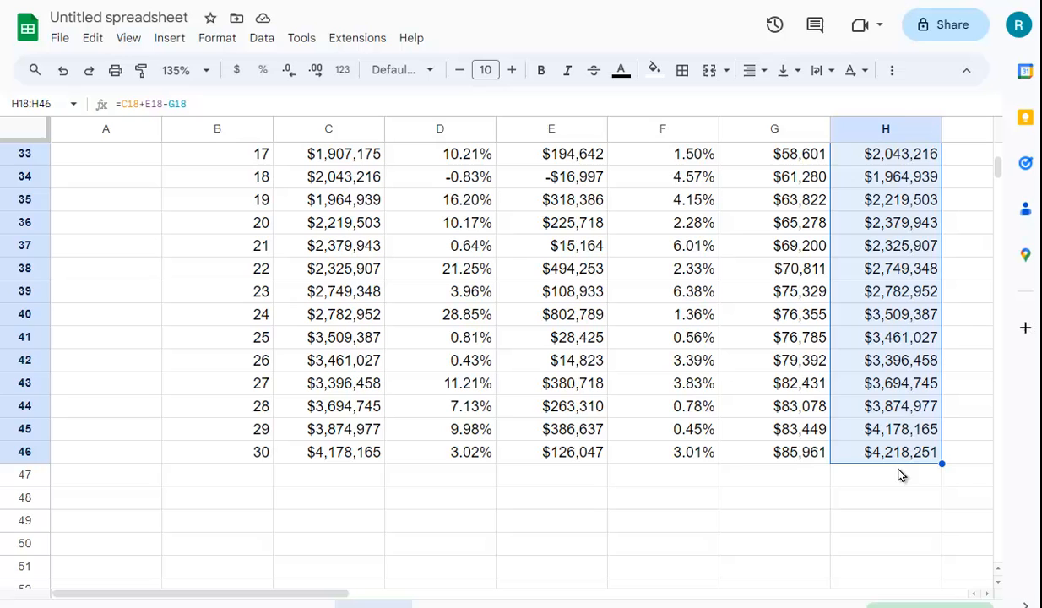
click(893, 452)
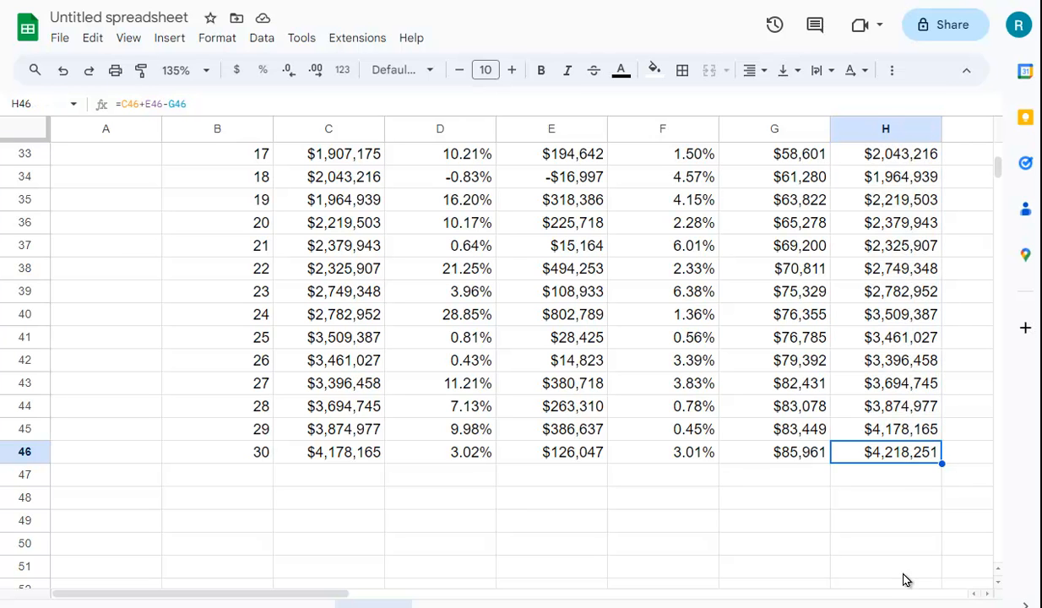
mouse_move(897, 585)
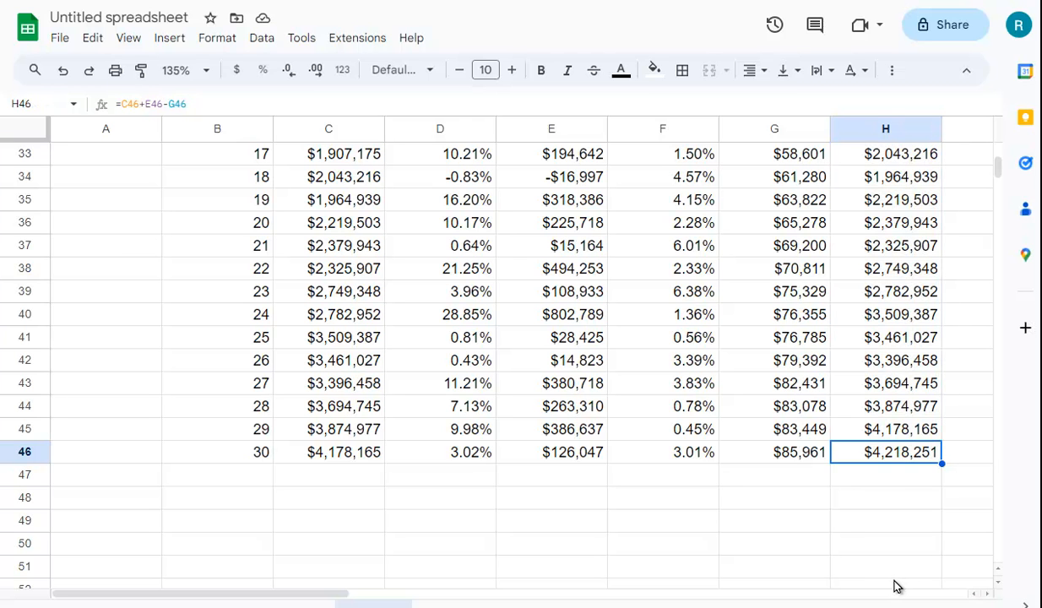
scroll(up, 3)
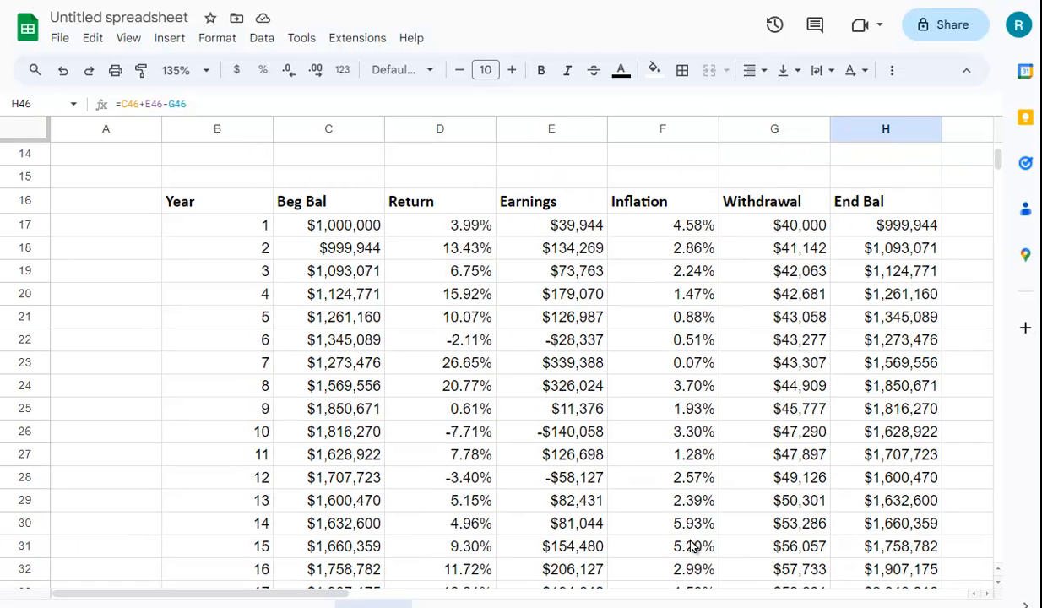
mouse_move(770, 573)
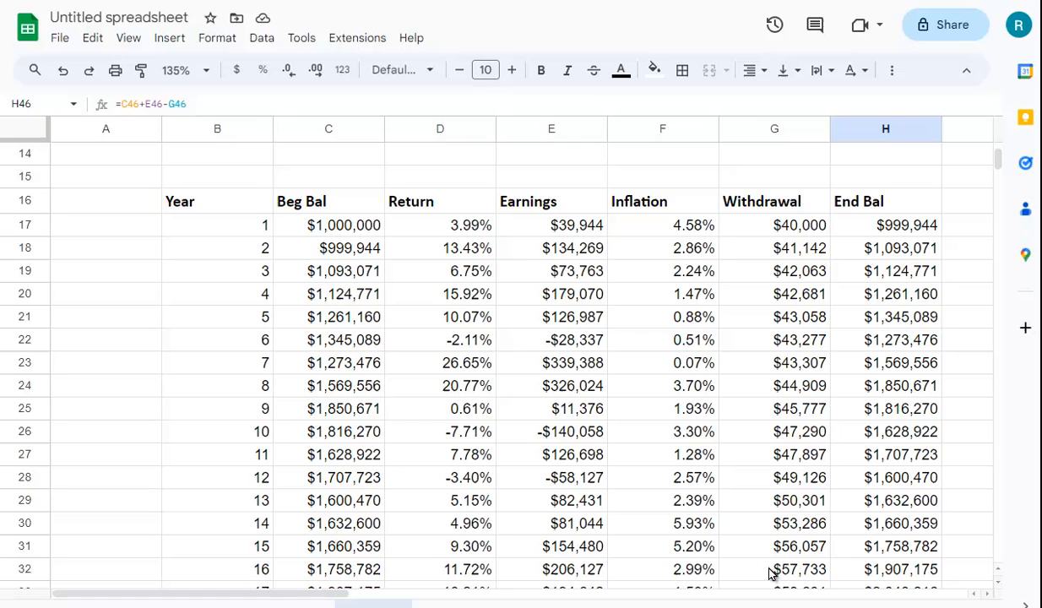
mouse_move(499, 368)
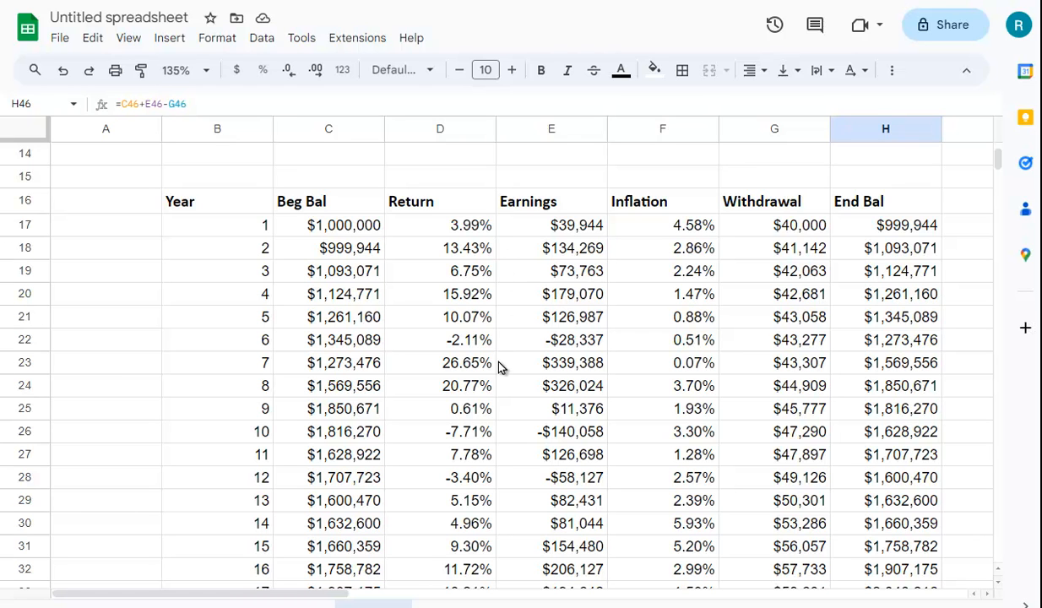
mouse_move(504, 243)
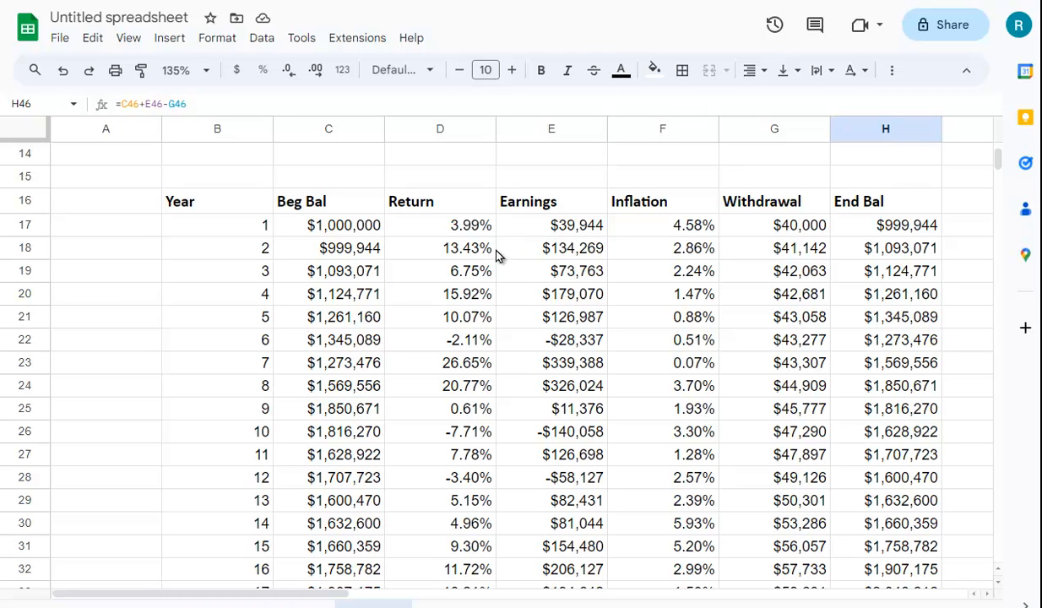
mouse_move(491, 309)
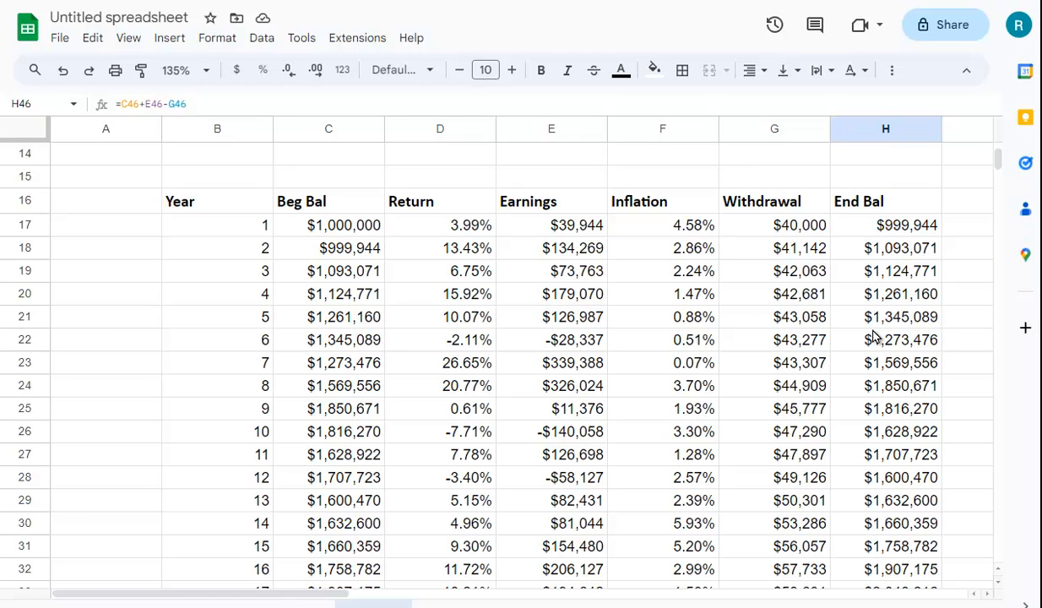
mouse_move(906, 268)
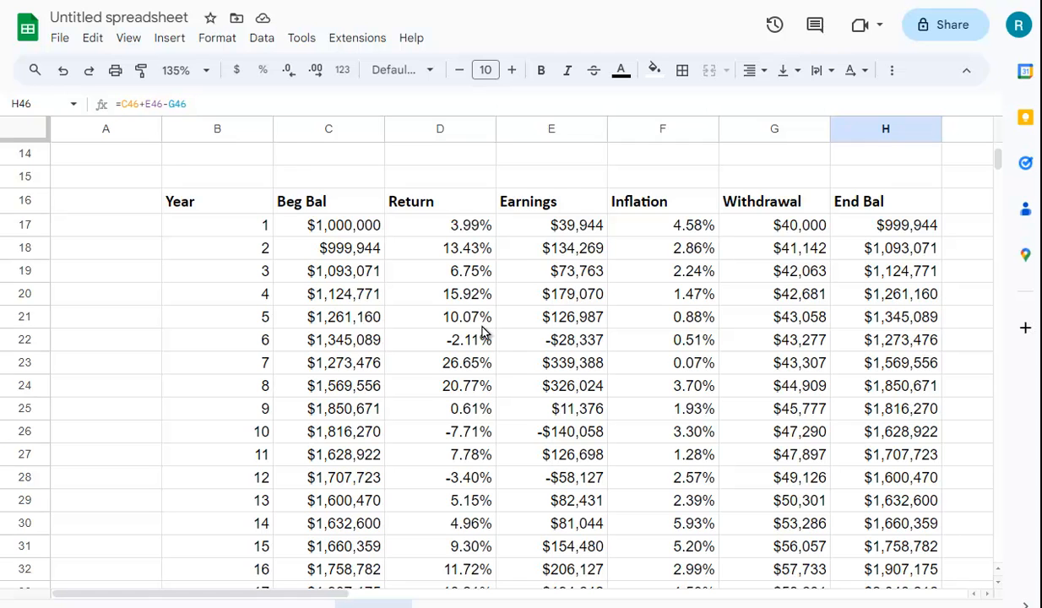
scroll(down, 3)
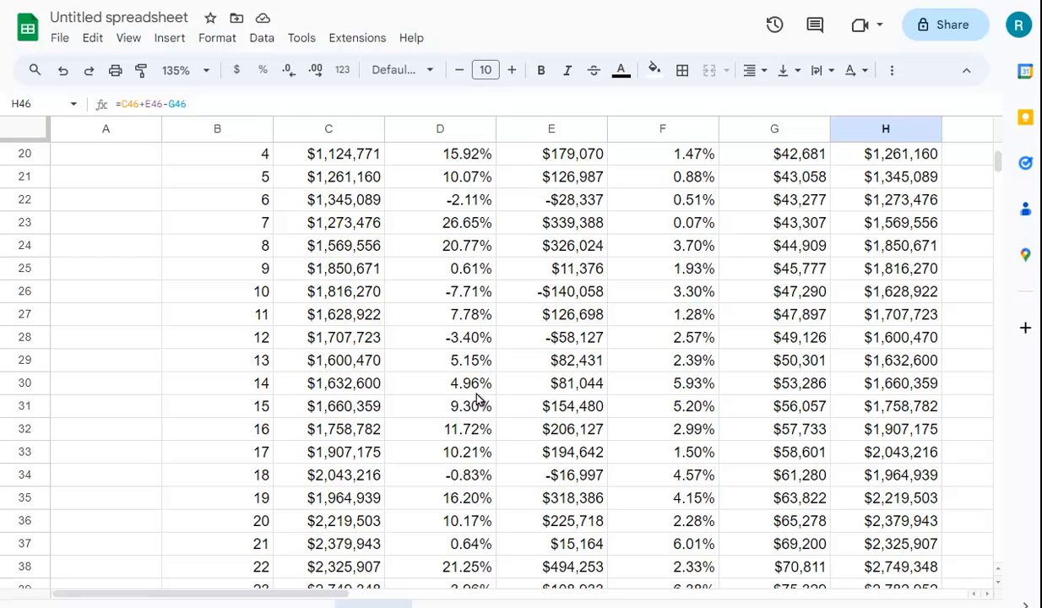
mouse_move(483, 313)
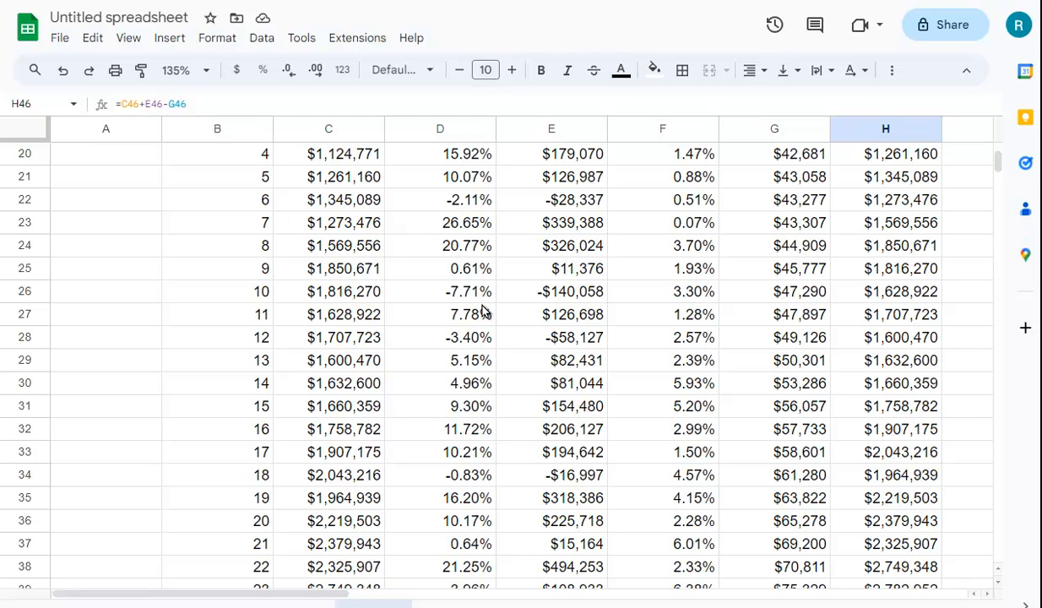
mouse_move(489, 317)
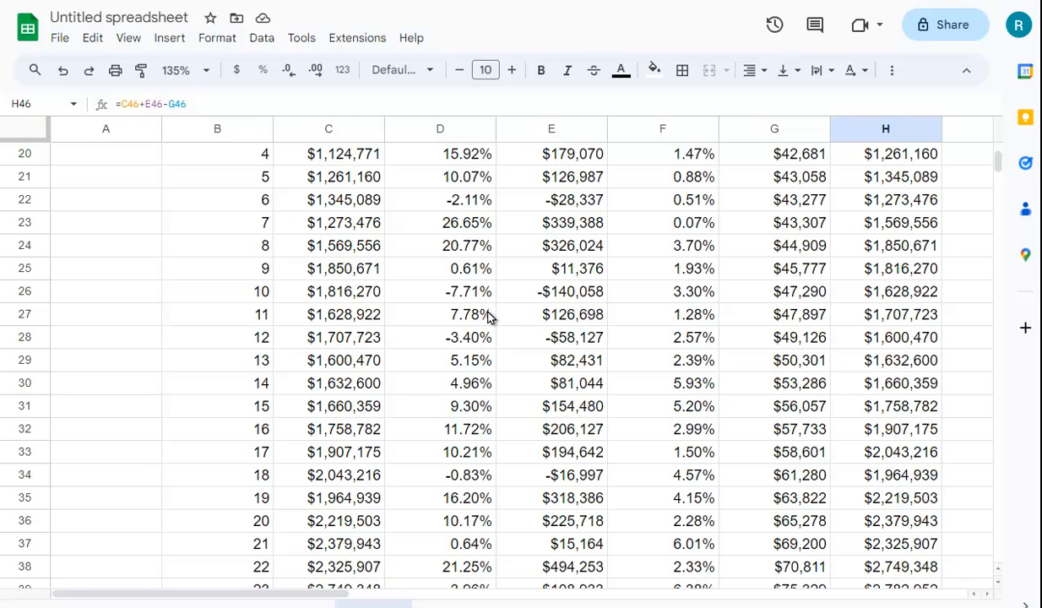
scroll(up, 3)
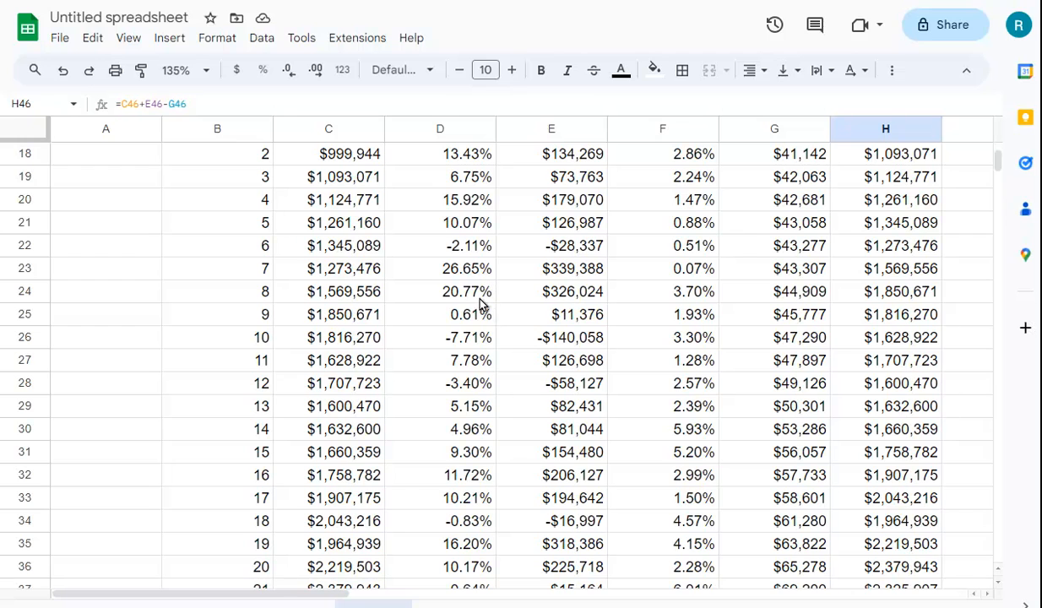
scroll(down, 3)
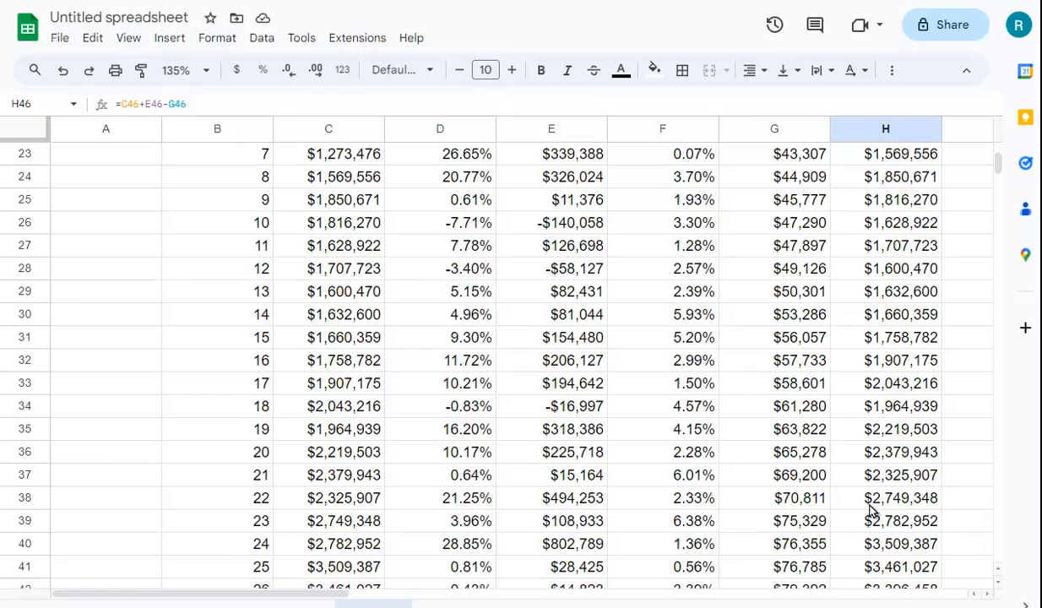
scroll(up, 3)
text(=)
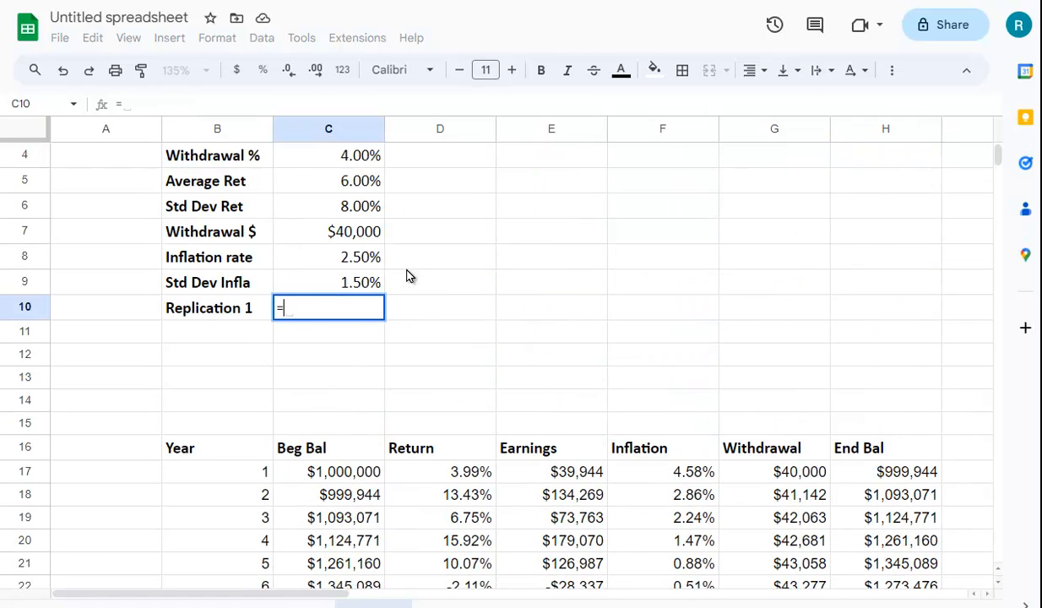
Step: Scroll down and across the sheet to review Replication 1 showing -$21,564.42
scroll(down, 3)
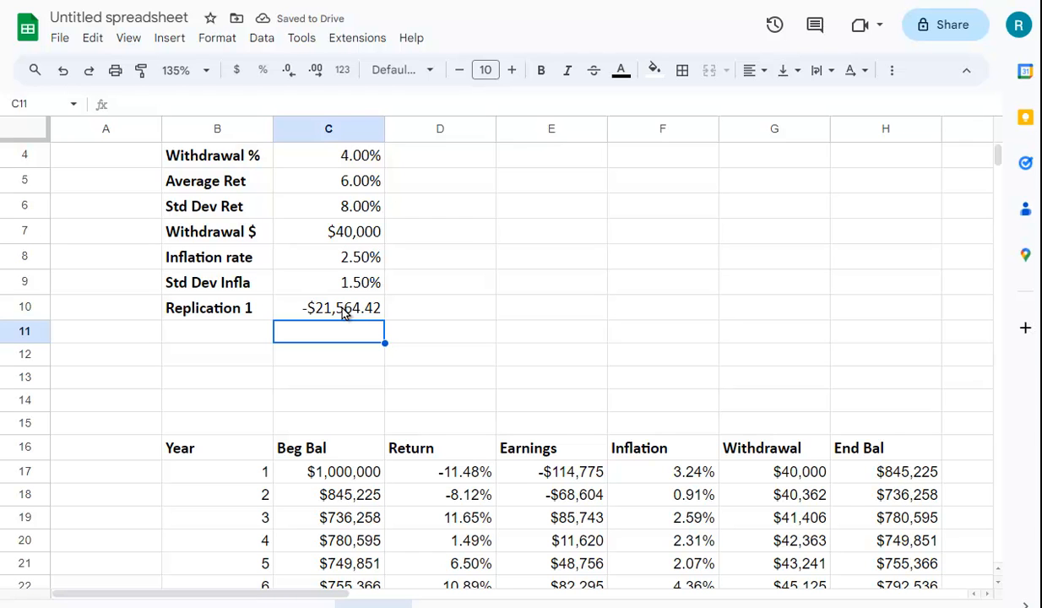
scroll(right, 3)
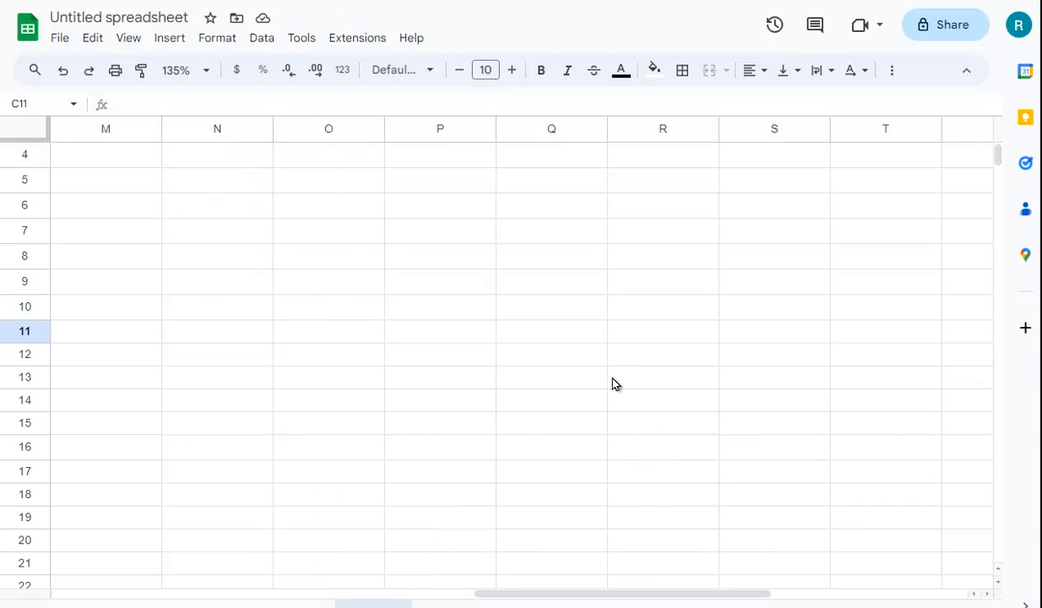
scroll(left, 3)
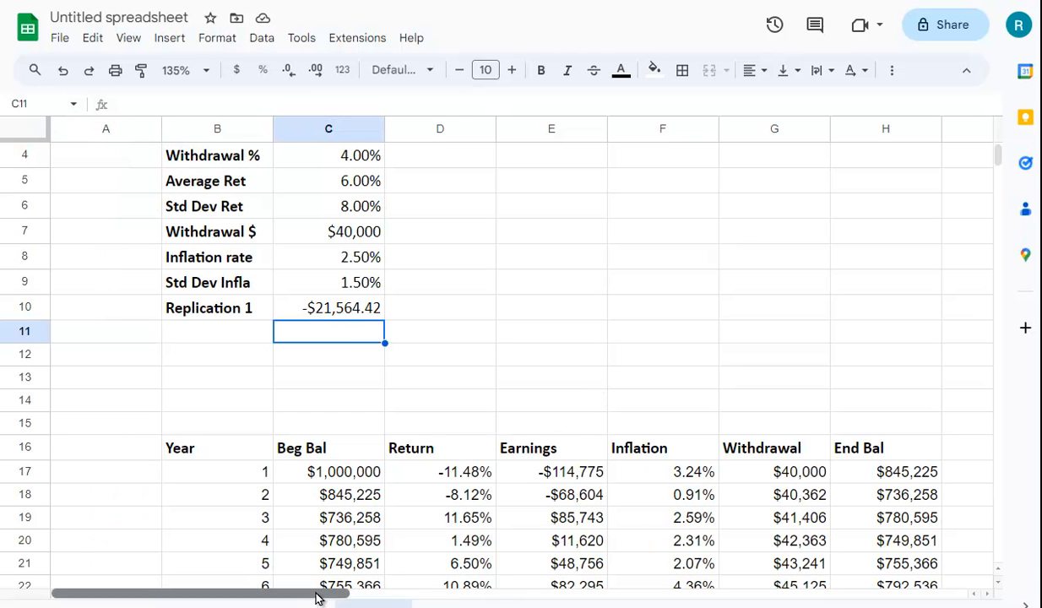
scroll(right, 3)
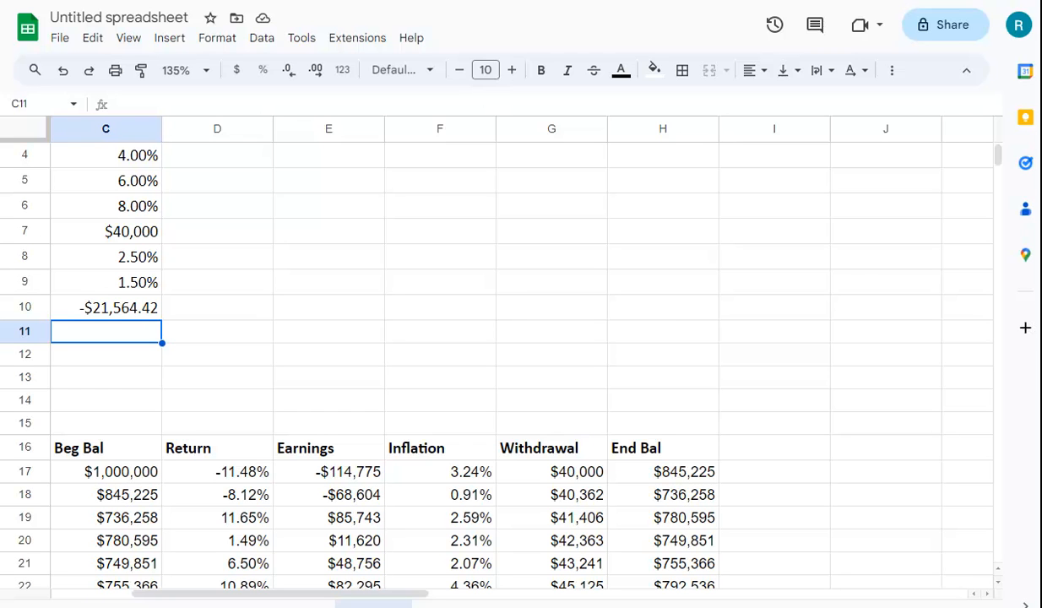
click(357, 37)
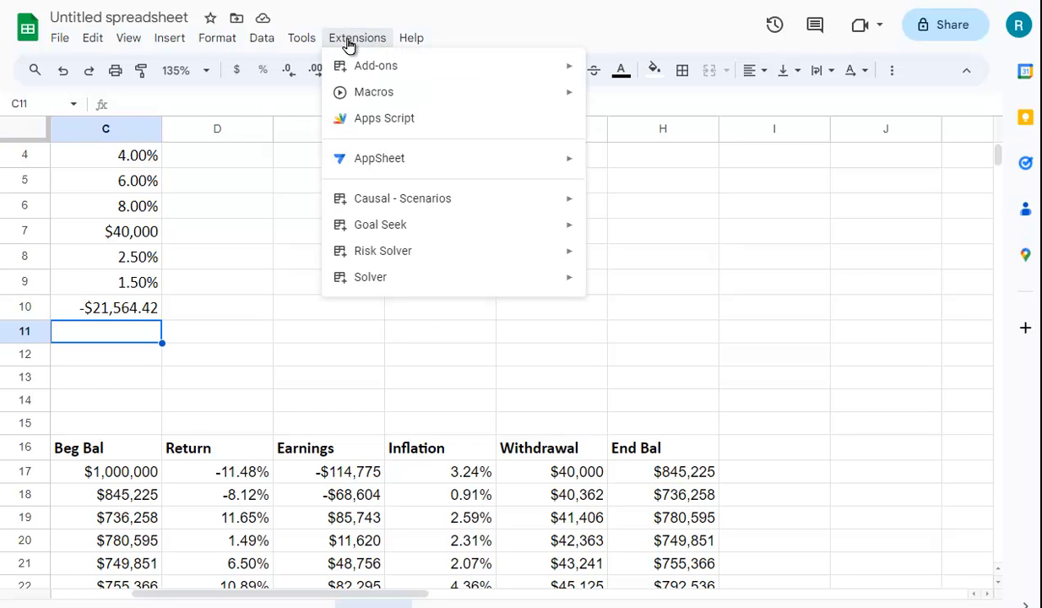
mouse_move(382, 277)
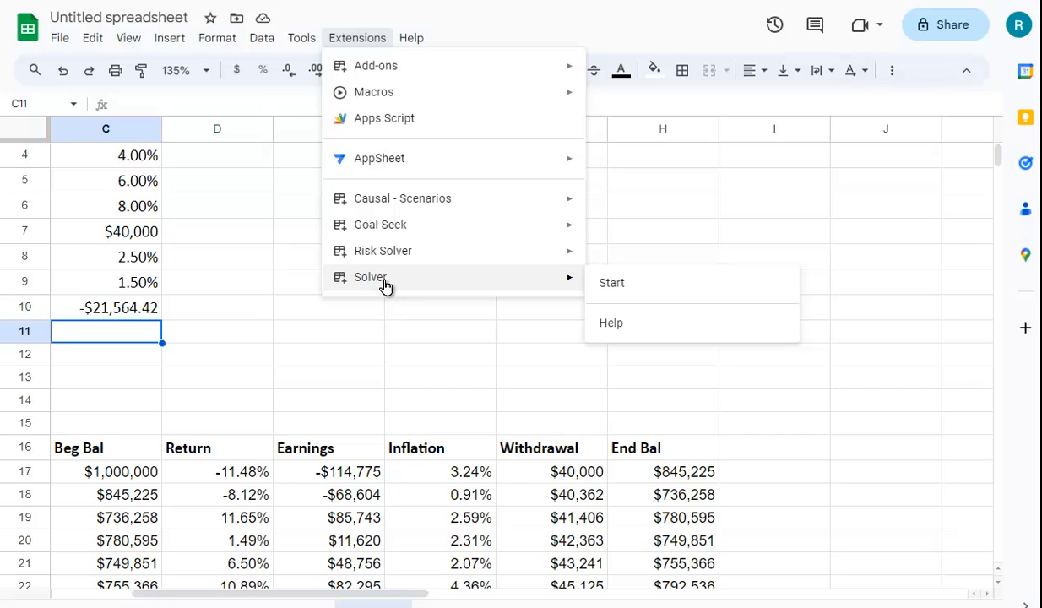
mouse_move(376, 66)
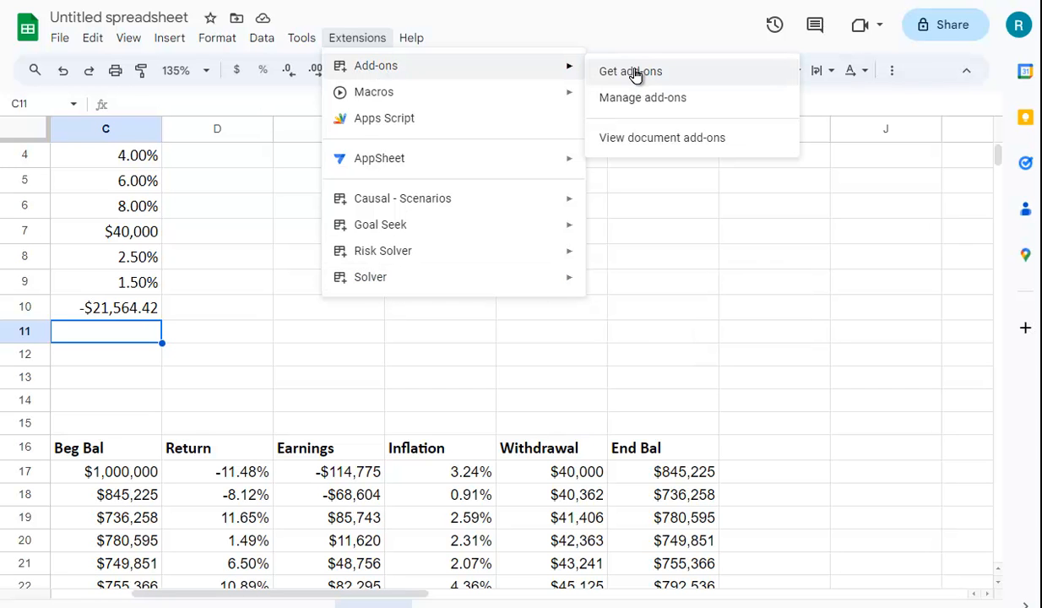
click(629, 71)
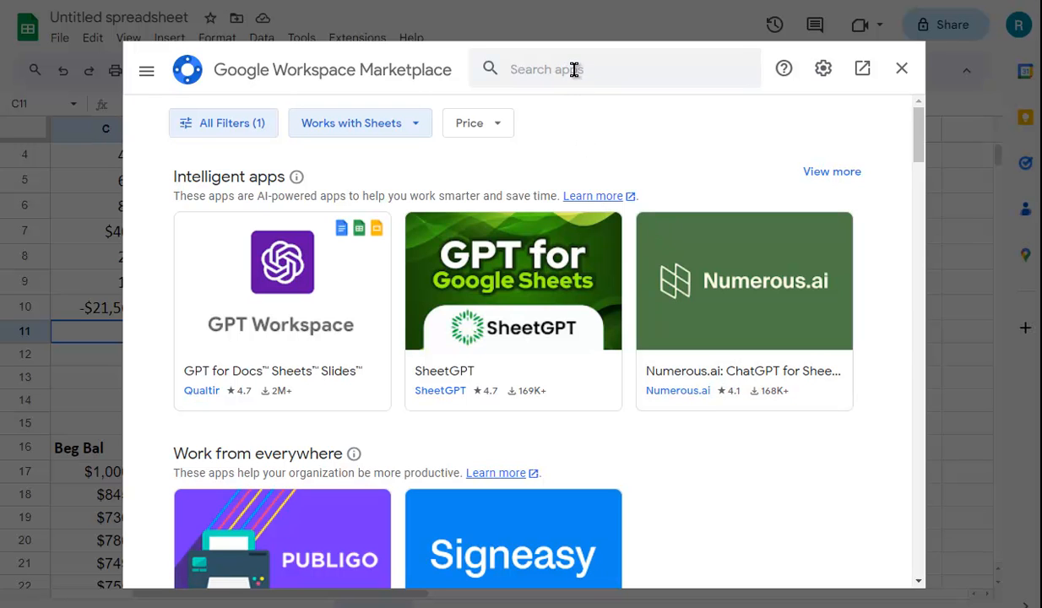
text(solver)
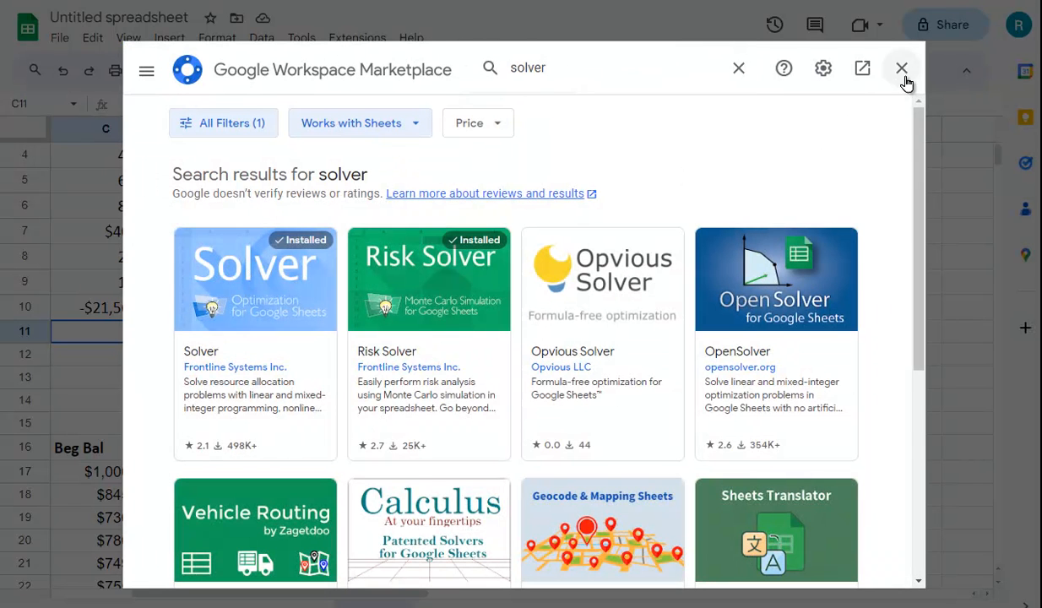
click(901, 67)
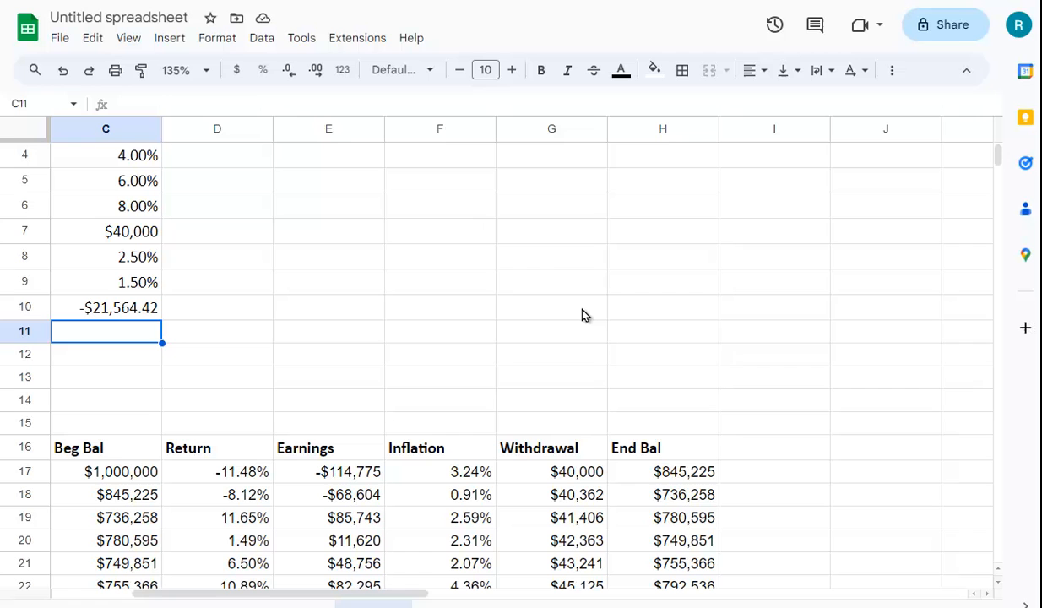
mouse_move(448, 240)
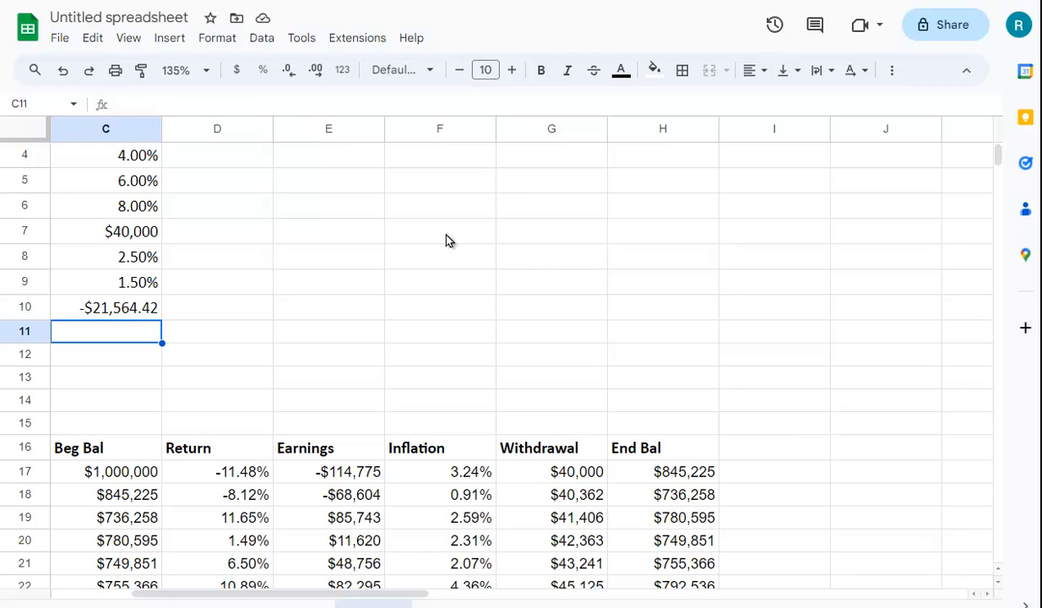
click(356, 38)
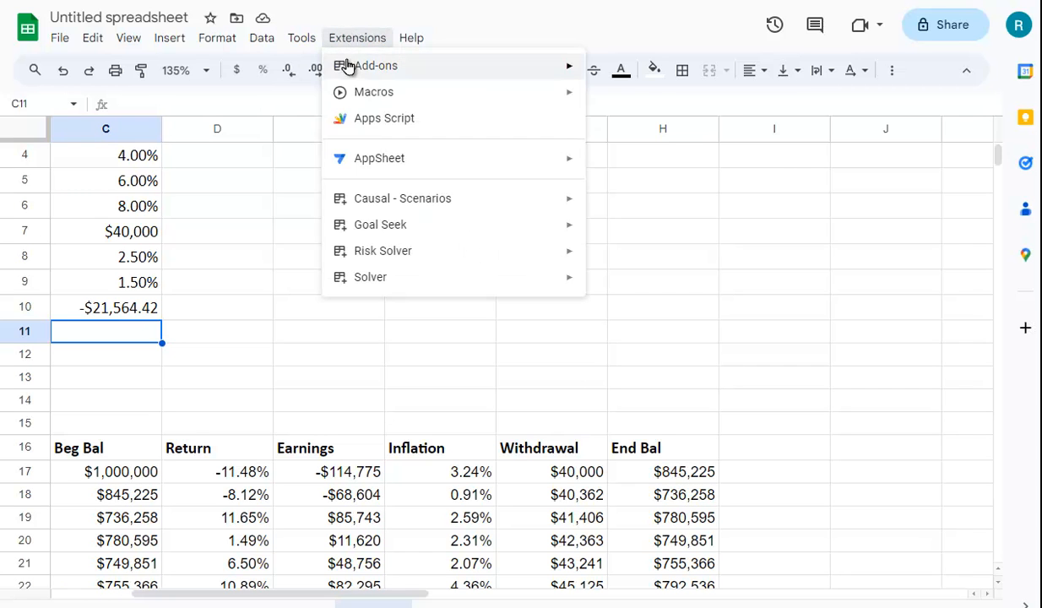
mouse_move(370, 277)
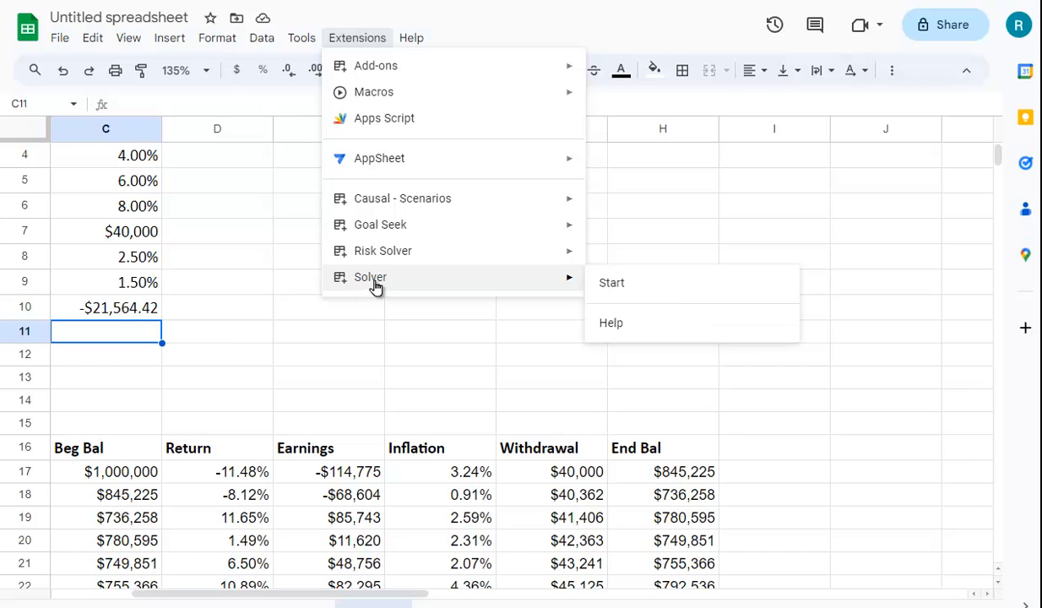
click(612, 282)
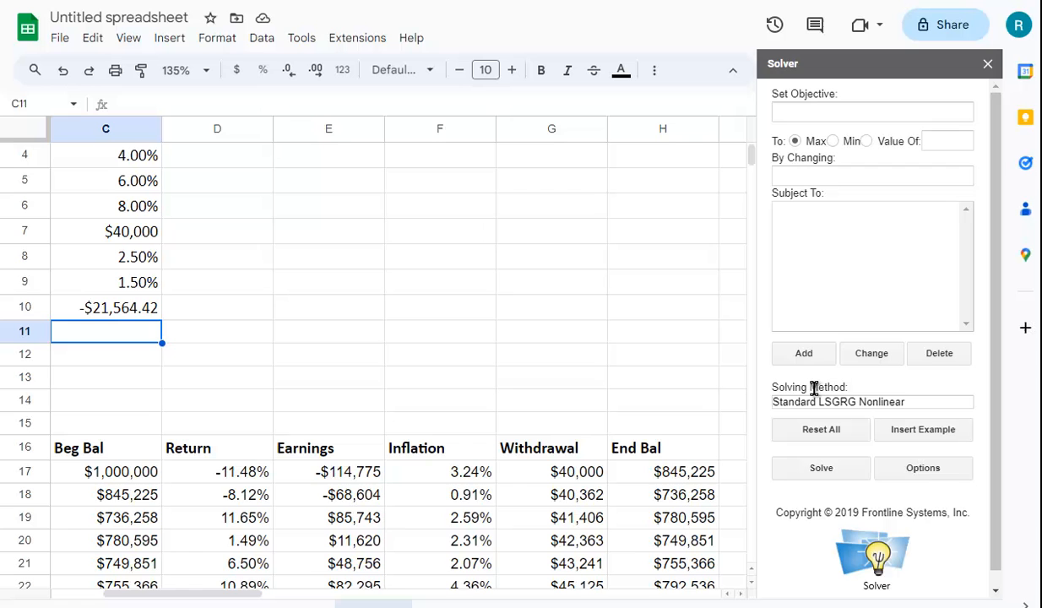
click(820, 468)
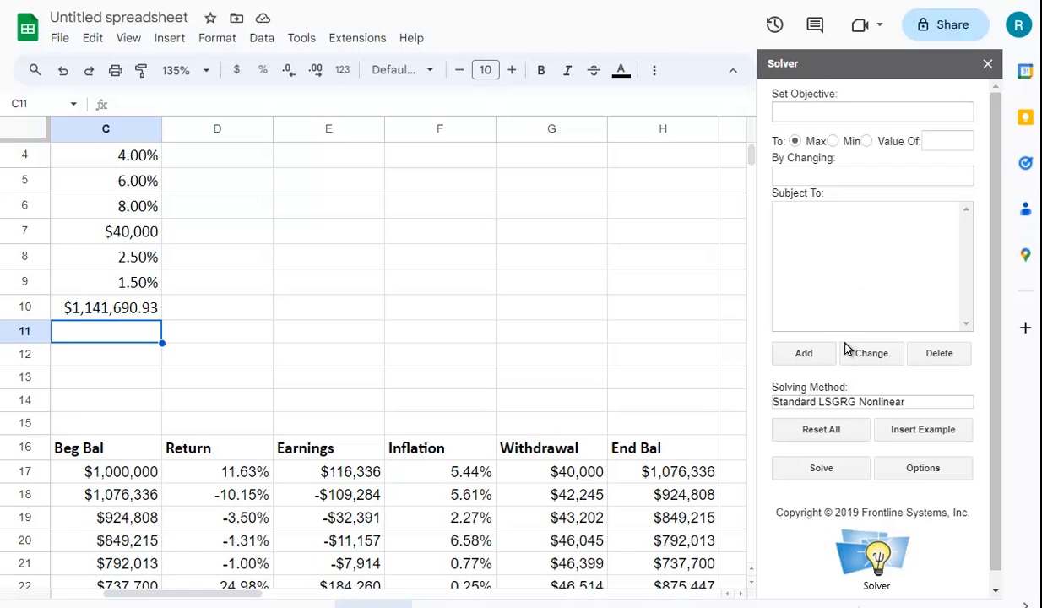
click(820, 468)
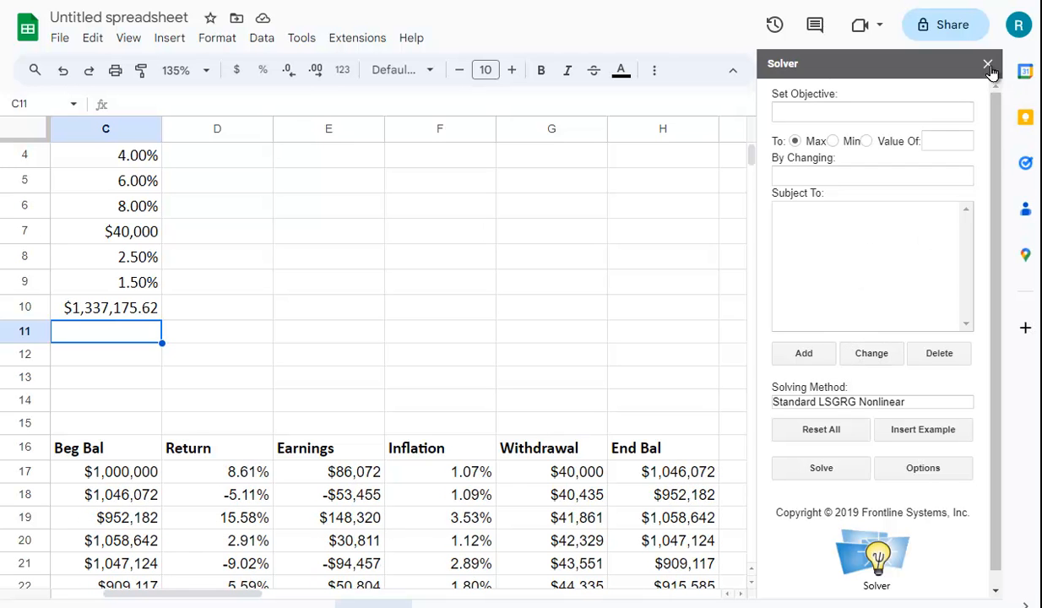
click(985, 64)
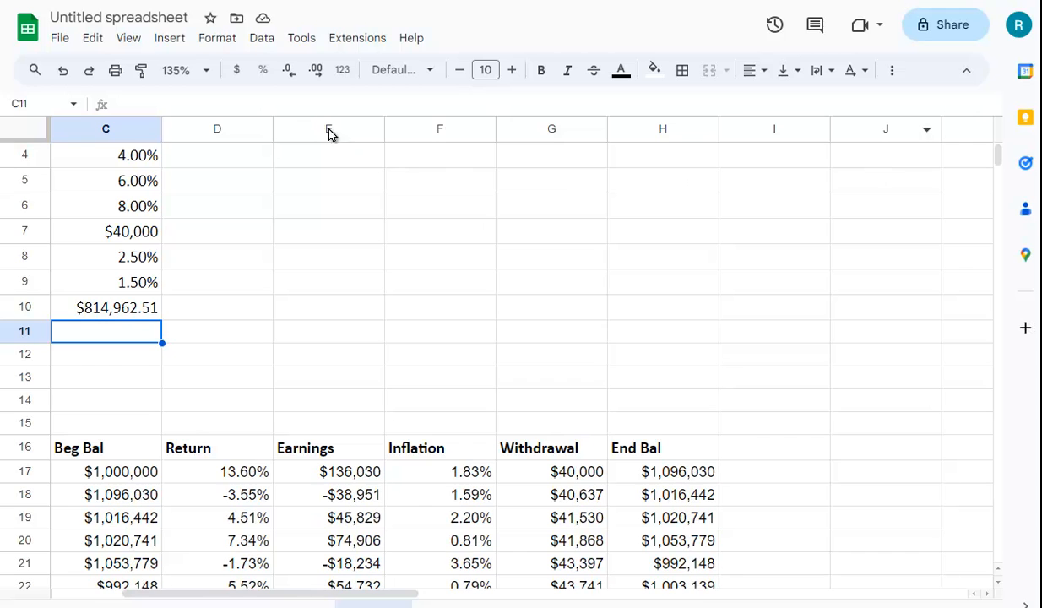
Step: Start the Risk Solver add-on from the Extensions menu
click(356, 37)
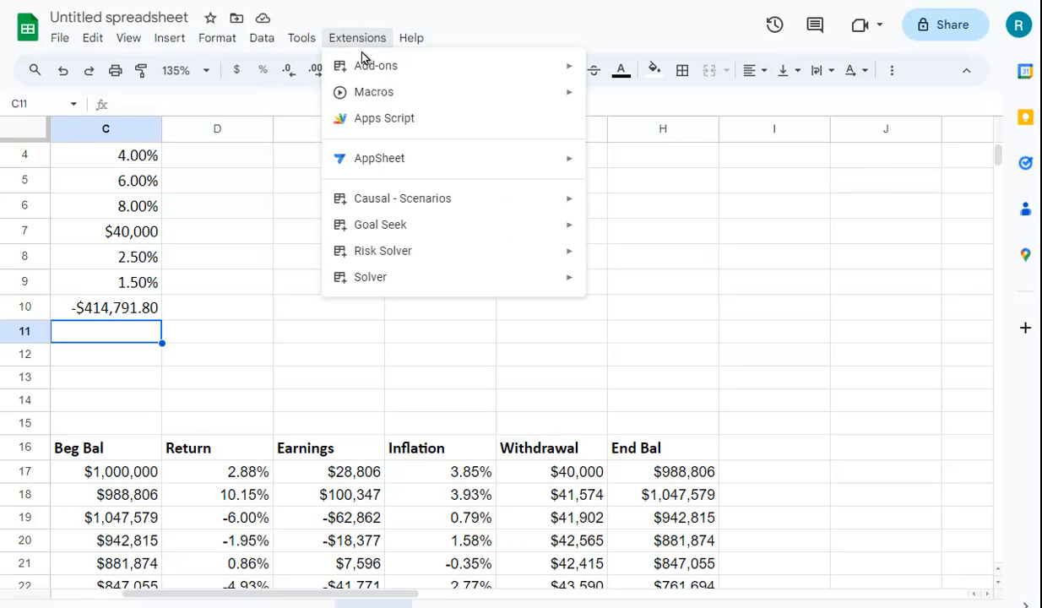
mouse_move(398, 256)
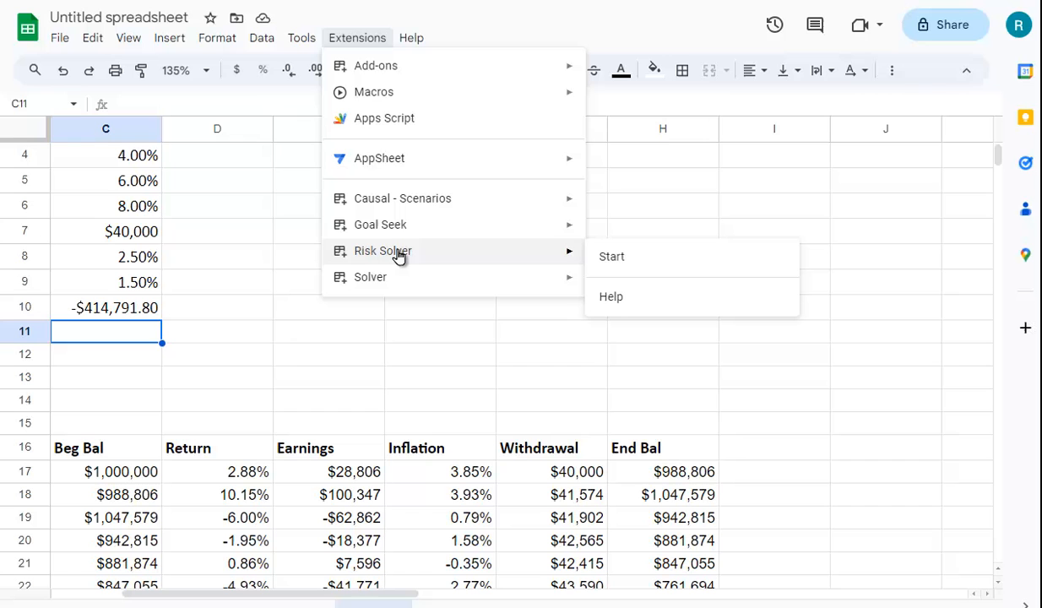
mouse_move(542, 265)
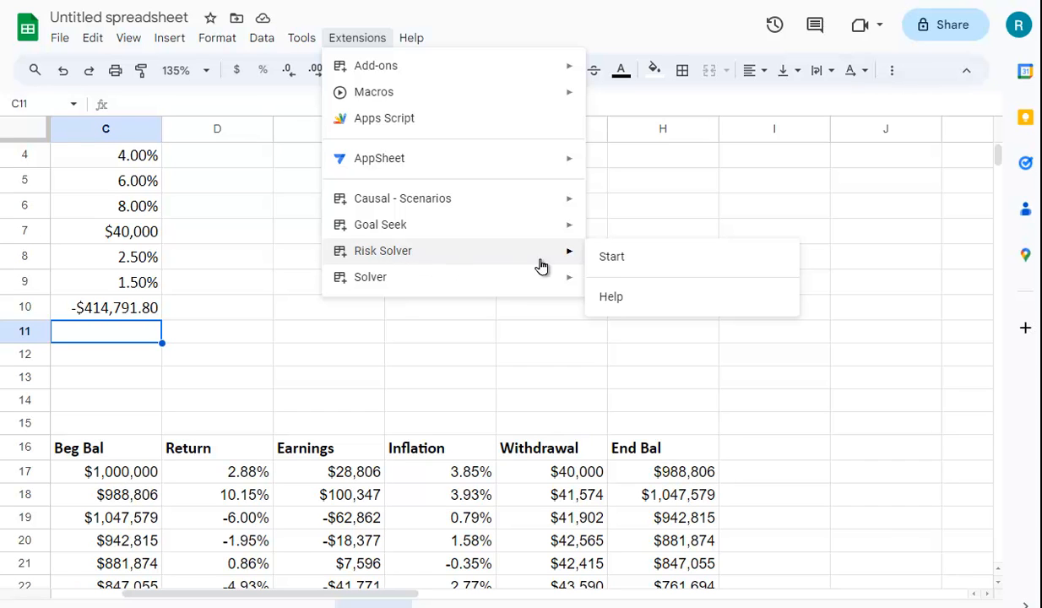
mouse_move(421, 118)
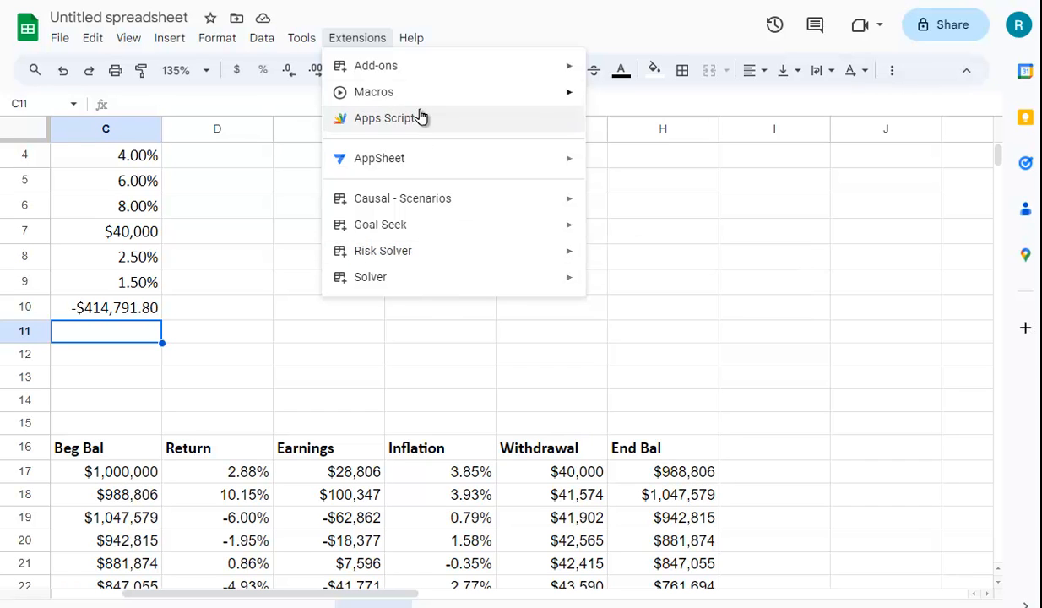
mouse_move(383, 251)
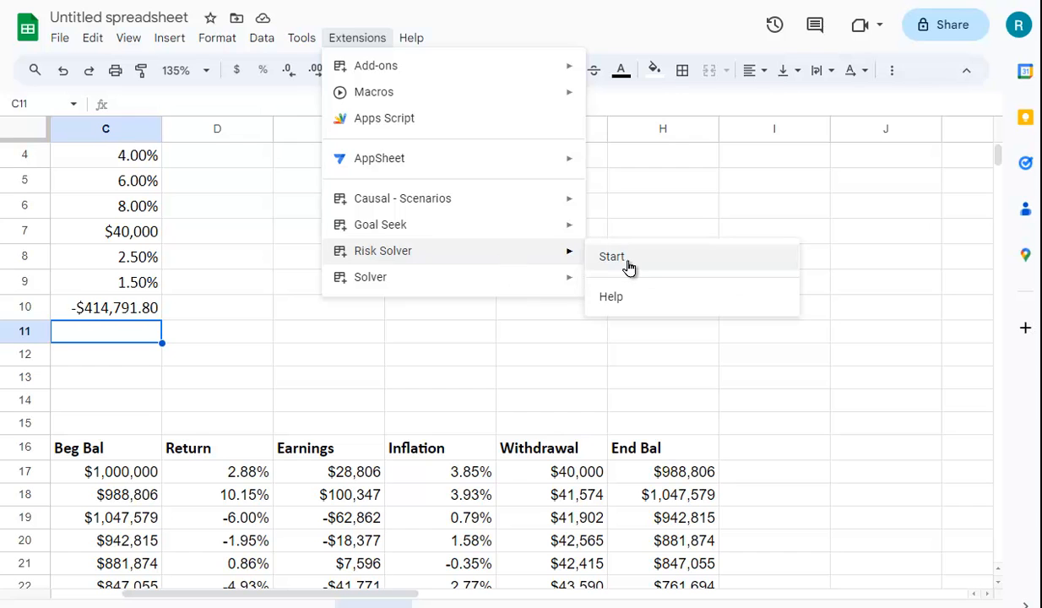
click(612, 256)
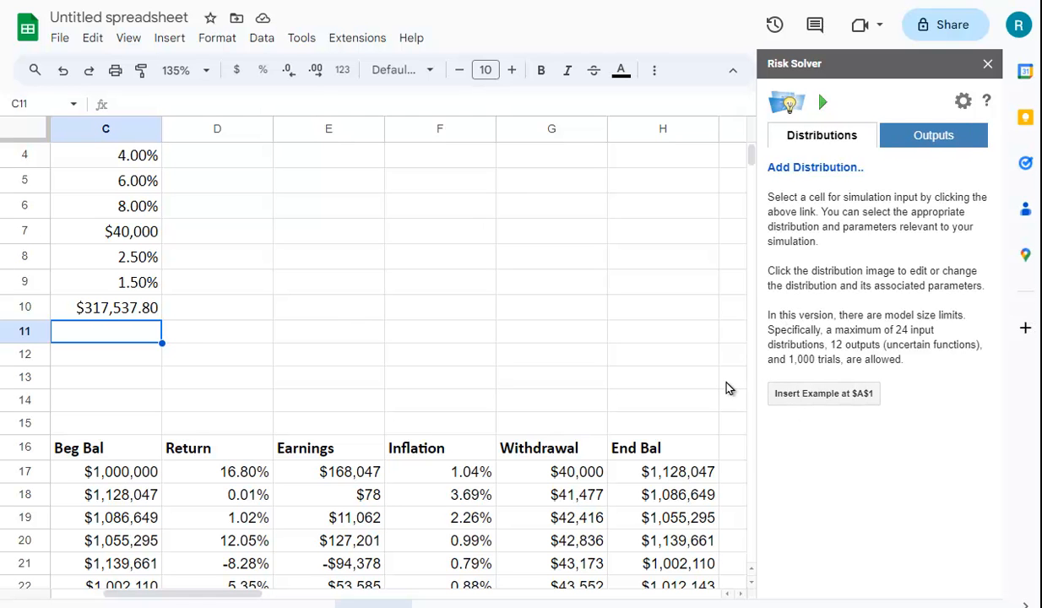
mouse_move(768, 315)
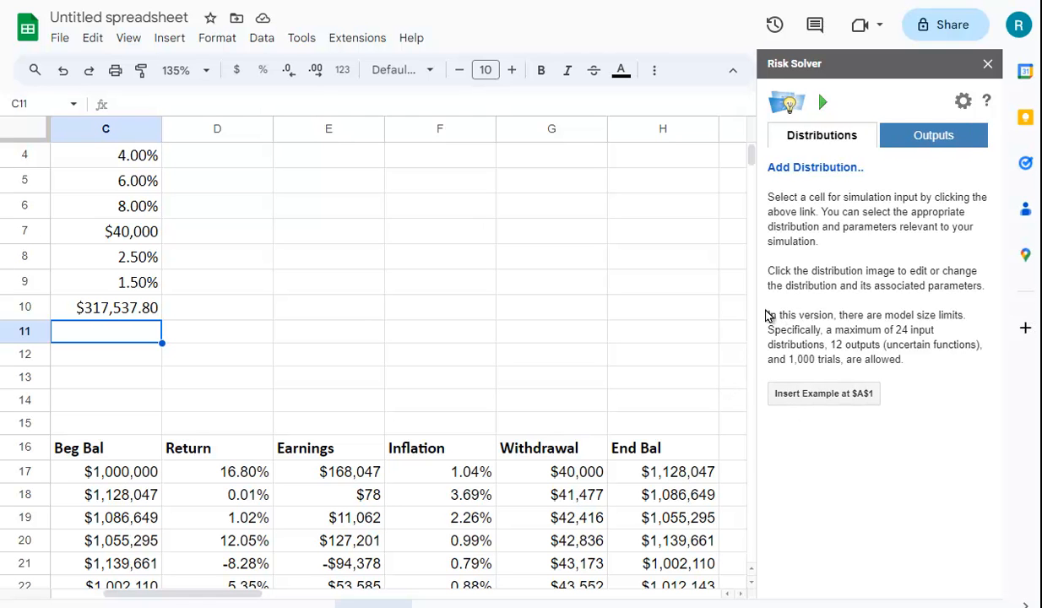
mouse_move(794, 184)
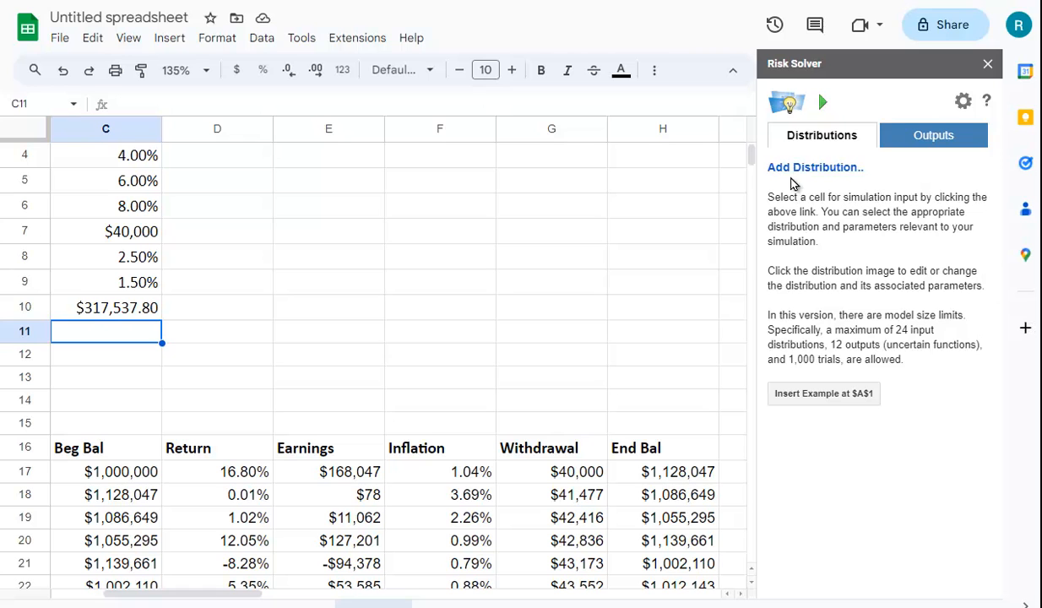
mouse_move(604, 276)
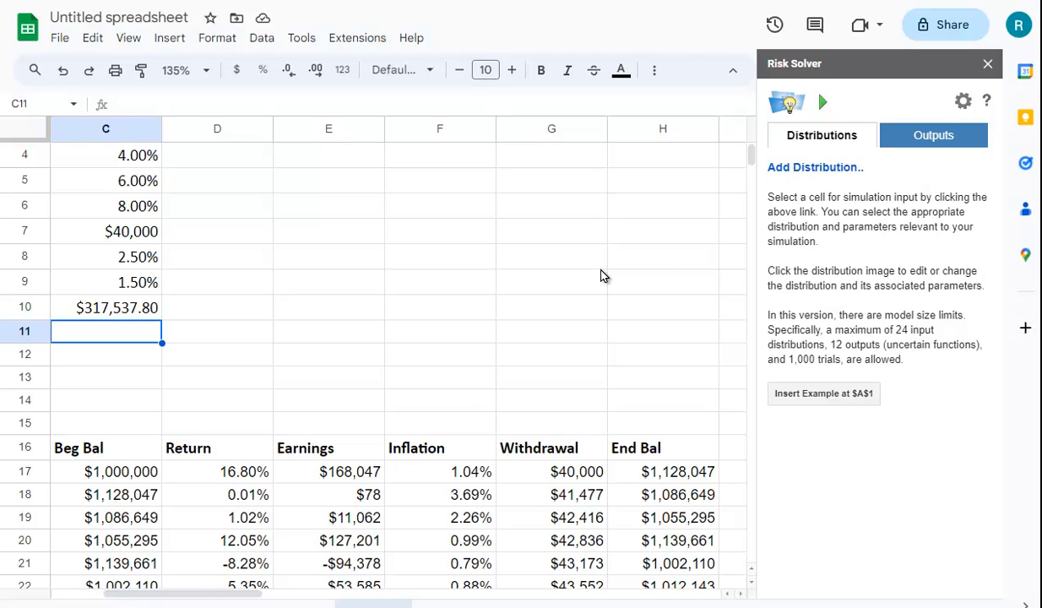
mouse_move(529, 216)
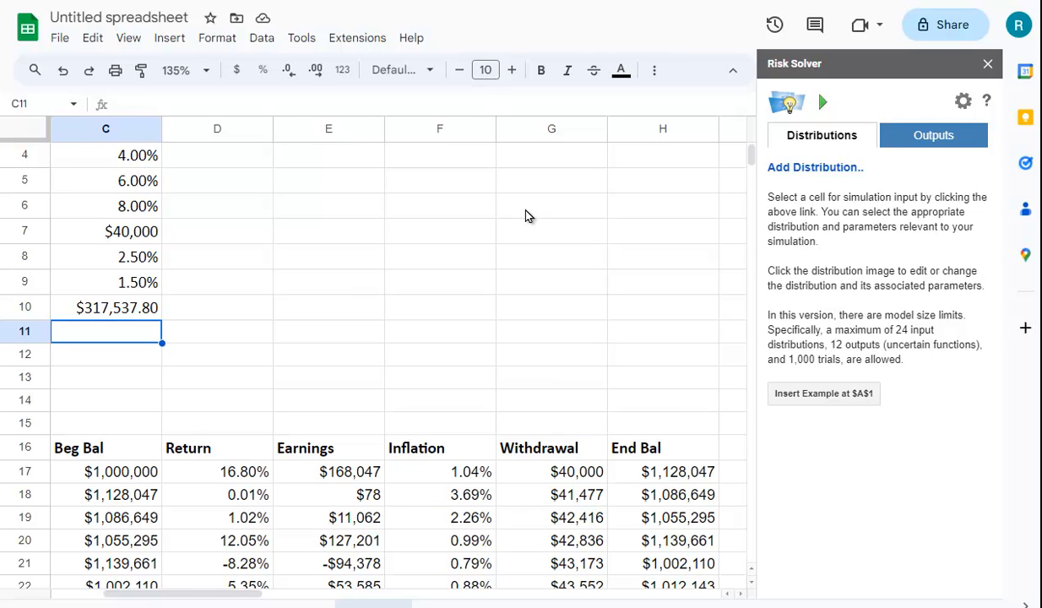
mouse_move(524, 207)
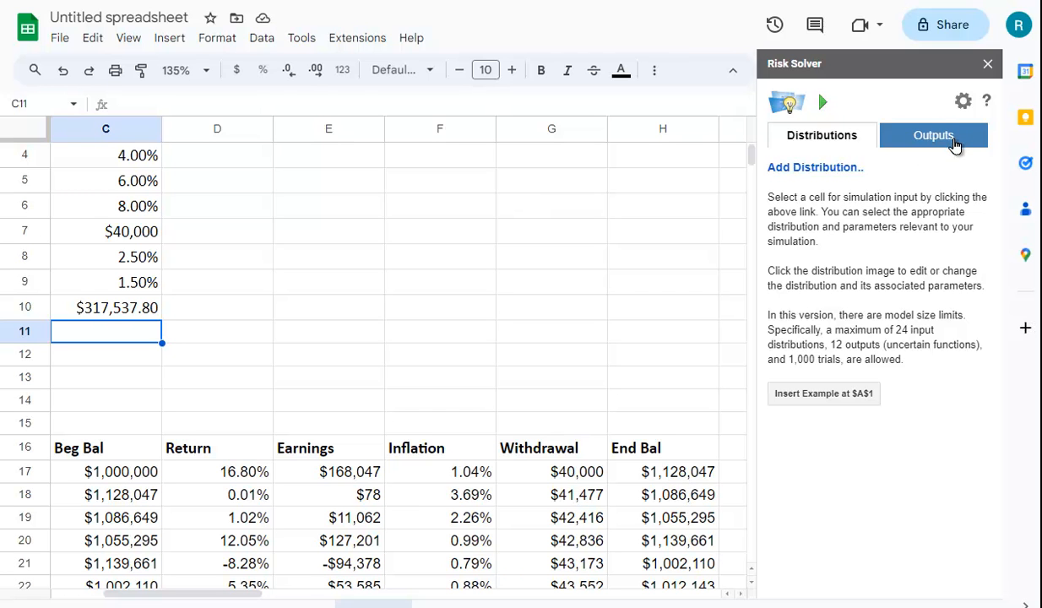
Step: In Risk Solver Outputs, remove the C11 output and add C10 instead
click(933, 135)
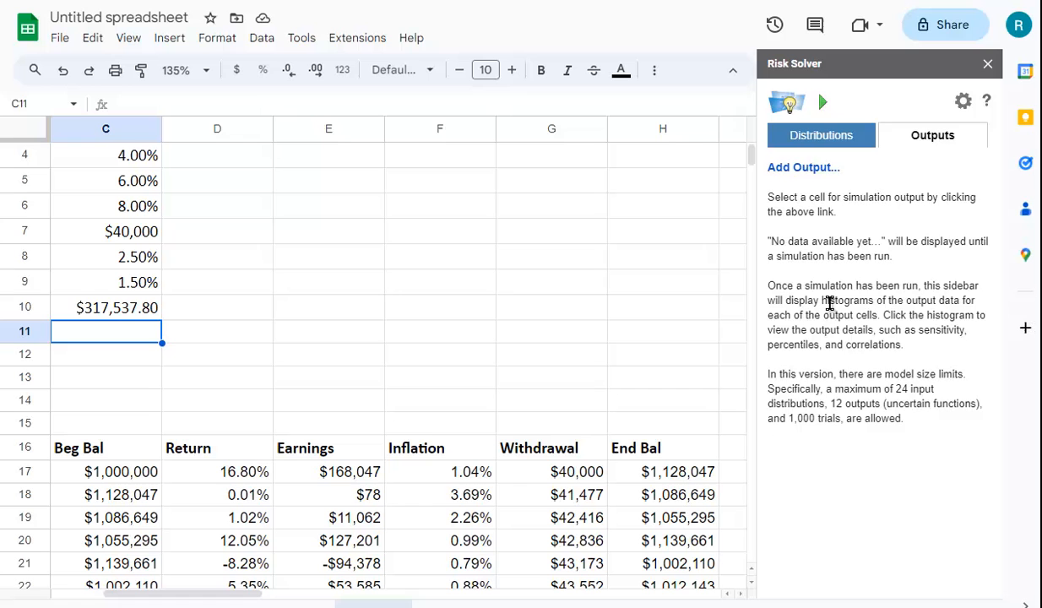
click(822, 102)
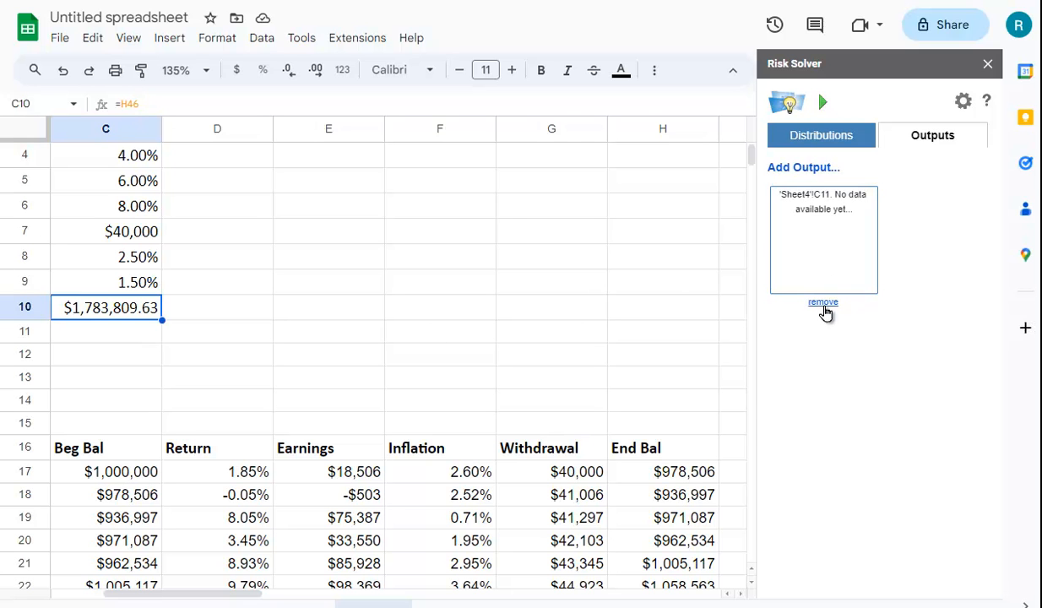
click(822, 302)
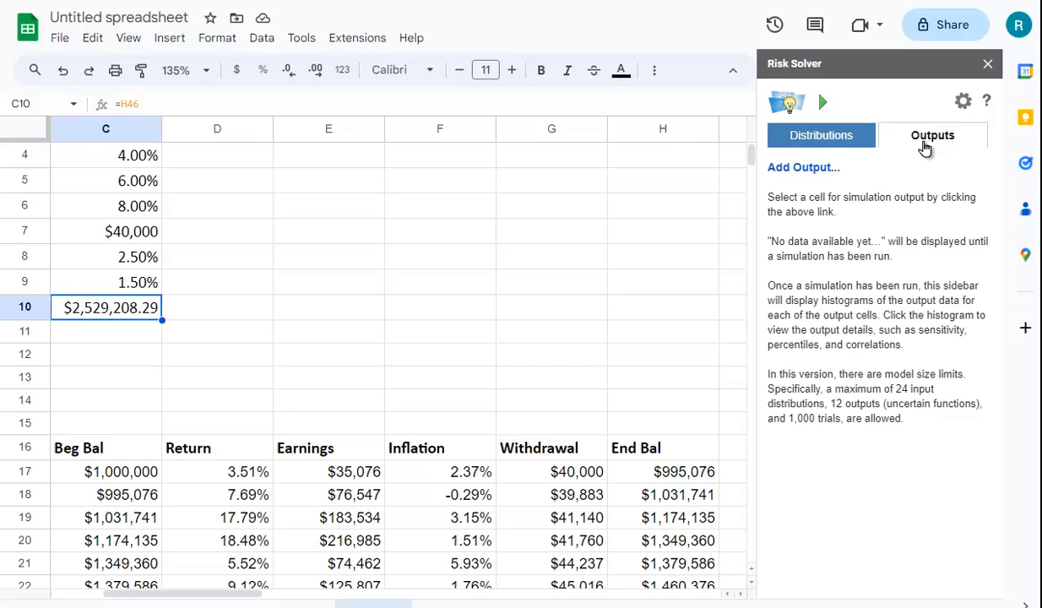
click(803, 167)
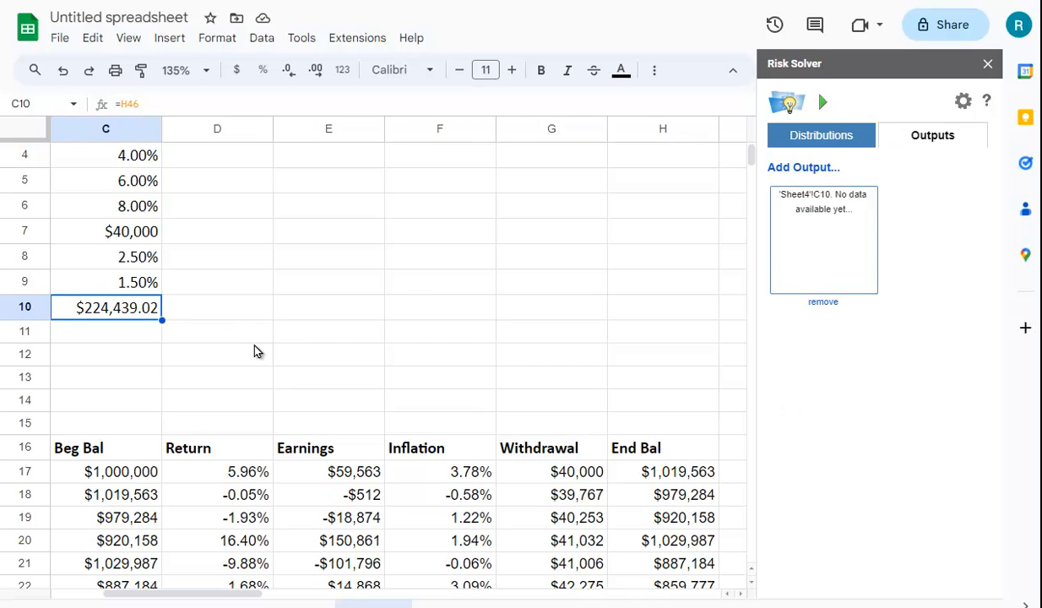
mouse_move(963, 101)
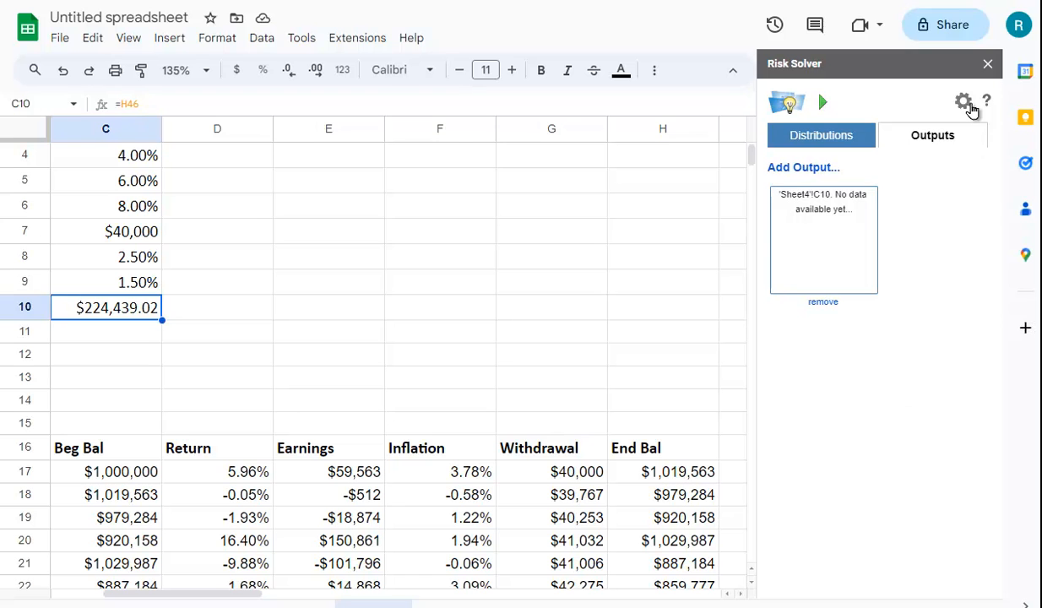
click(962, 99)
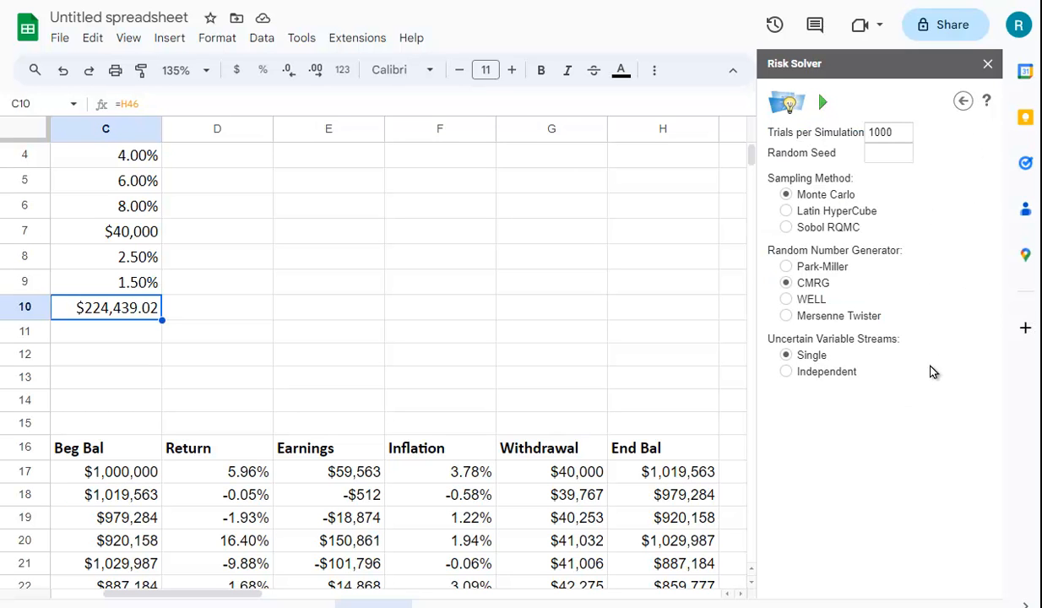
mouse_move(927, 191)
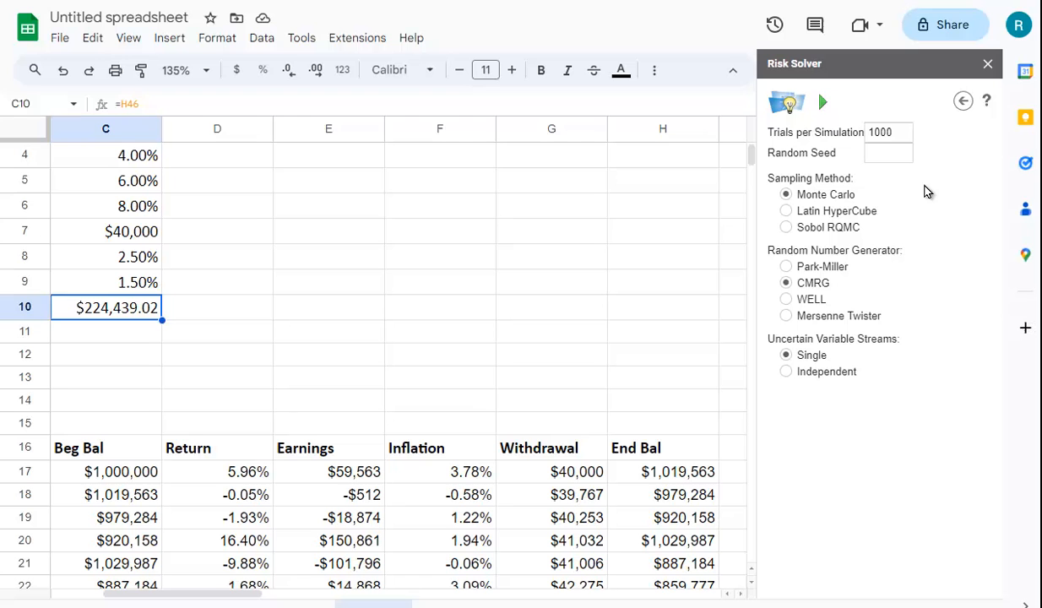
mouse_move(945, 325)
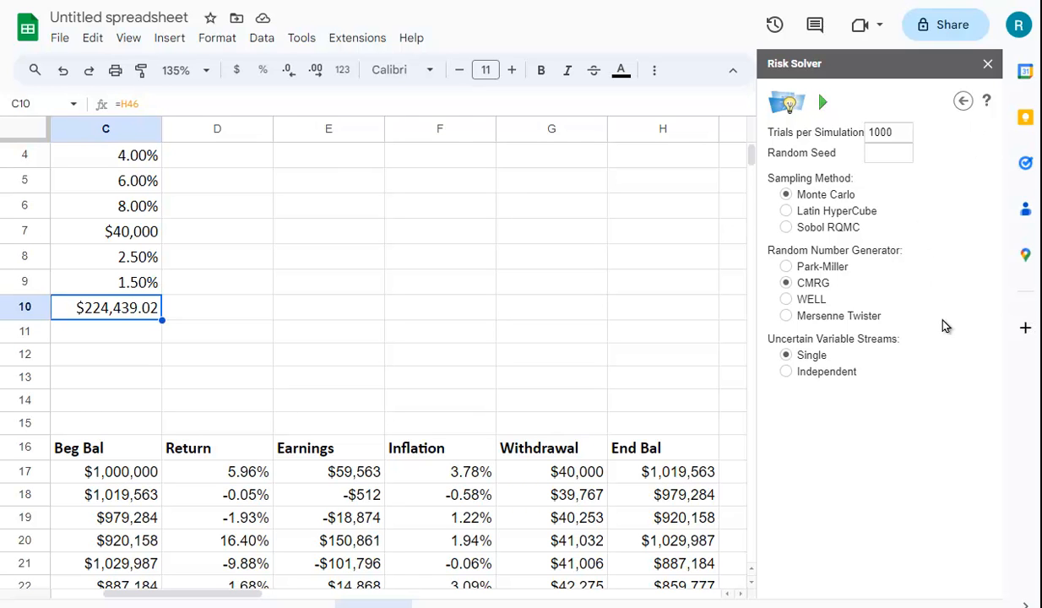
mouse_move(925, 137)
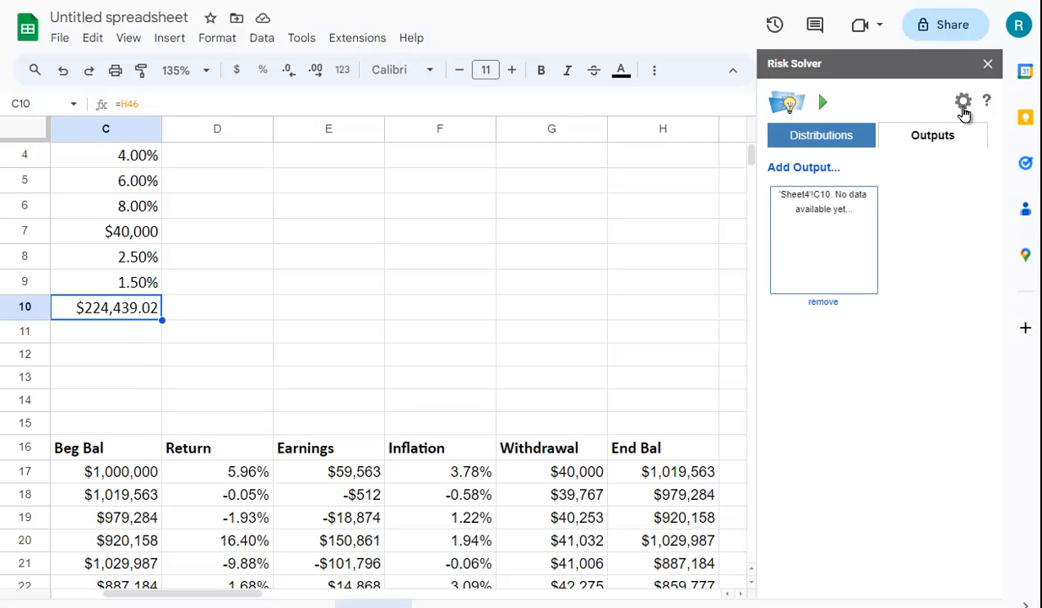
mouse_move(945, 213)
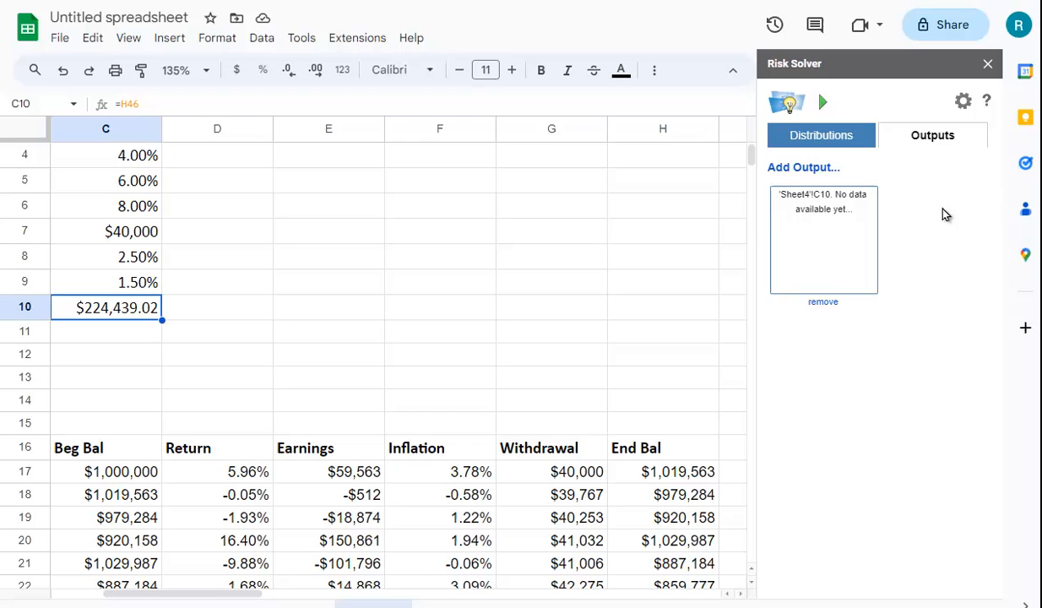
mouse_move(946, 256)
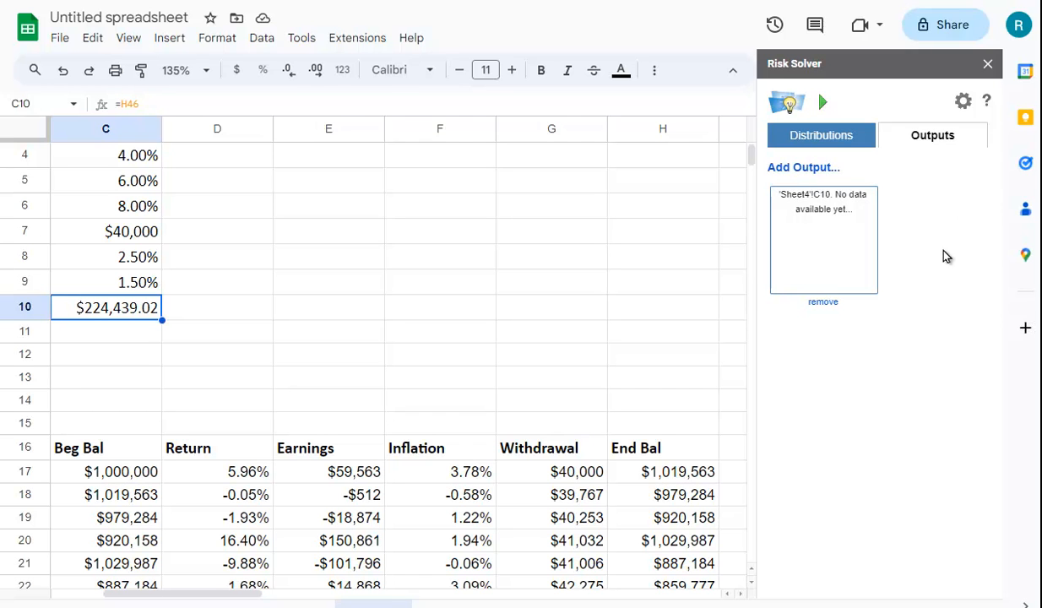
Step: Run the 1,000-trial simulation on the ending balance and scroll to its Statistics list
click(824, 101)
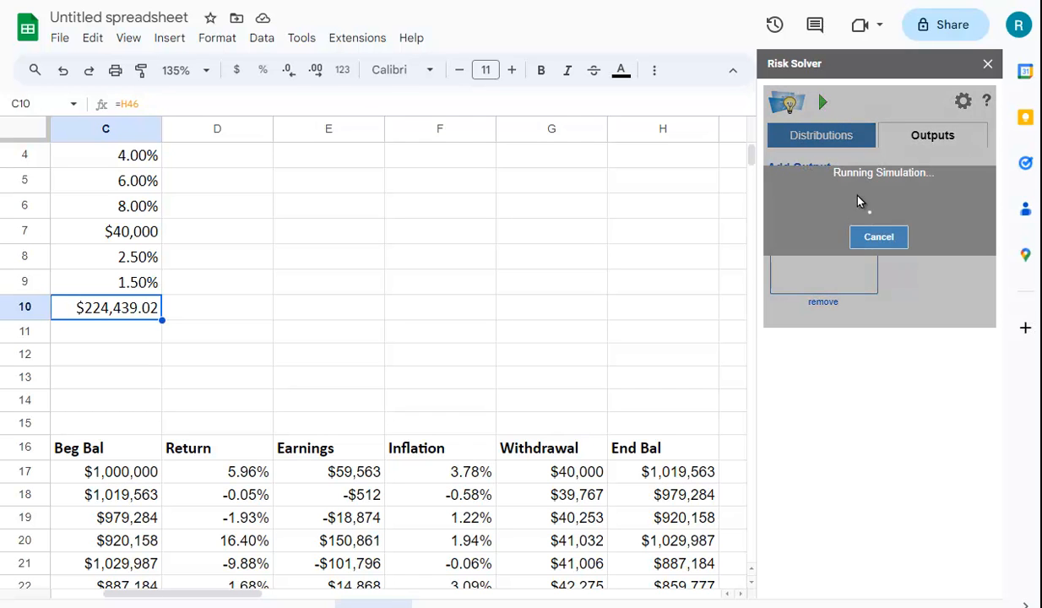
mouse_move(740, 430)
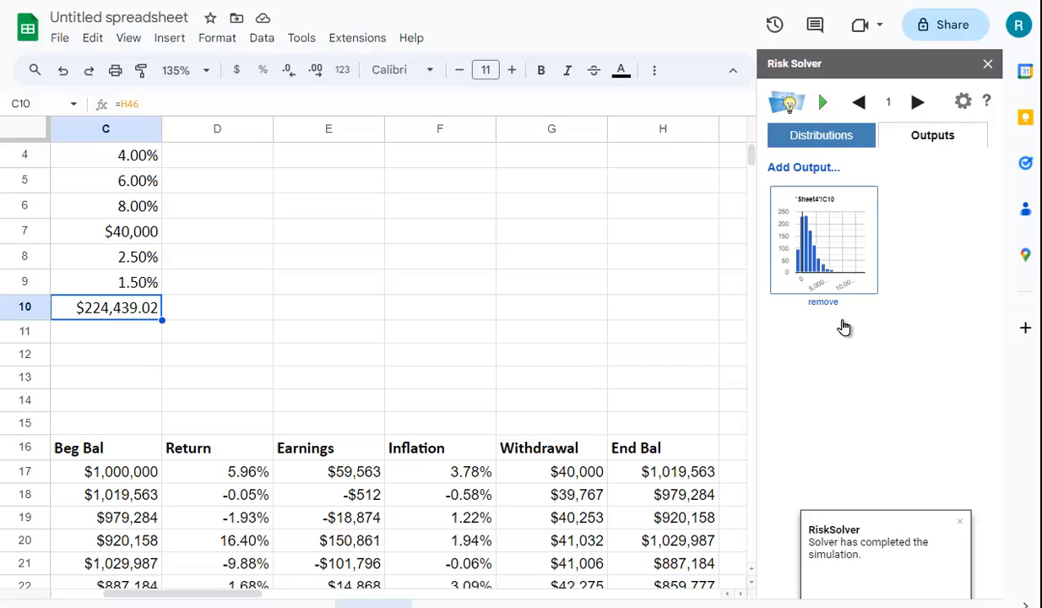
click(823, 240)
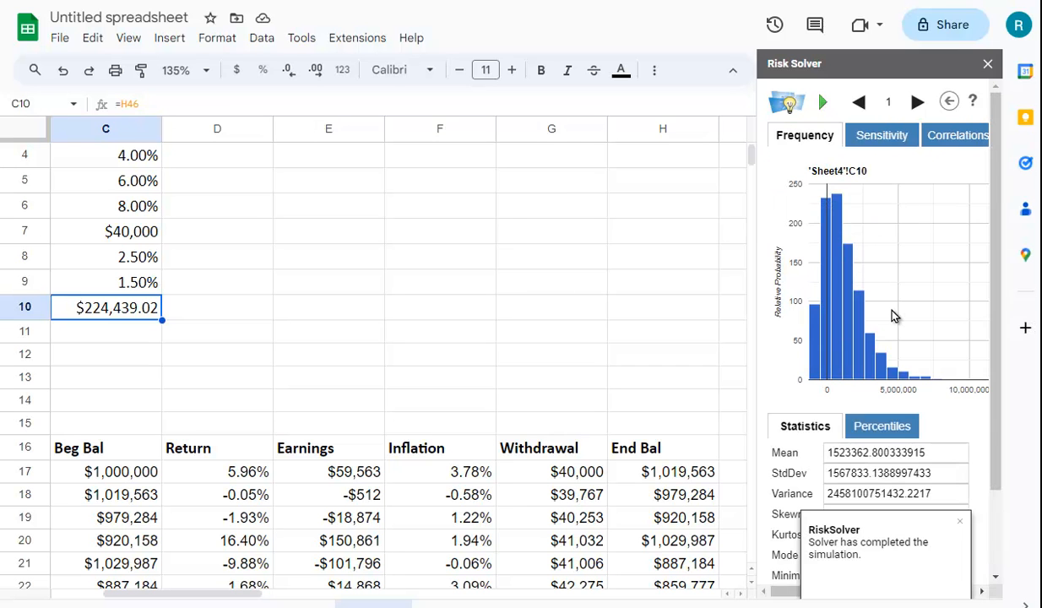
scroll(down, 3)
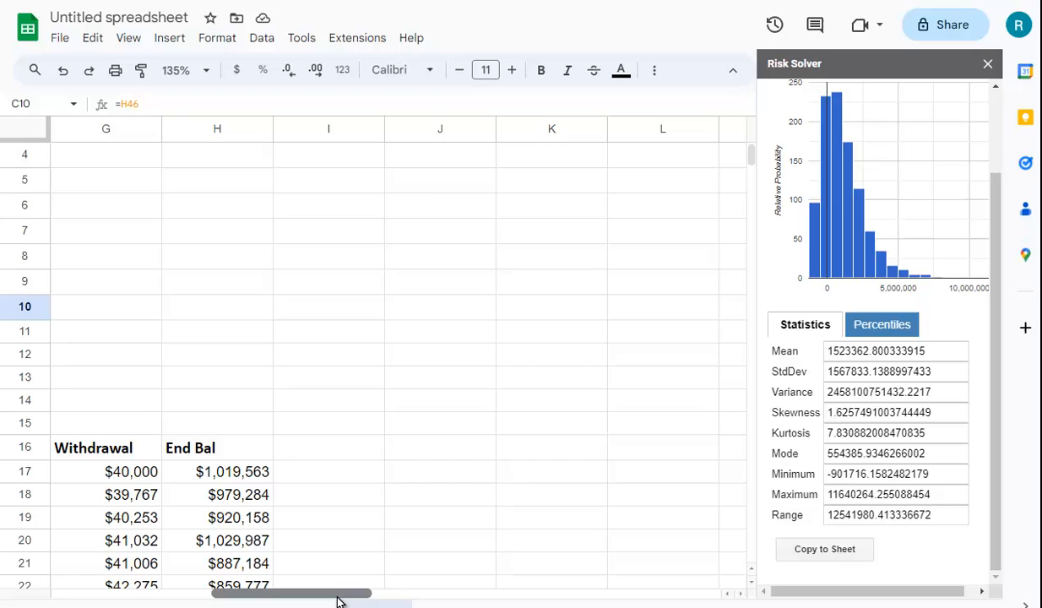
Step: Copy the statistics into J5, then select the Mean–StdDev and Mode–Range values for whole-dollar formatting
click(439, 180)
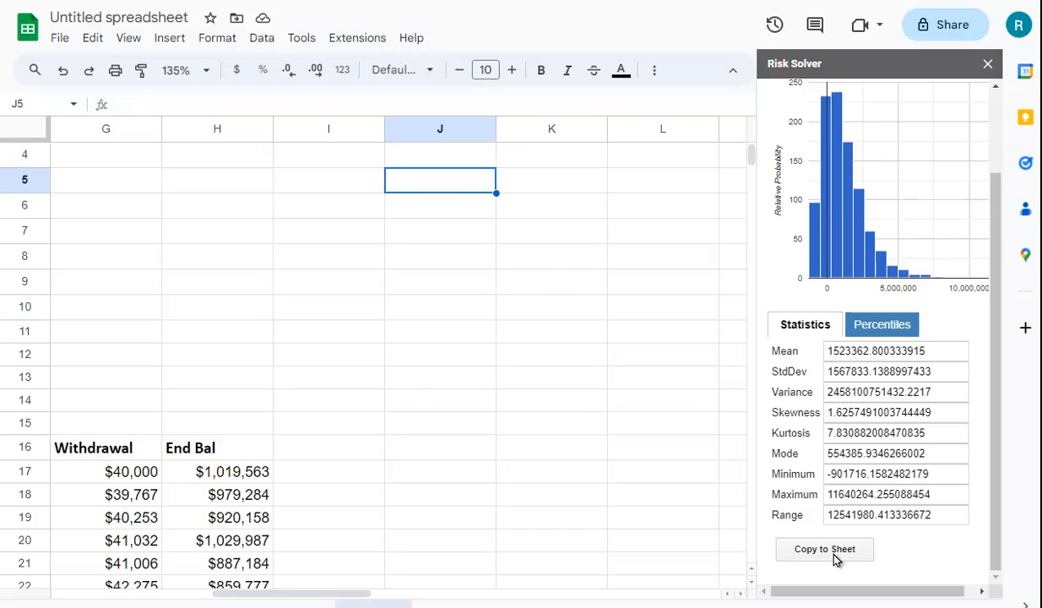
click(824, 550)
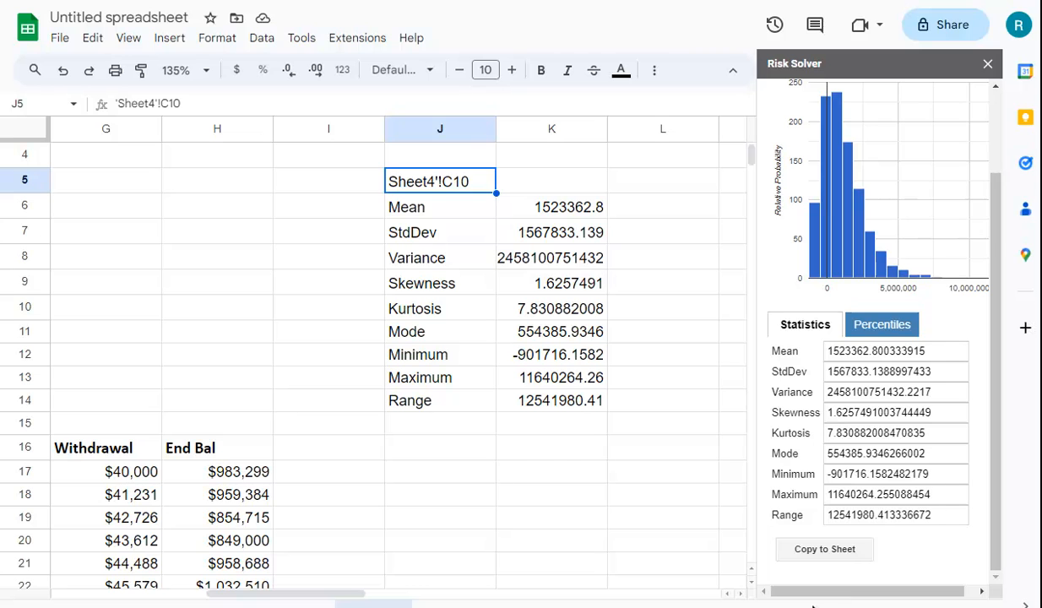
mouse_move(542, 213)
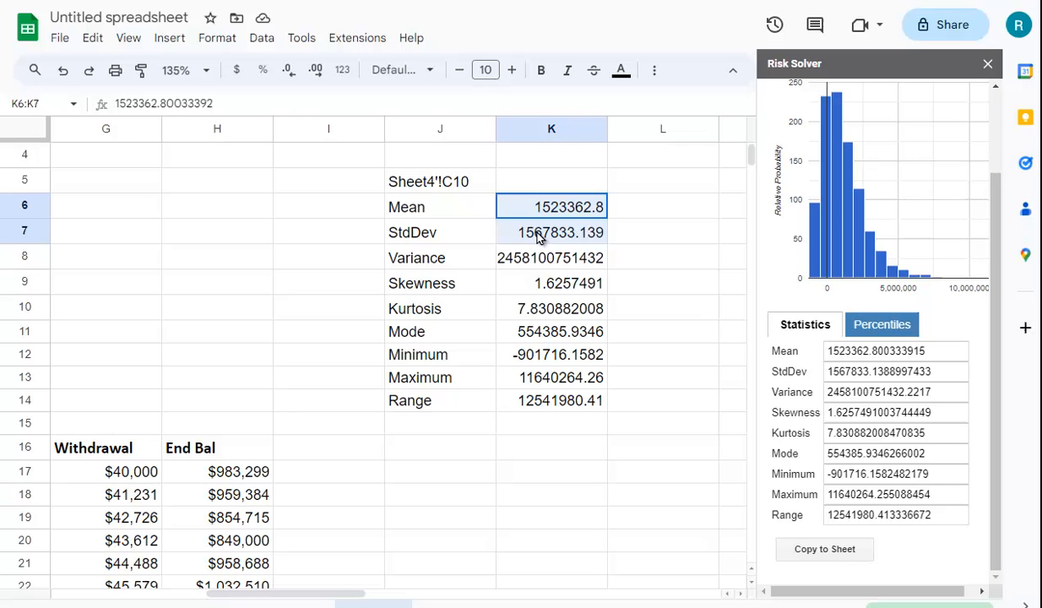
click(237, 70)
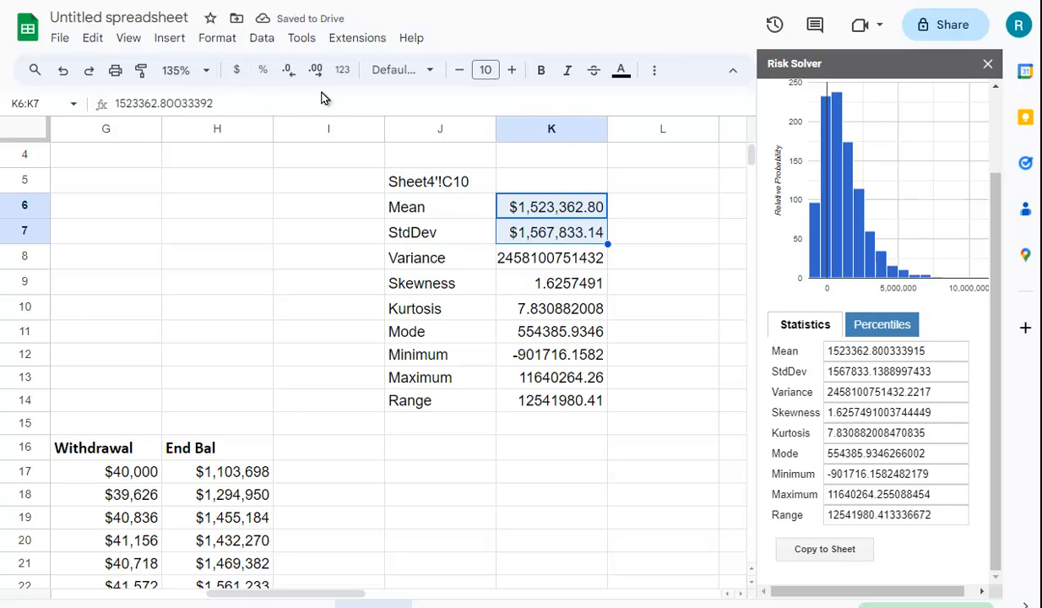
mouse_move(302, 91)
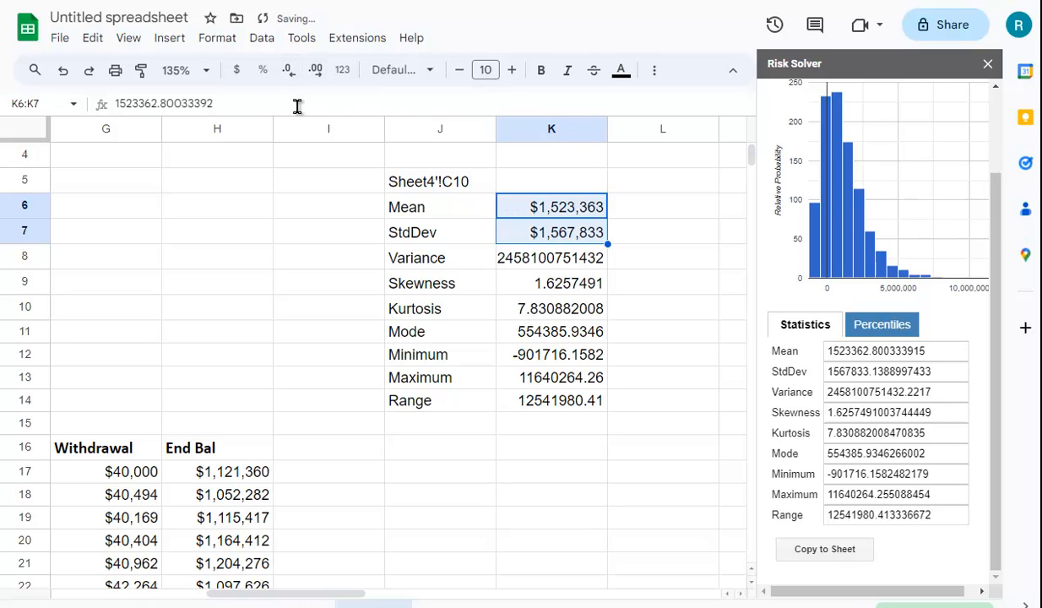
click(551, 332)
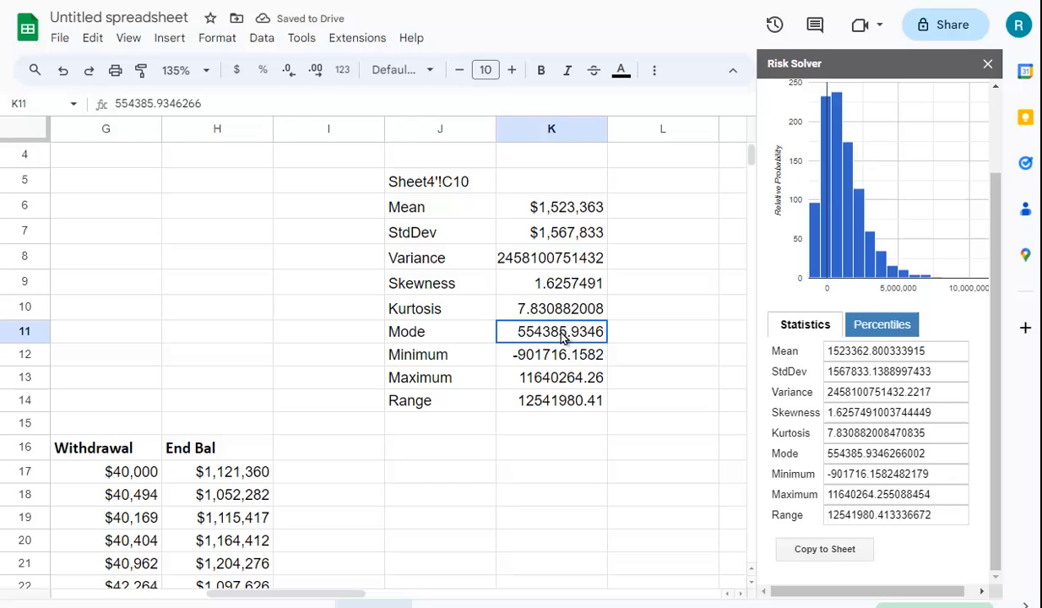
drag(552, 331, 552, 400)
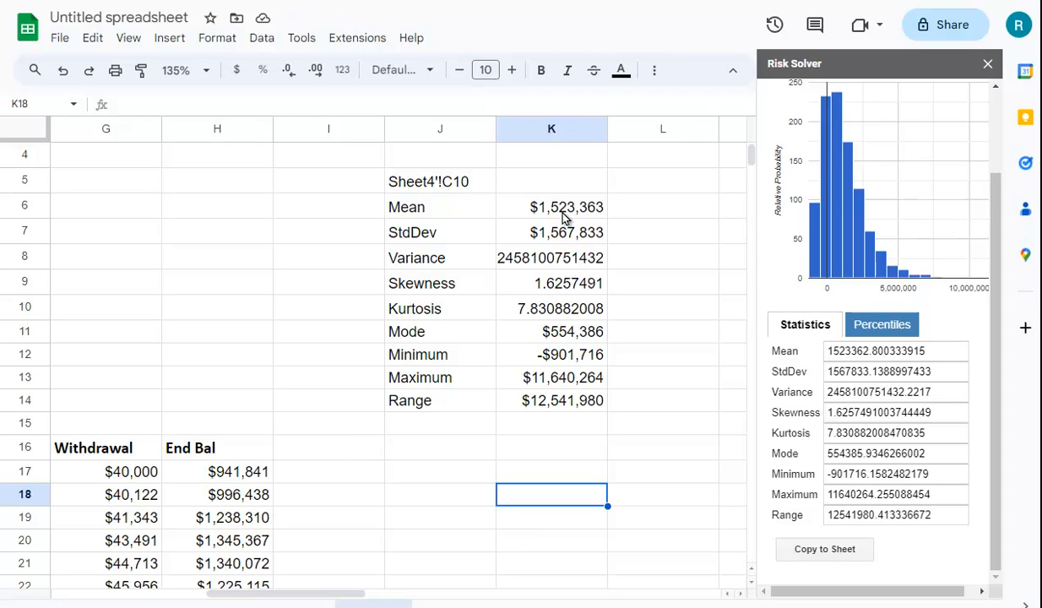
mouse_move(610, 246)
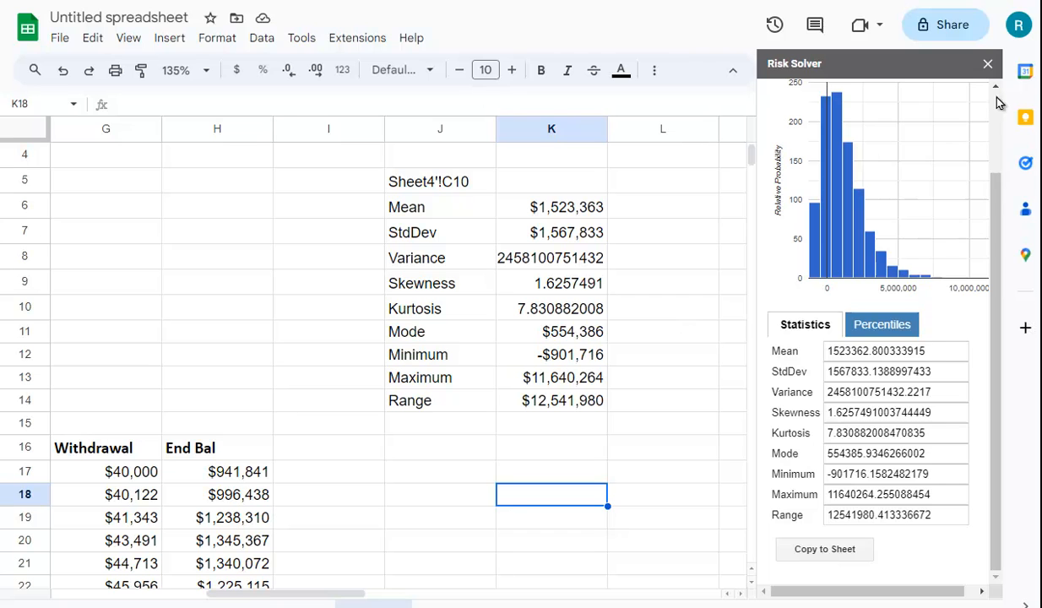
Step: Close the Risk Solver sidebar with its X button
click(987, 64)
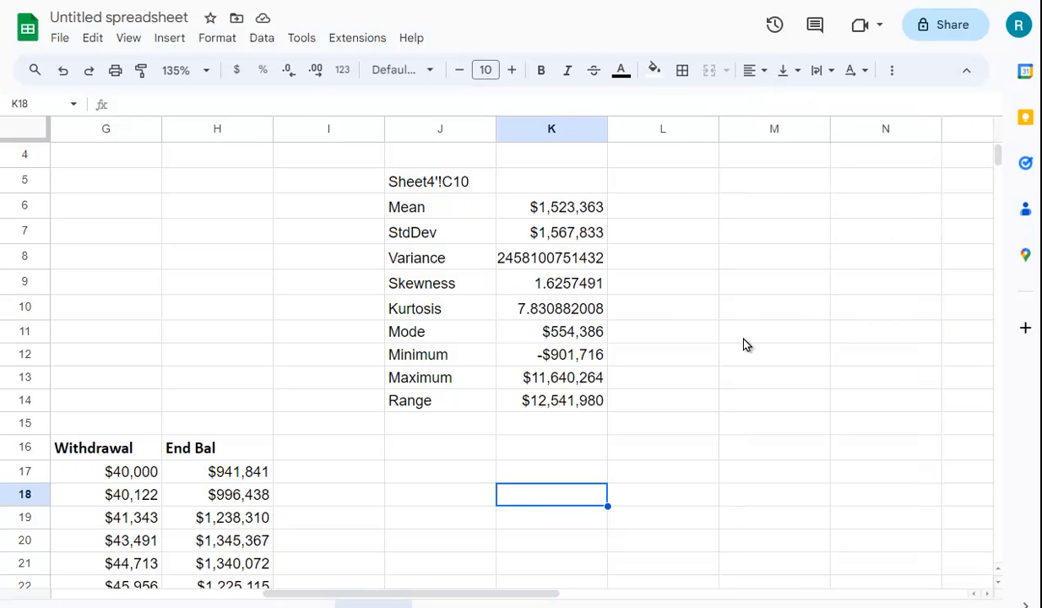
mouse_move(732, 374)
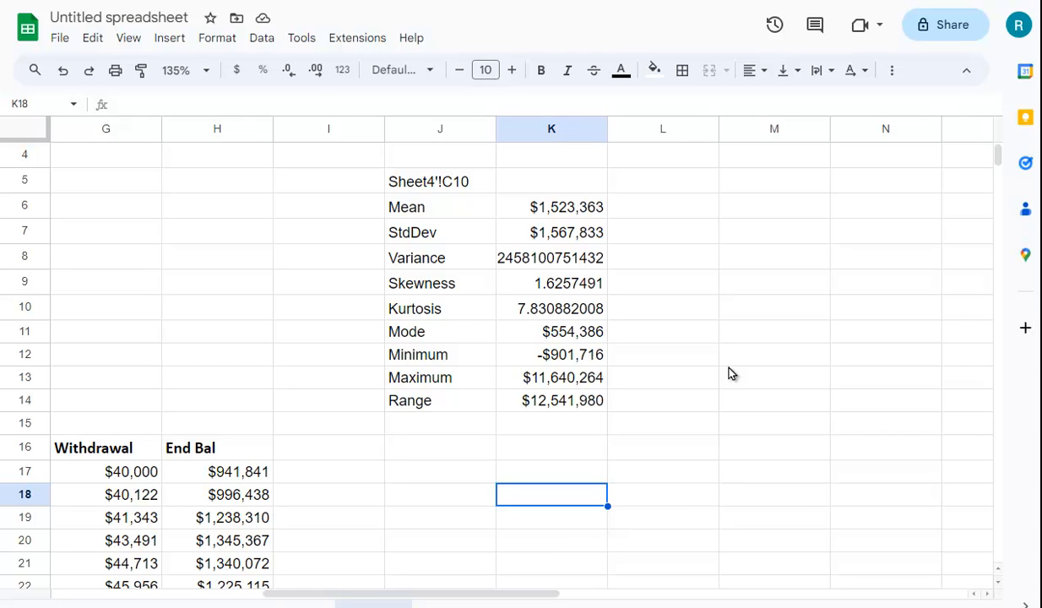
mouse_move(723, 334)
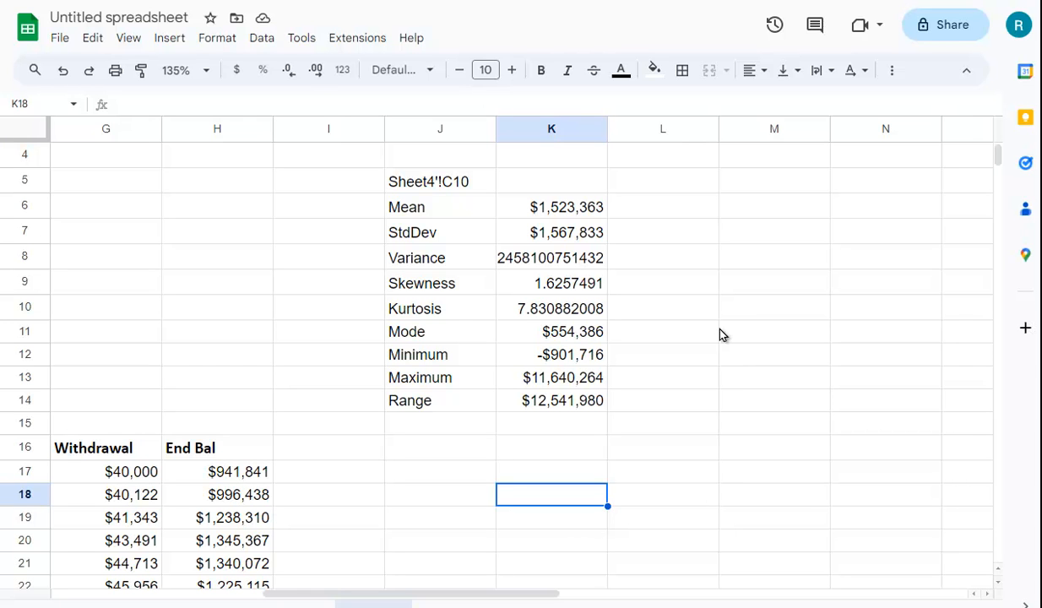
mouse_move(566, 368)
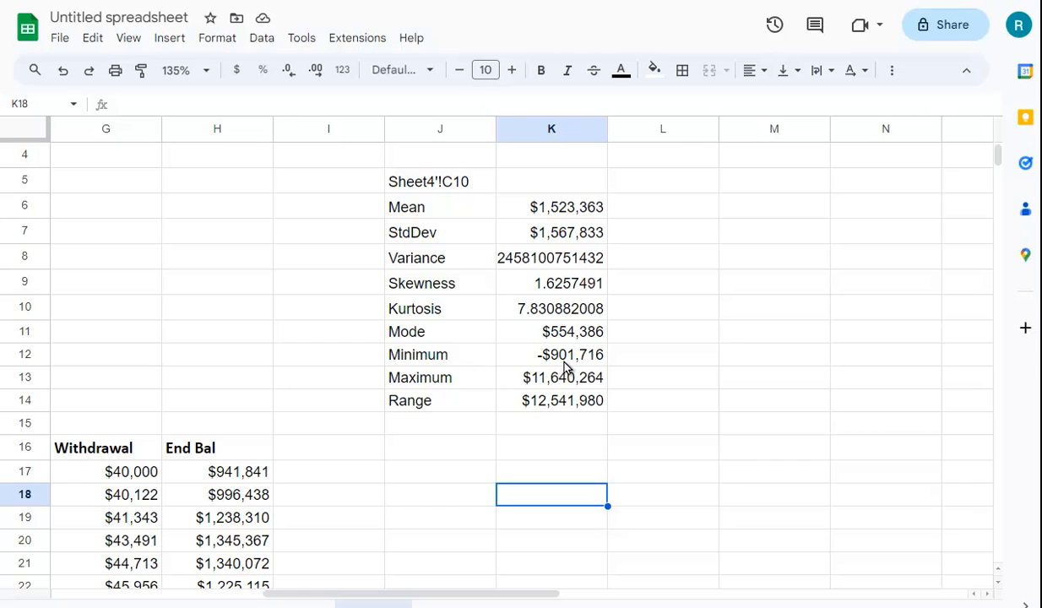
mouse_move(589, 373)
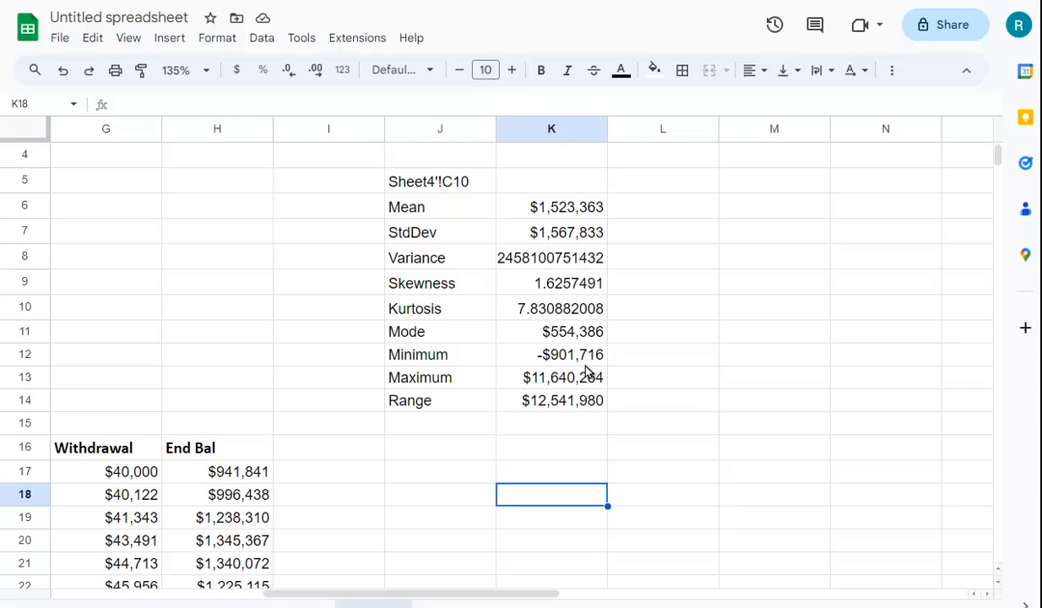
mouse_move(687, 343)
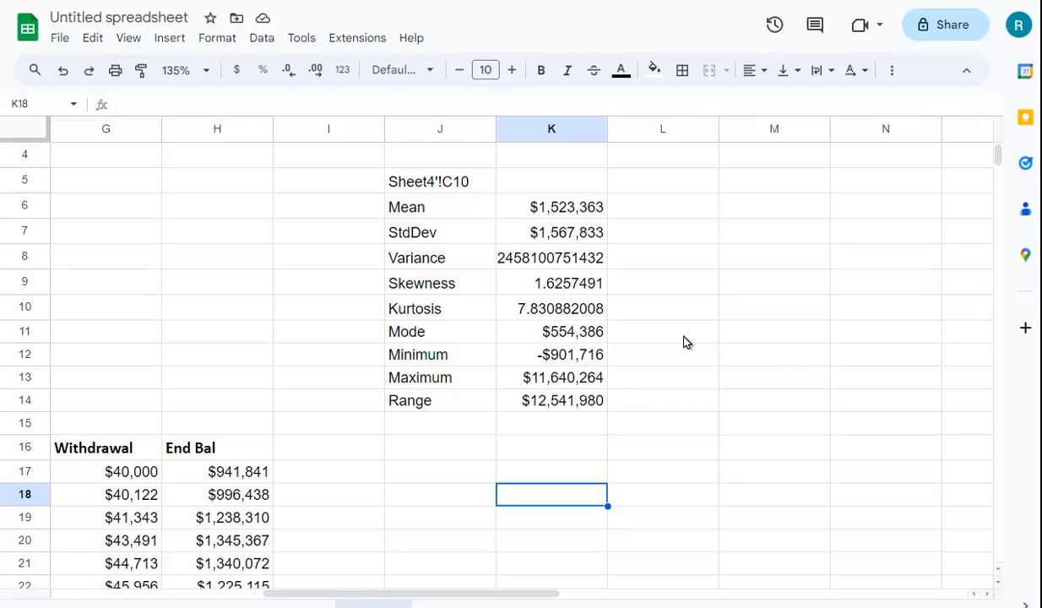
mouse_move(759, 360)
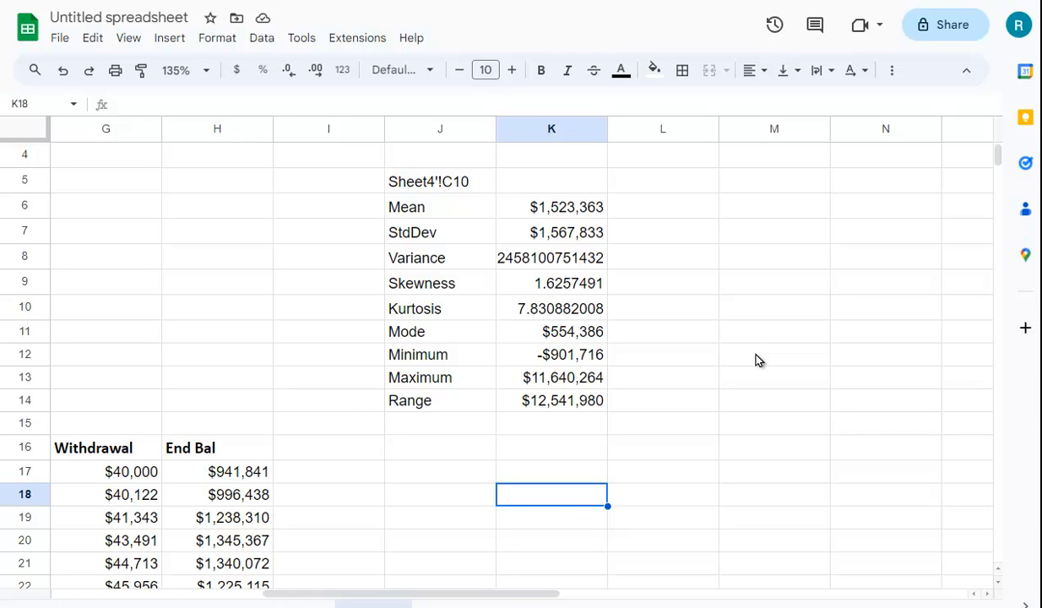
mouse_move(709, 291)
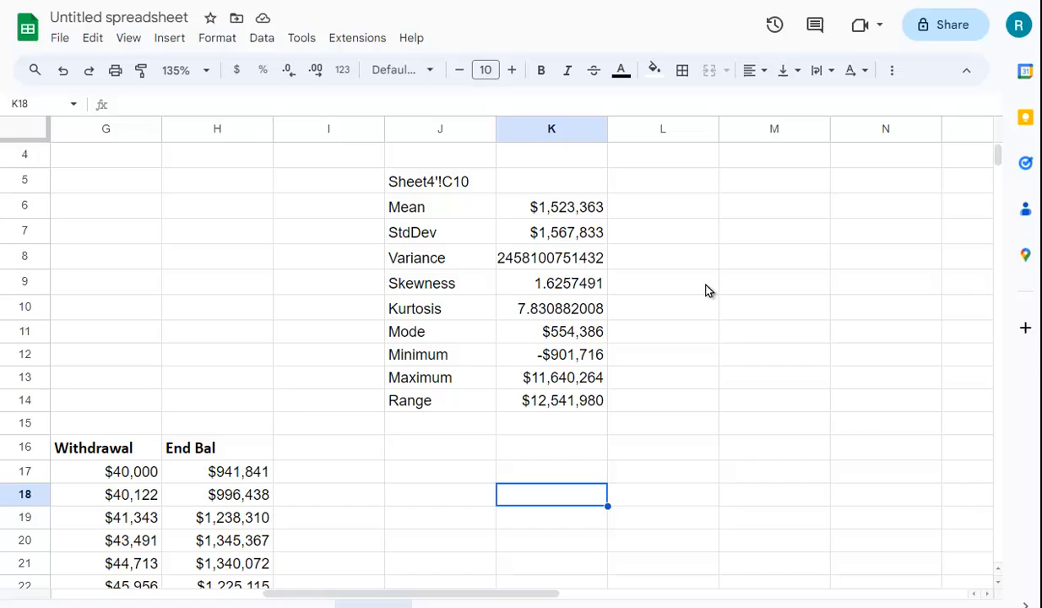
mouse_move(852, 456)
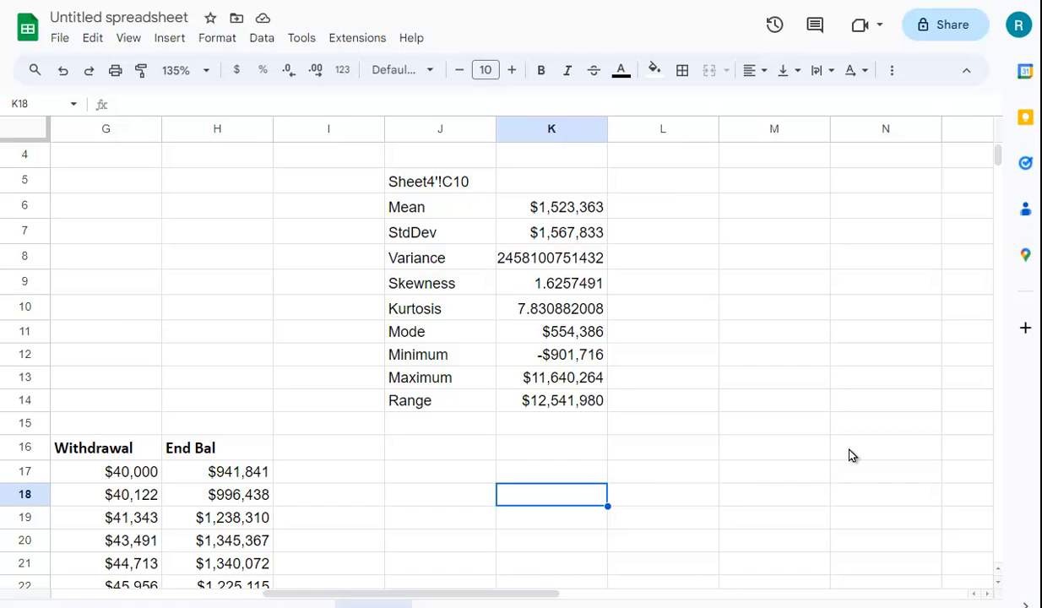
mouse_move(899, 473)
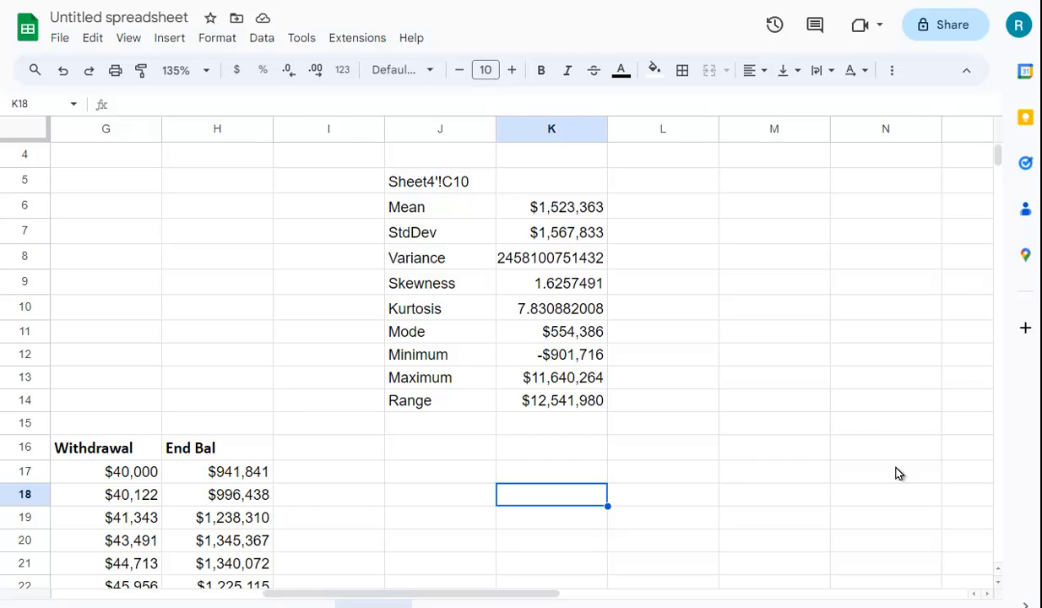
mouse_move(576, 408)
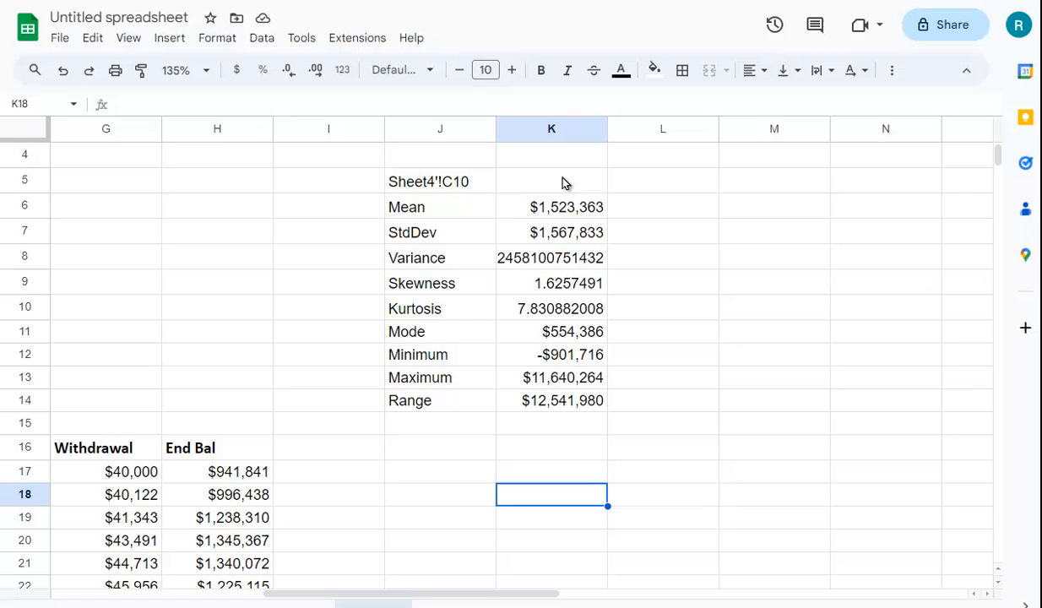
mouse_move(615, 237)
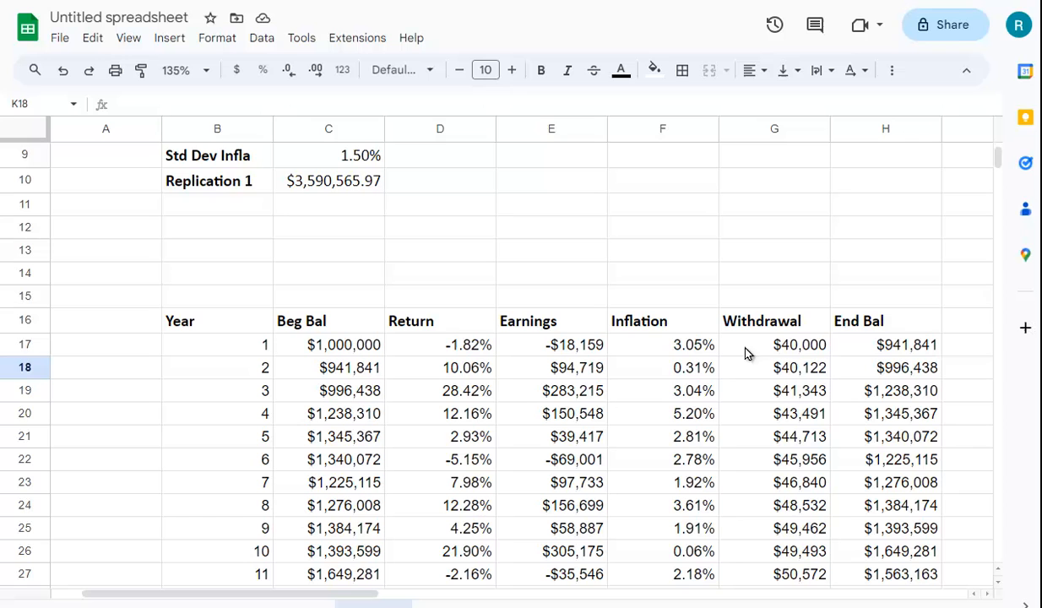
mouse_move(495, 391)
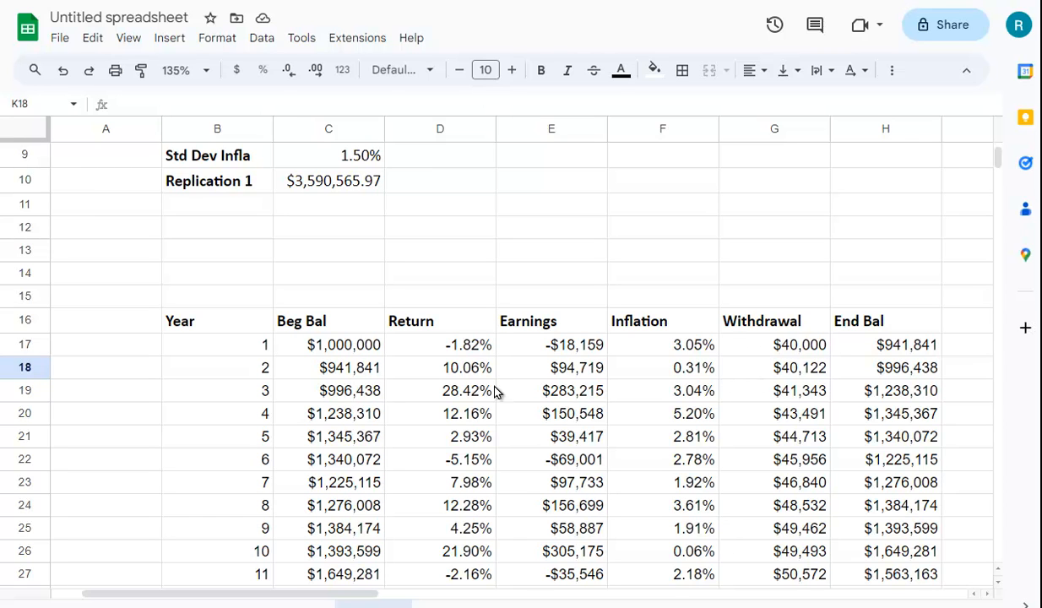
mouse_move(525, 362)
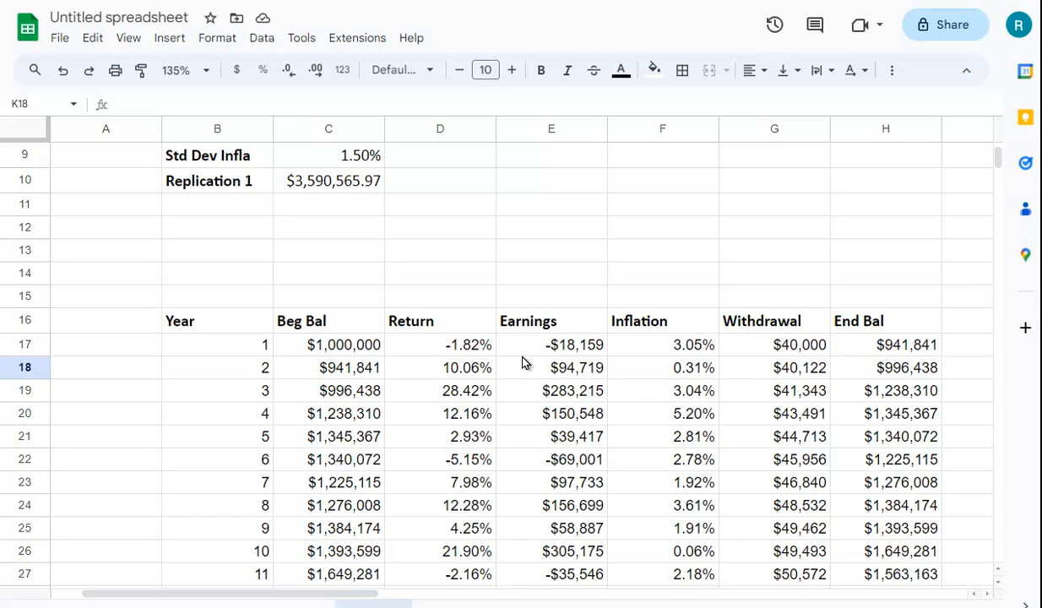
mouse_move(716, 441)
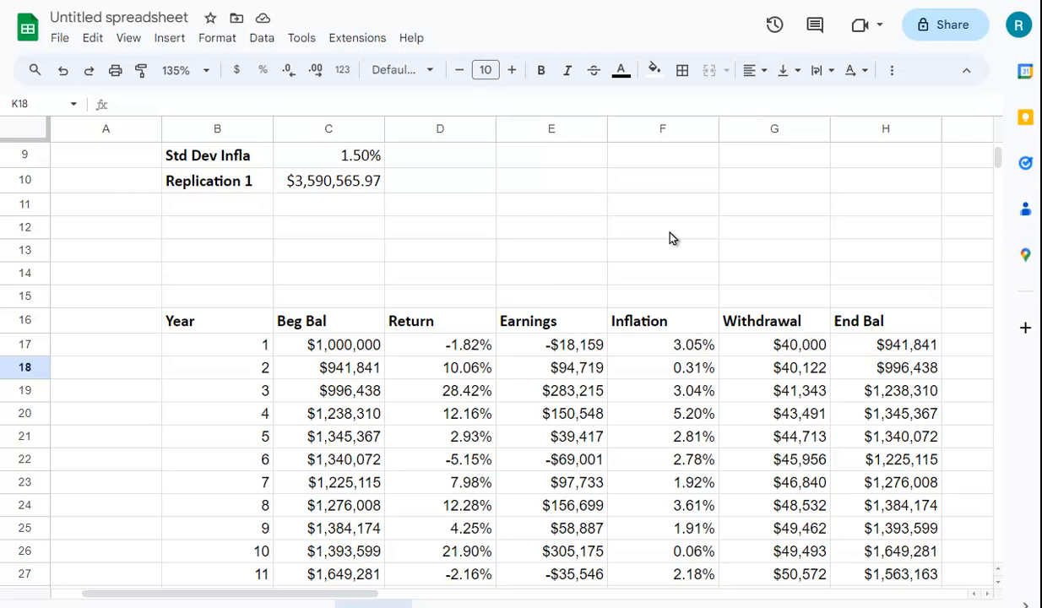
Step: Scroll back up to the input assumptions and yearly withdrawal table in columns A–H
scroll(up, 3)
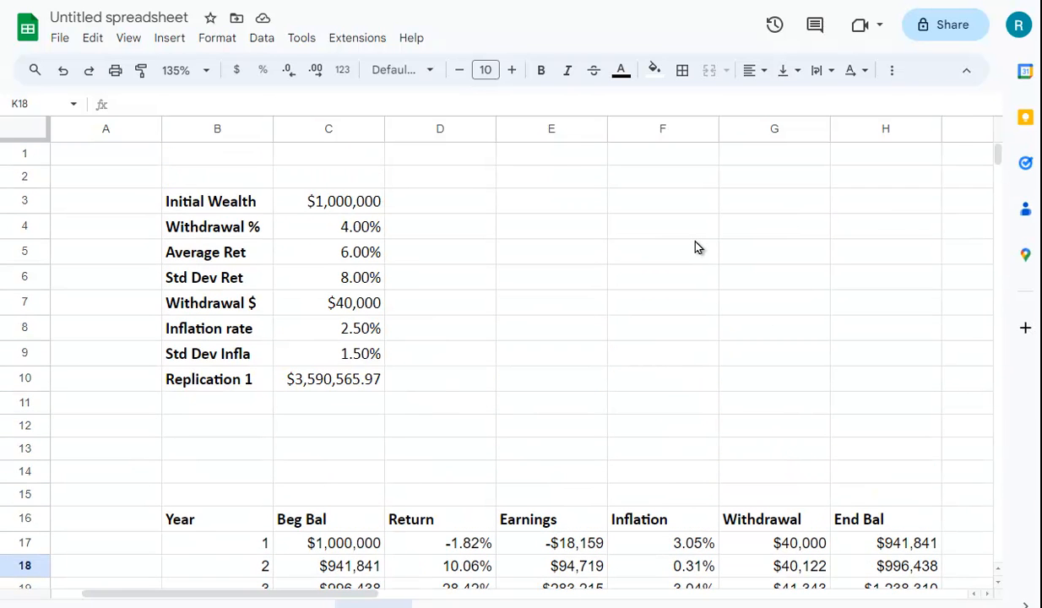